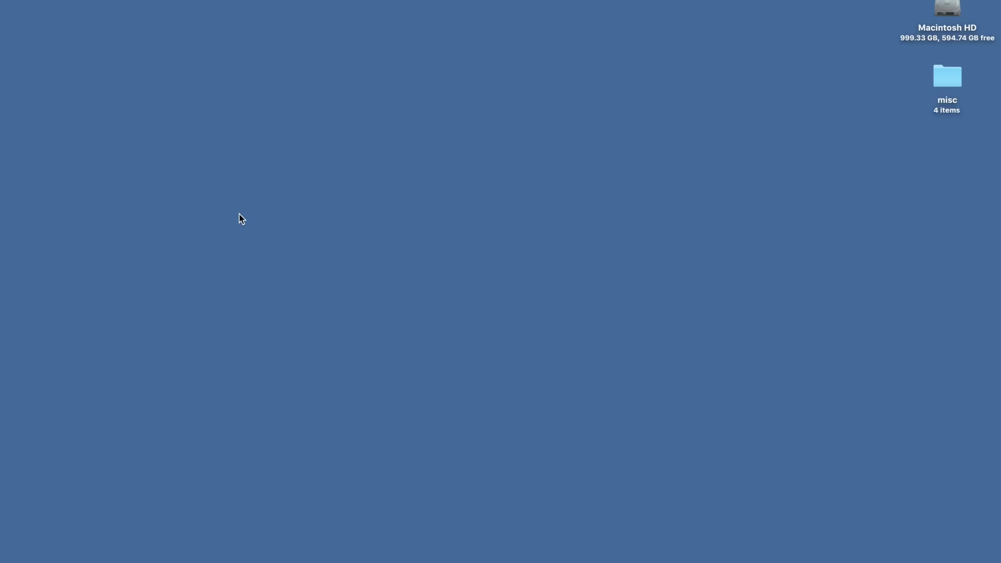
# Search Spotlight for 'stickies' from the empty Finder desktop.
pyautogui.write('stickies')
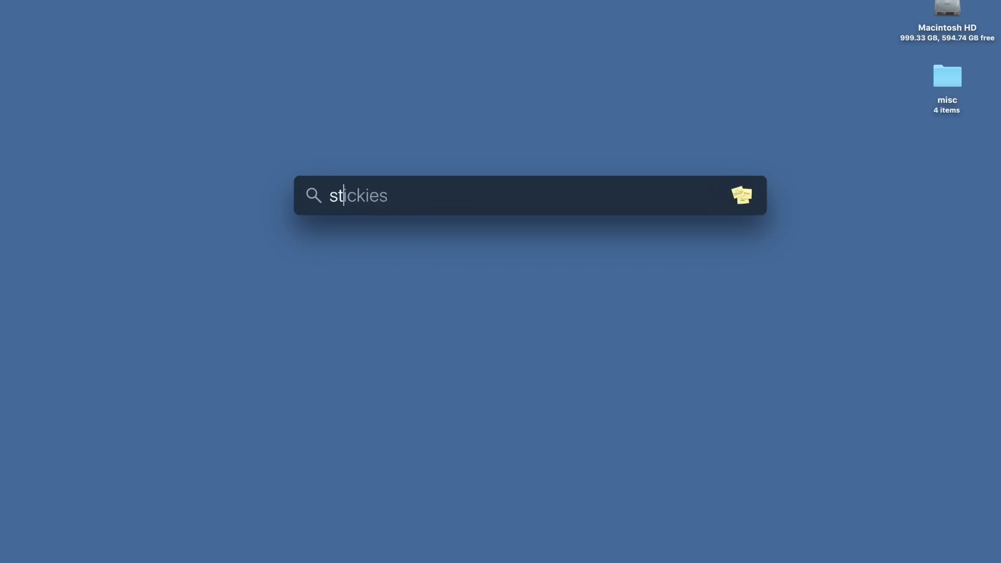
# Launch Spring Tool Suite via Spotlight 'sts', then search for Chrome.
pyautogui.write('sts')
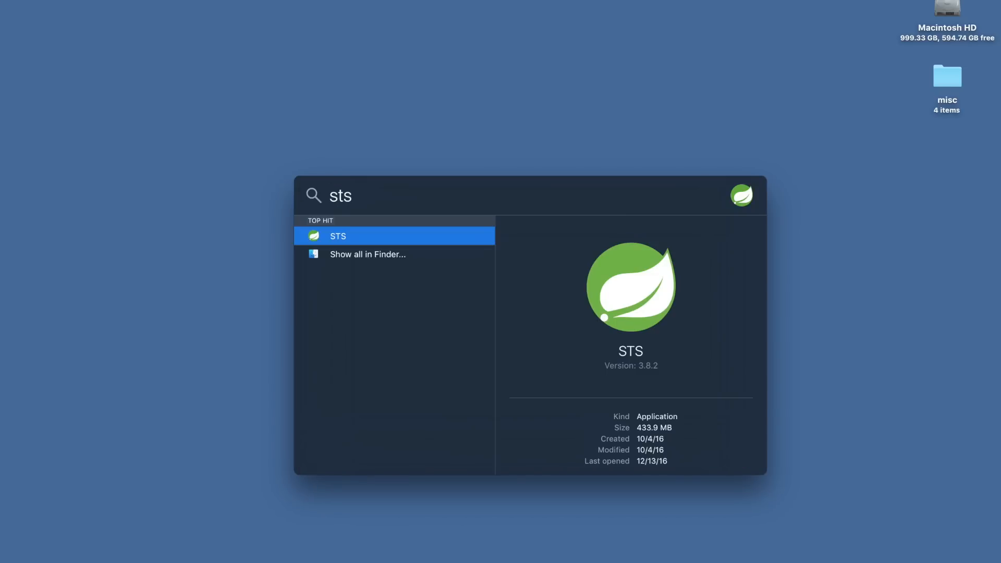
pyautogui.press('enter')
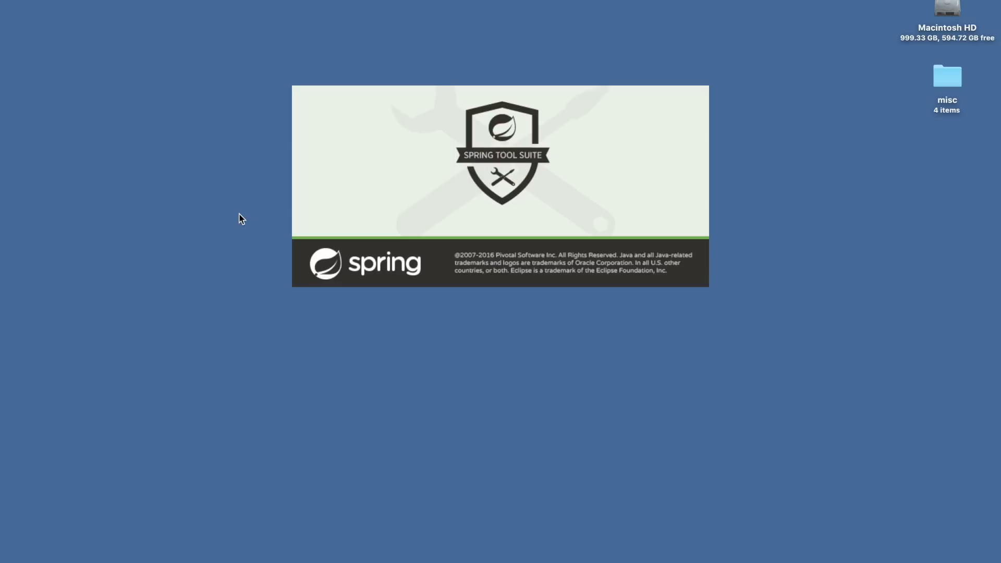
pyautogui.write('chrome')
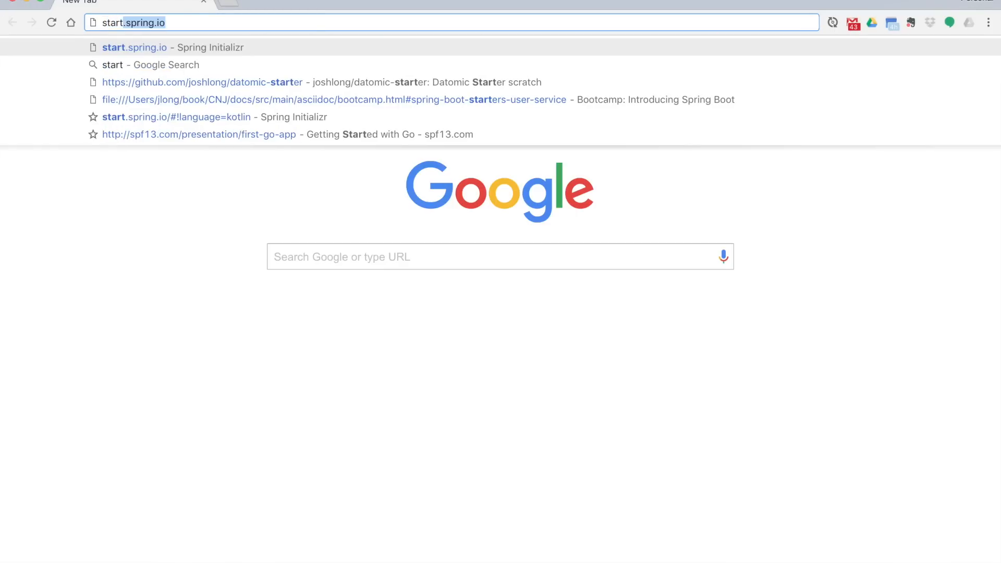
# Browse the spring.io/tools page down to the Spring Tool Suite downloads.
pyautogui.write('spring.io/tools')
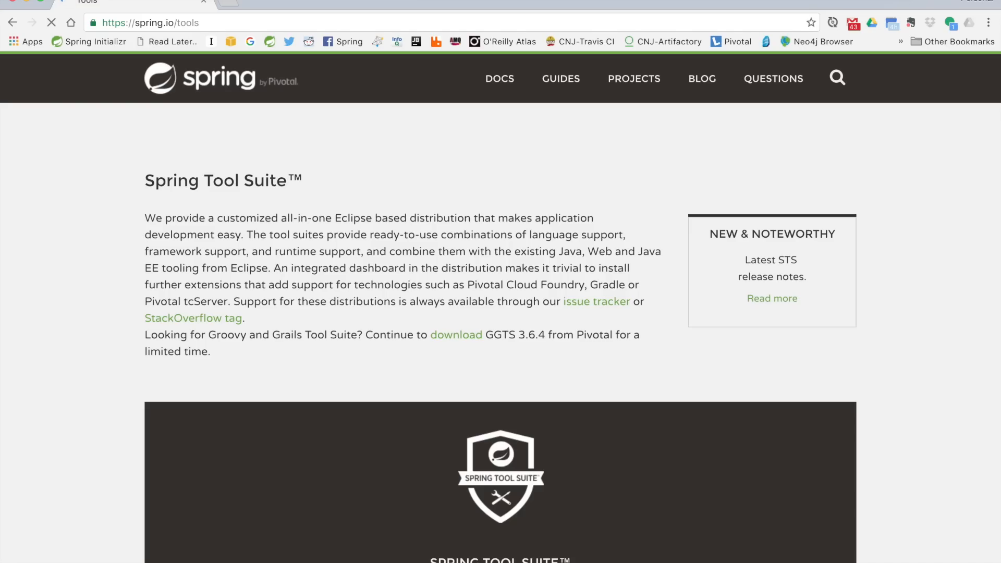
pyautogui.scroll(-3)
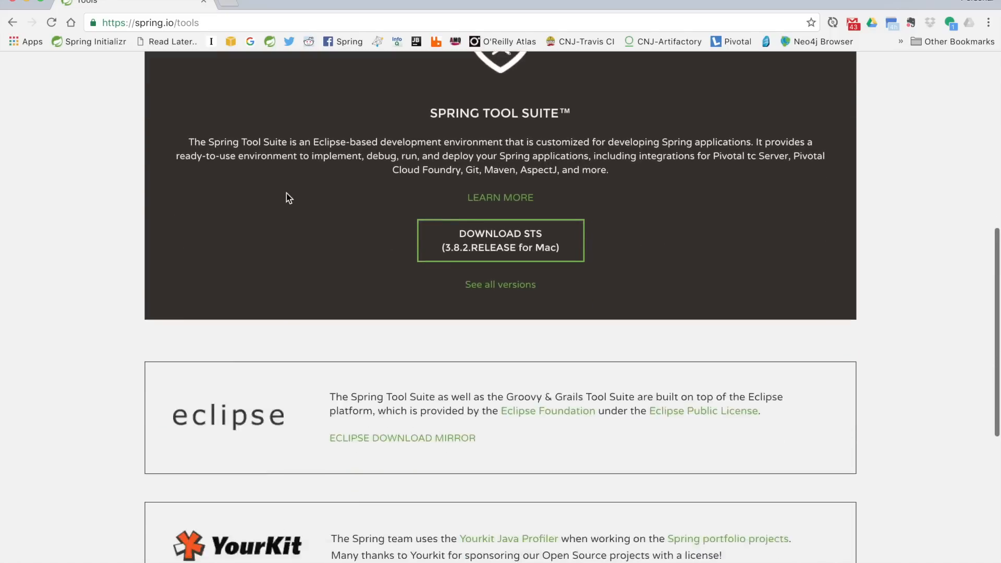
pyautogui.scroll(-3)
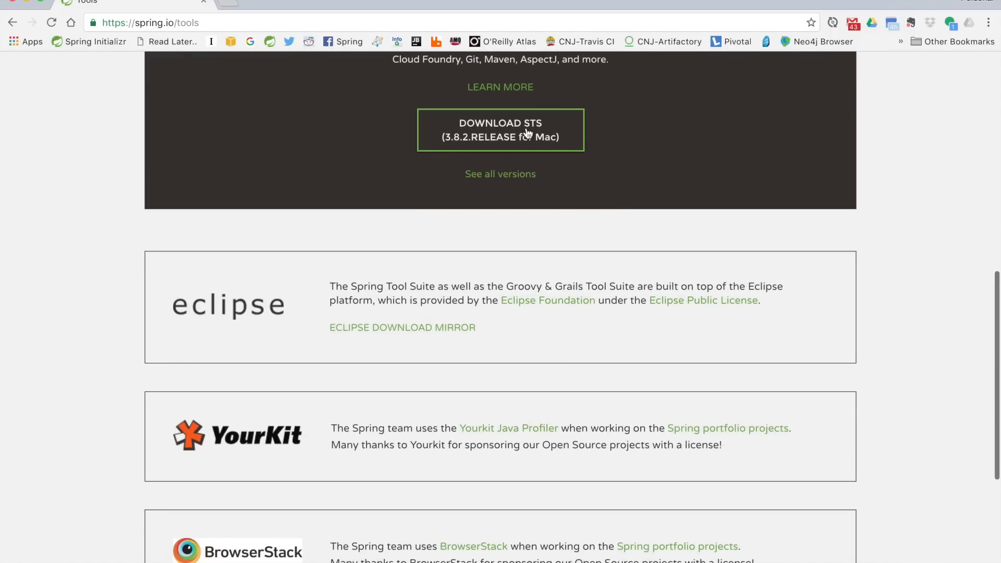
pyautogui.scroll(3)
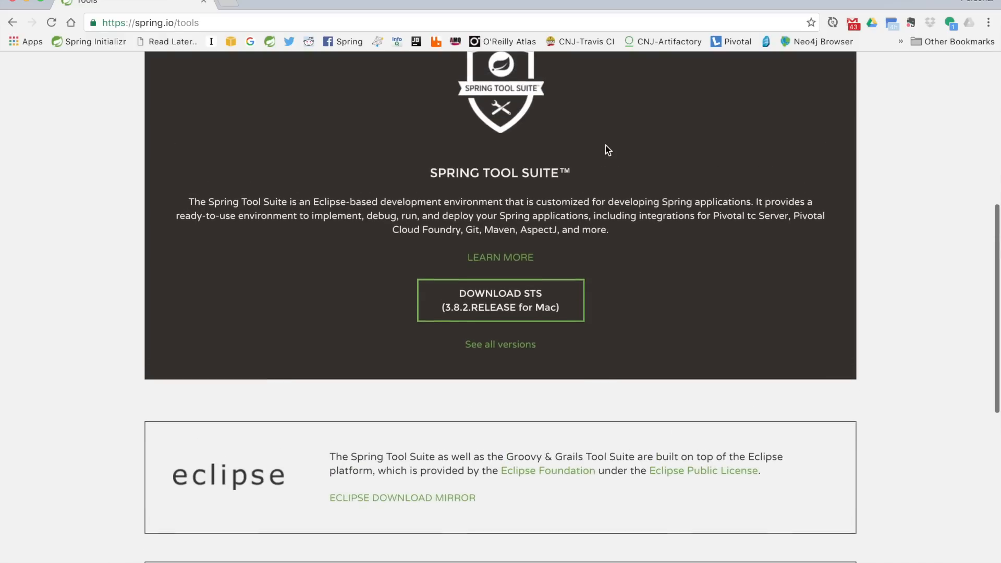
pyautogui.scroll(-3)
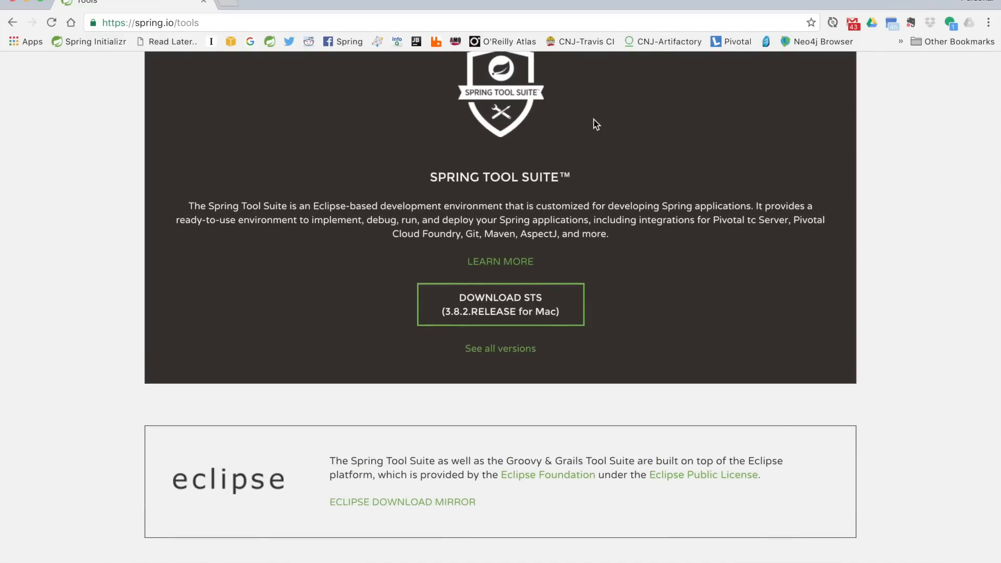
pyautogui.moveTo(605, 123)
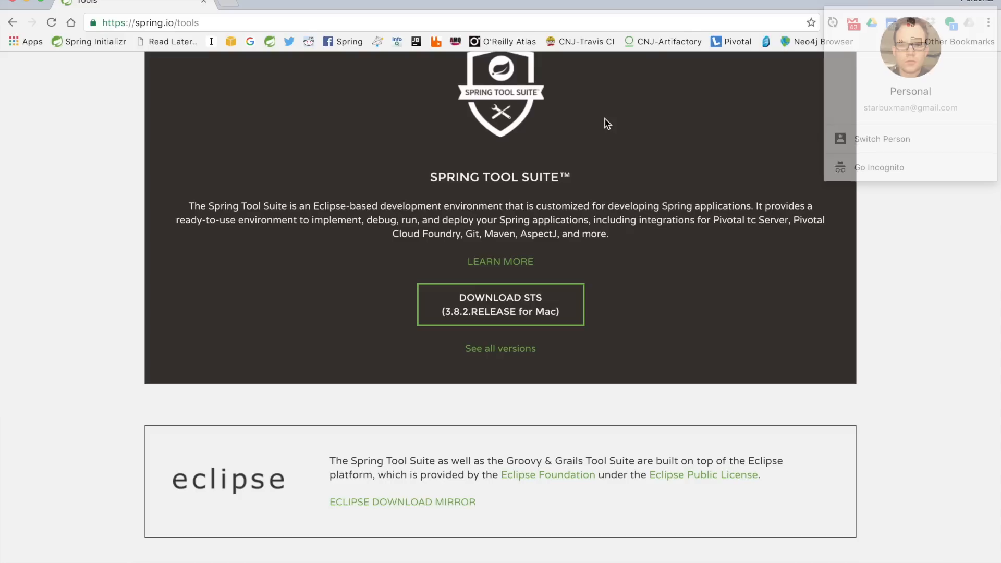
# Open spring.io/tools in a new Chrome window for the Public profile.
pyautogui.click(881, 139)
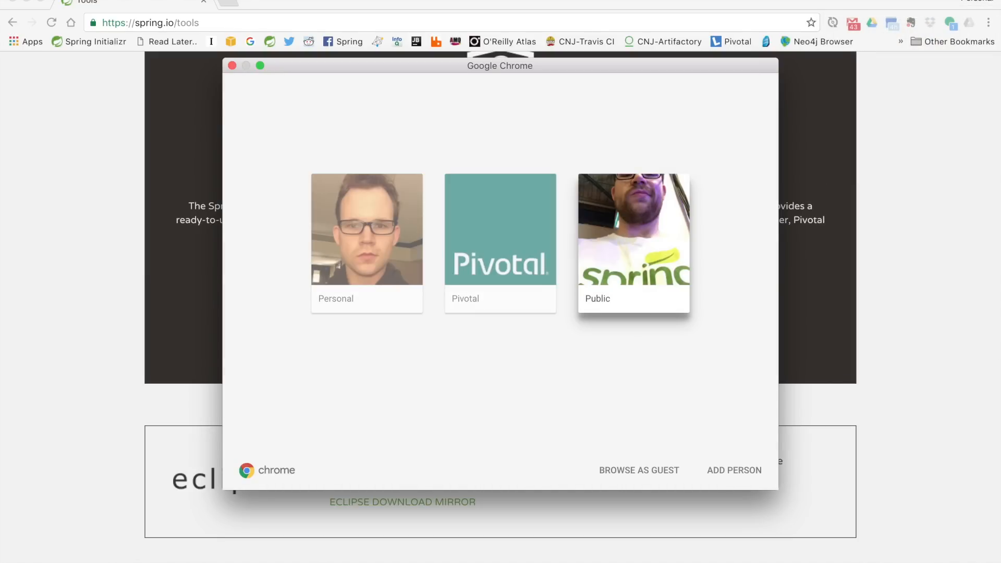
pyautogui.click(366, 242)
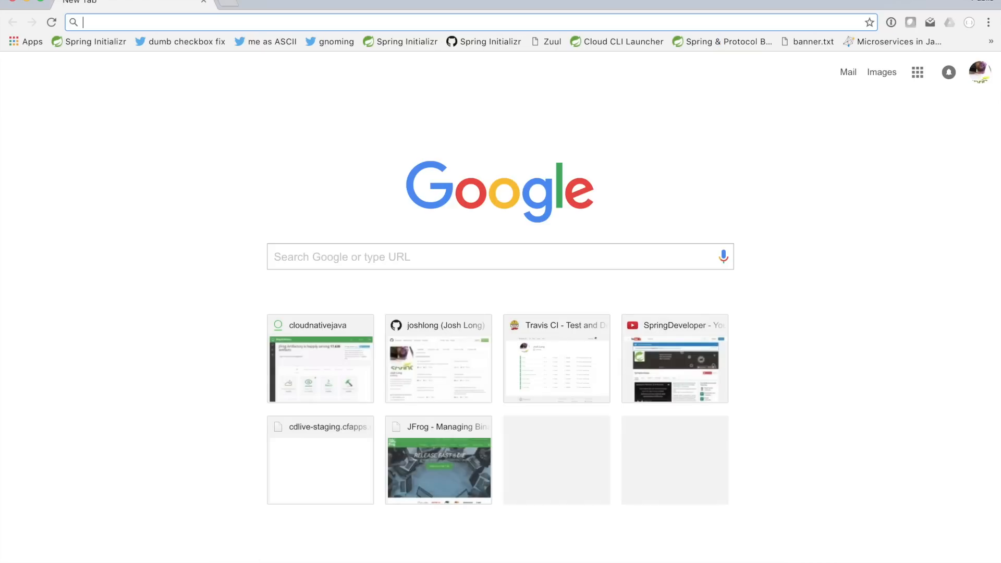
pyautogui.write('spring.io/video')
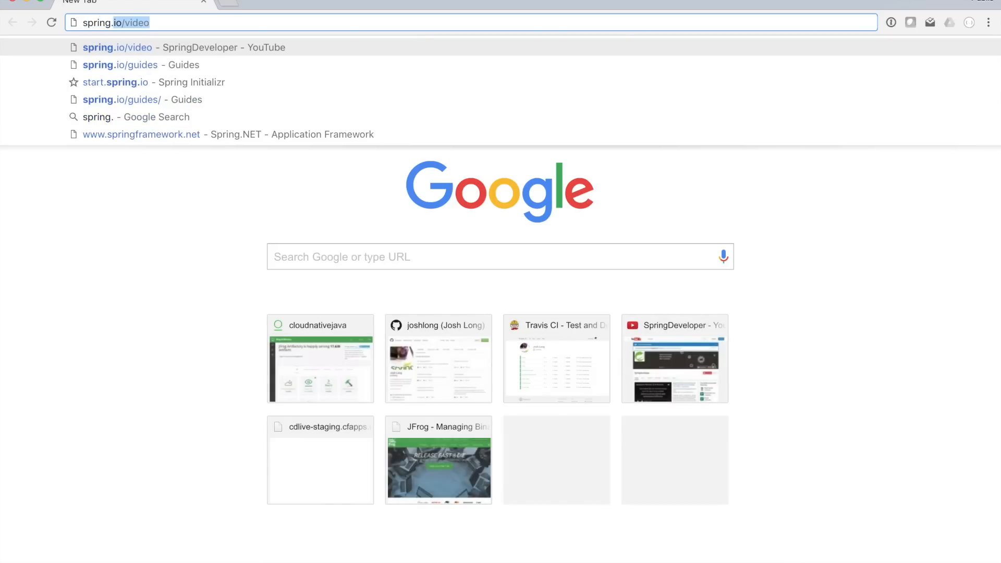
pyautogui.write('spring.io/tools')
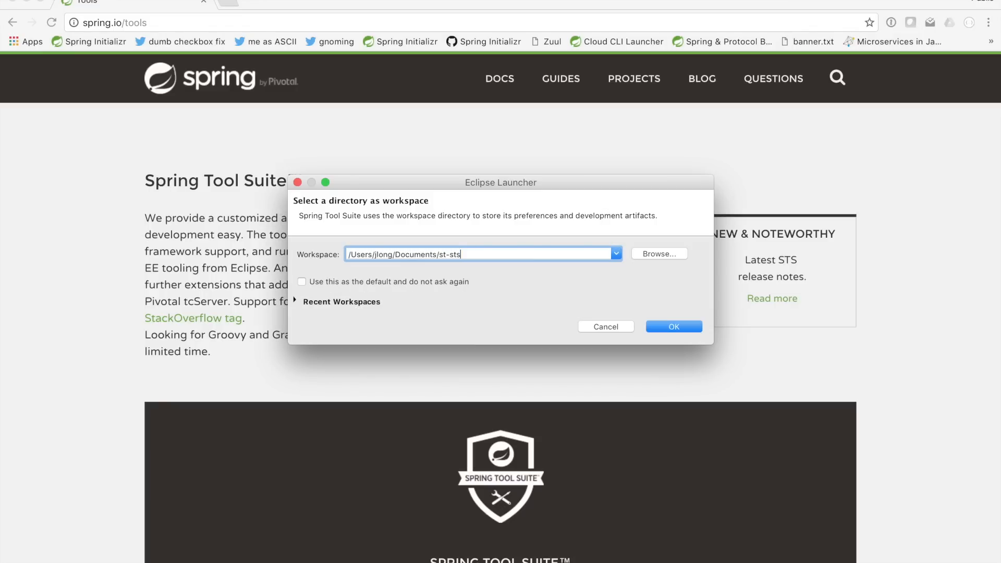
# Launch Spring Tool Suite with workspace folder Documents/st-sts-ws.
pyautogui.write('-ws')
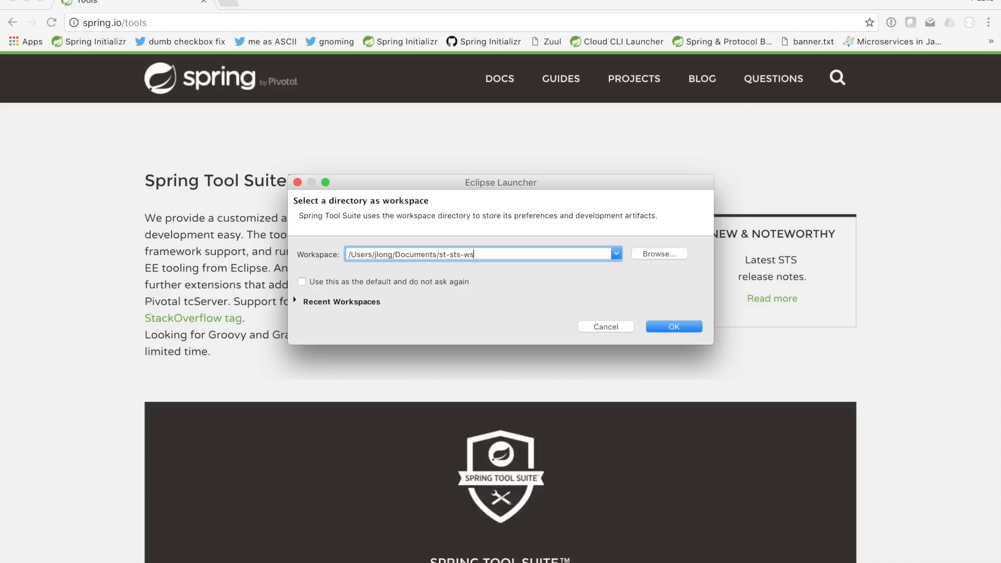
pyautogui.click(673, 326)
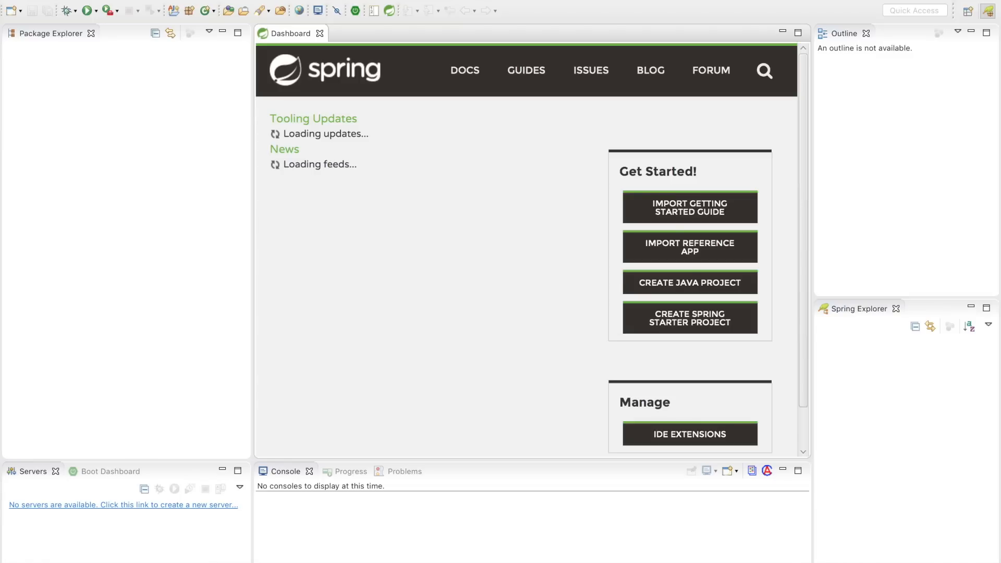
pyautogui.moveTo(339, 181)
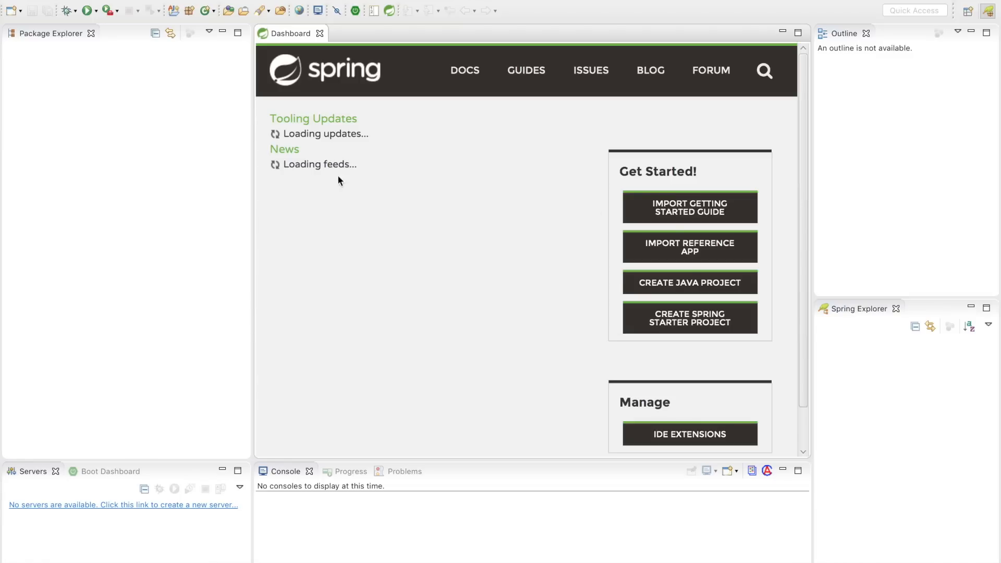
pyautogui.moveTo(445, 191)
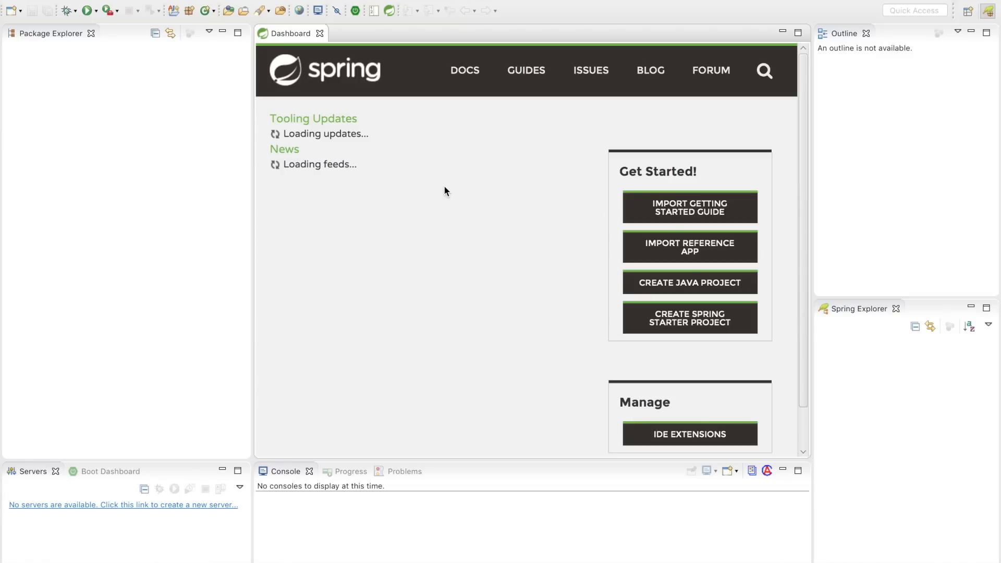
pyautogui.moveTo(710, 151)
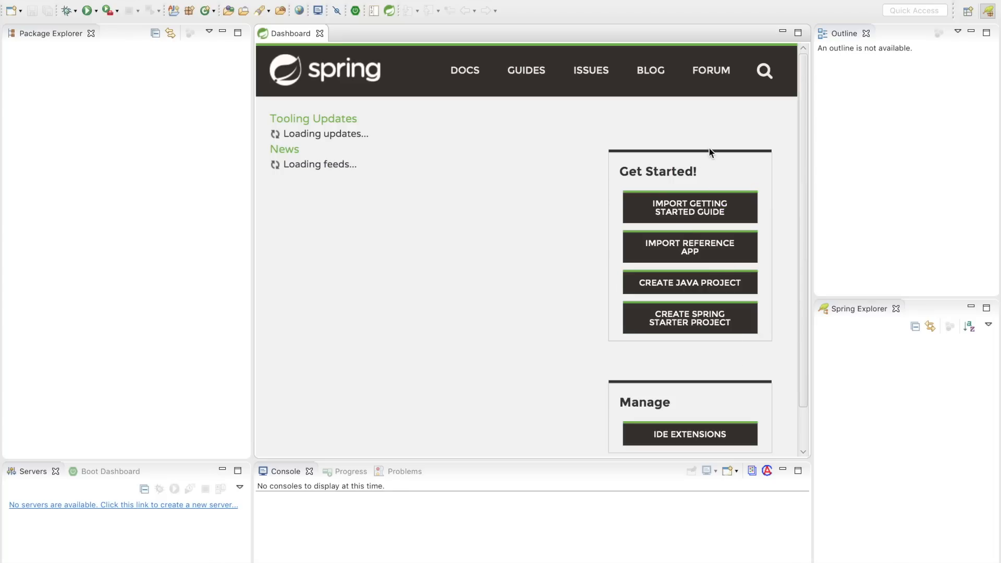
pyautogui.moveTo(689, 247)
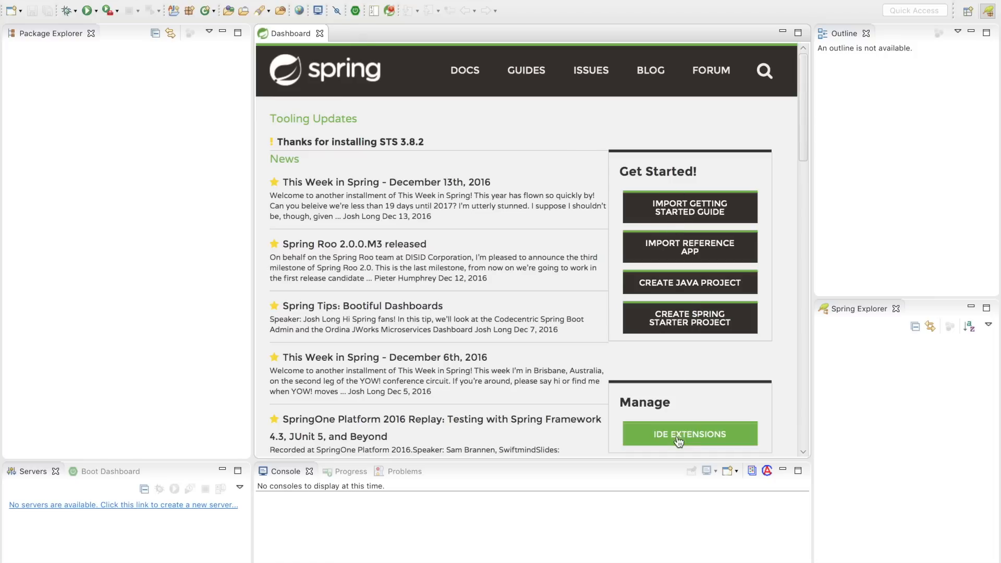
pyautogui.moveTo(523, 294)
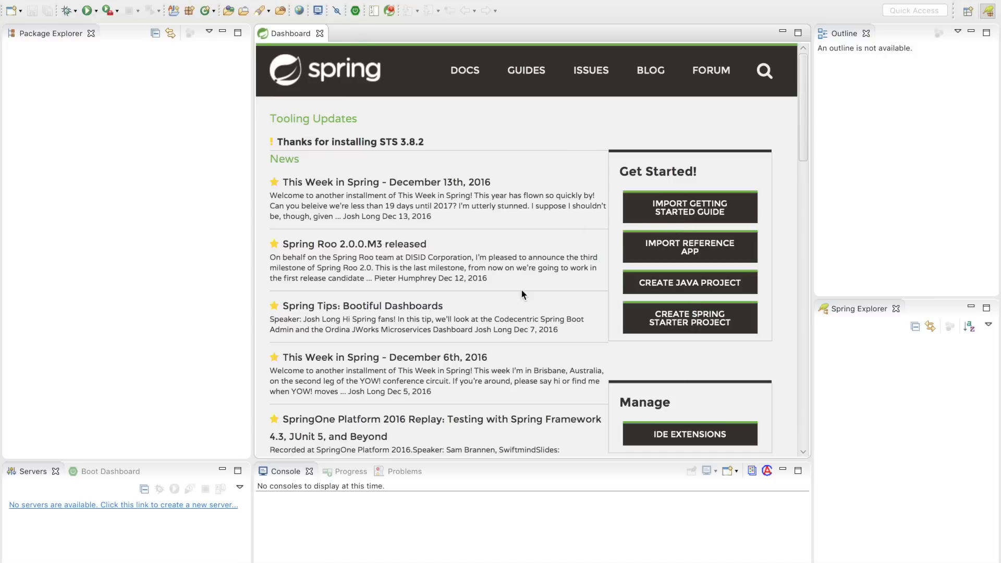
pyautogui.moveTo(379, 121)
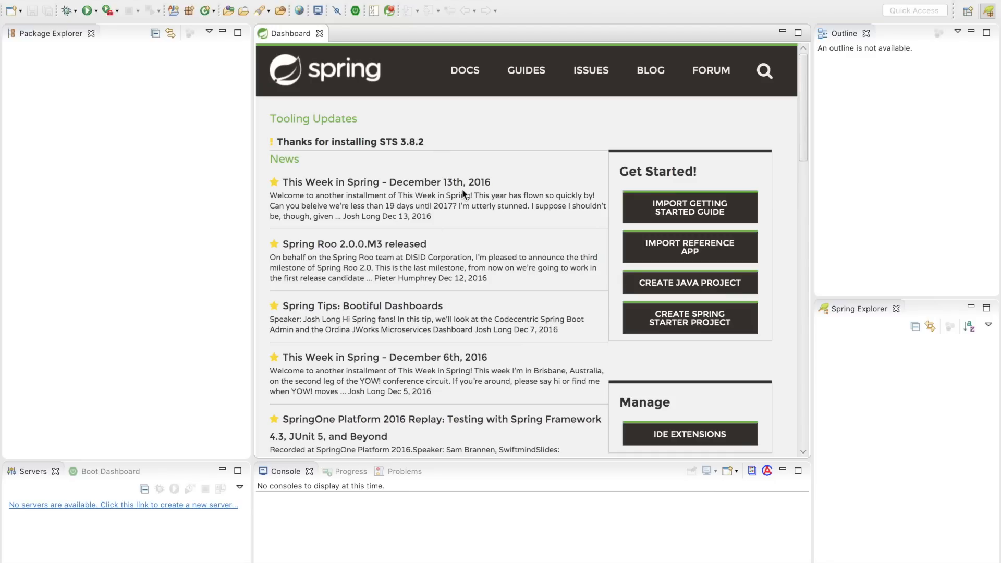
pyautogui.moveTo(473, 239)
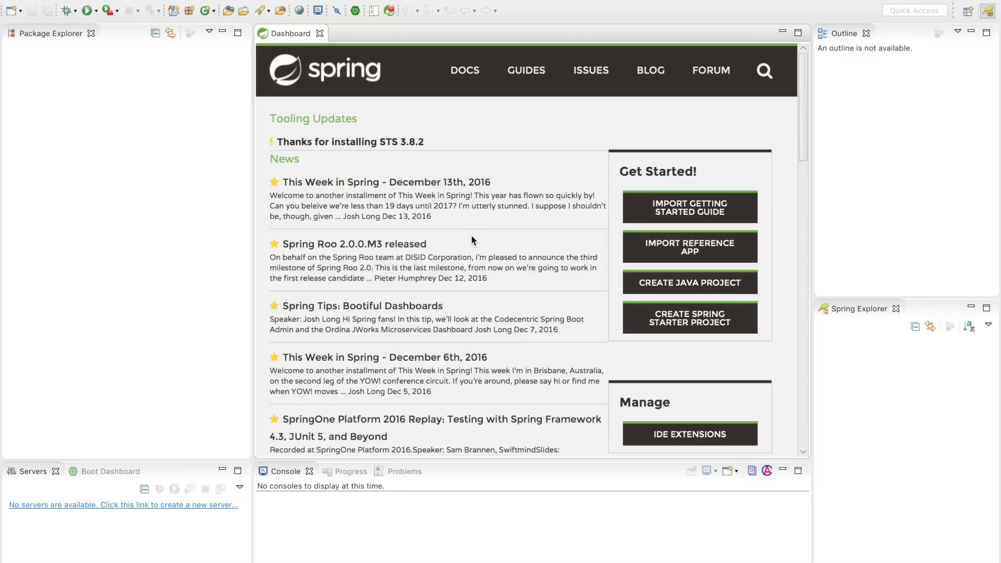
pyautogui.moveTo(594, 354)
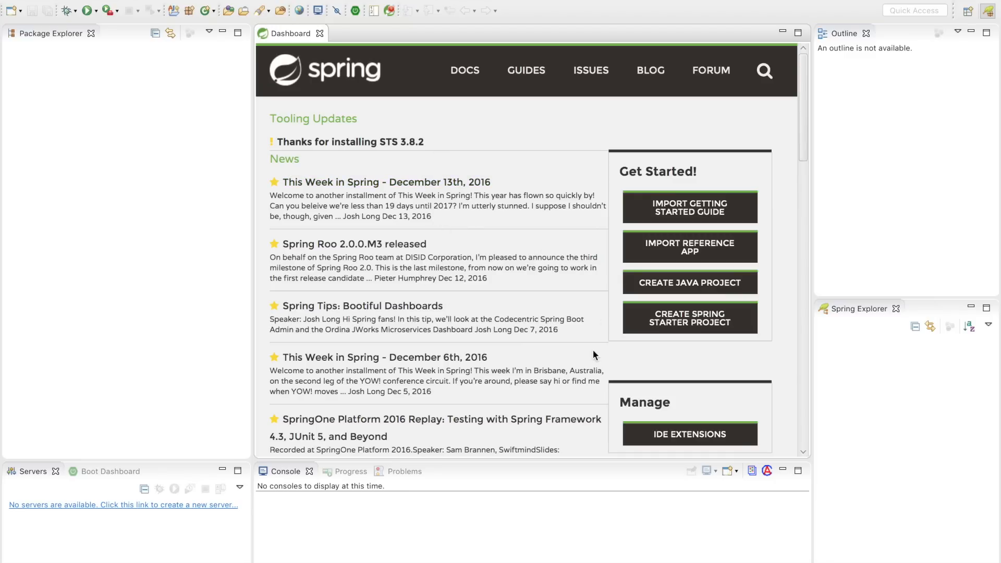
pyautogui.scroll(-3)
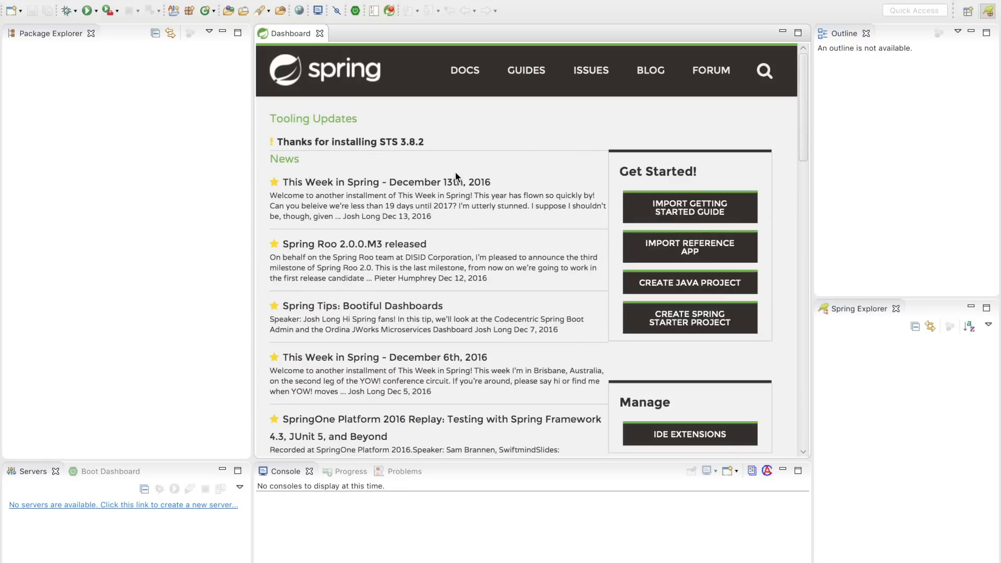
pyautogui.moveTo(137, 84)
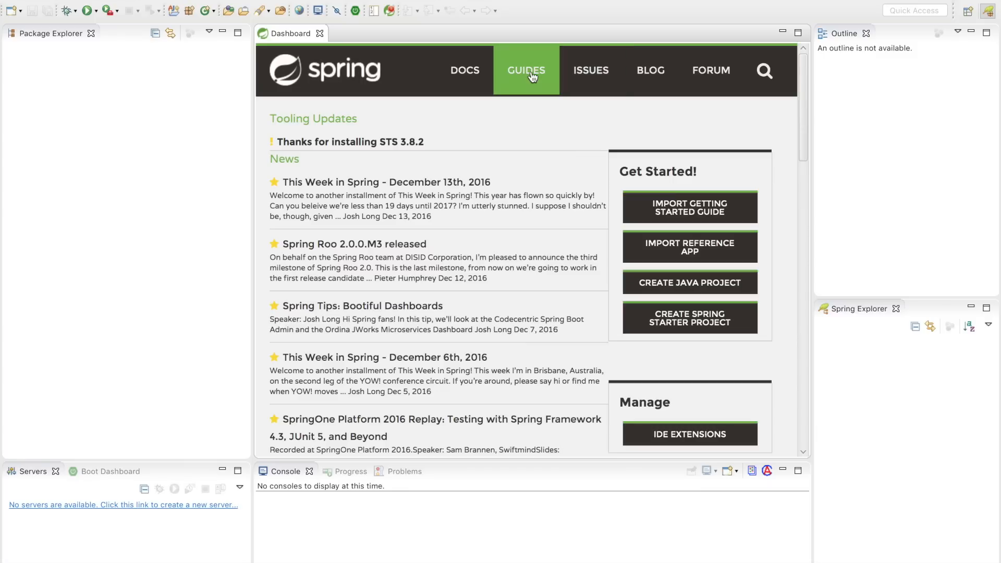
pyautogui.moveTo(540, 78)
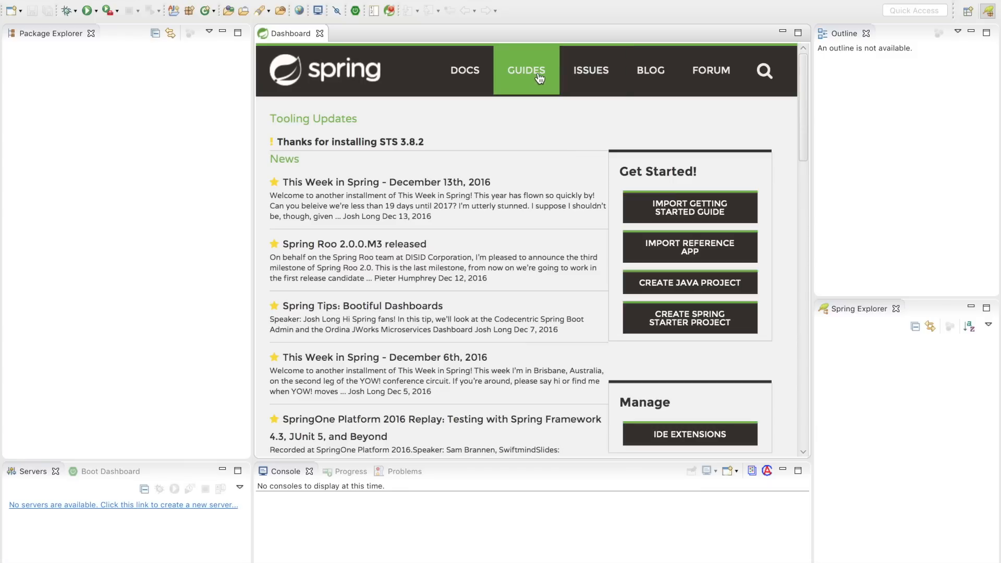
pyautogui.moveTo(540, 82)
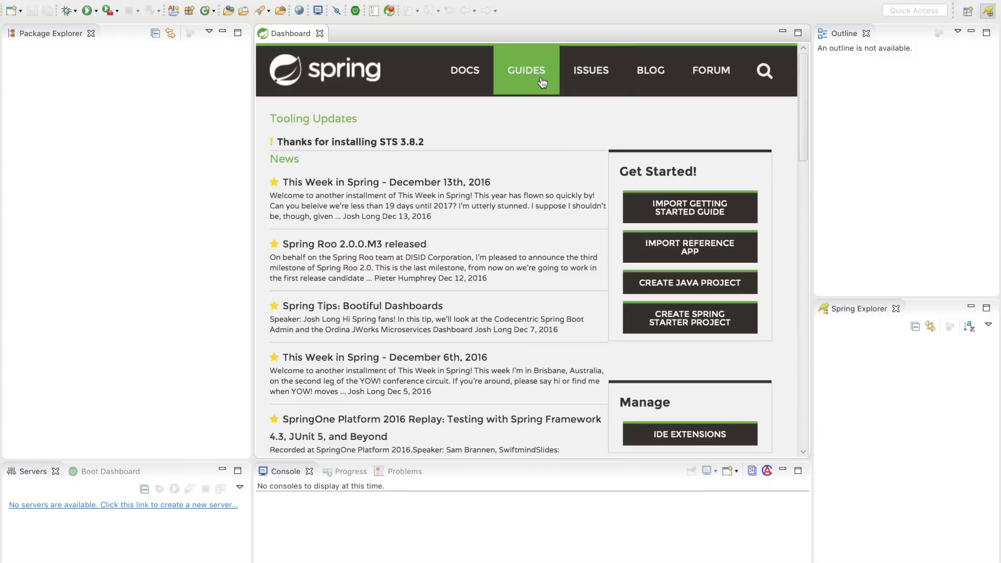
pyautogui.click(526, 70)
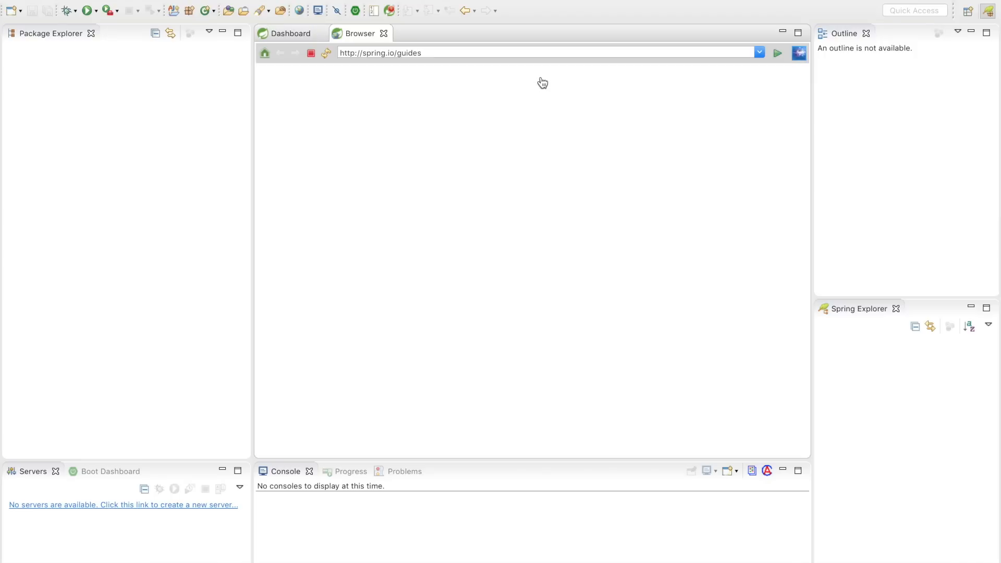
pyautogui.click(776, 53)
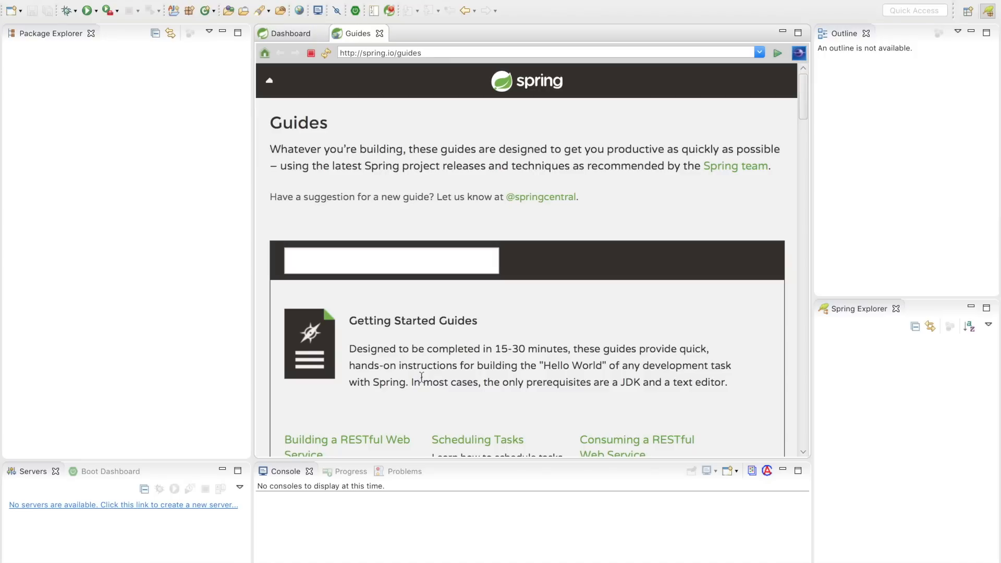
pyautogui.scroll(-3)
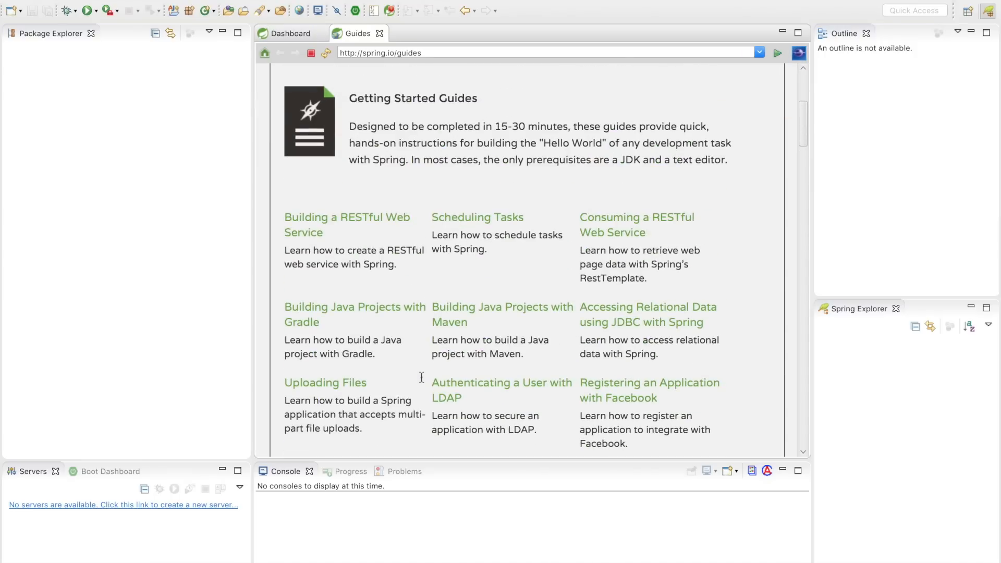
pyautogui.moveTo(816, 189)
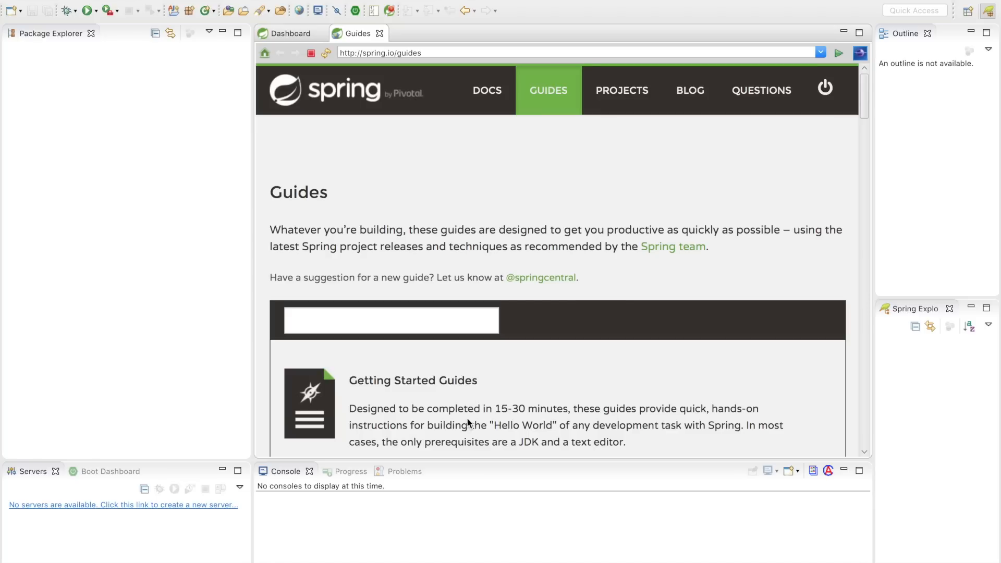
pyautogui.moveTo(133, 138)
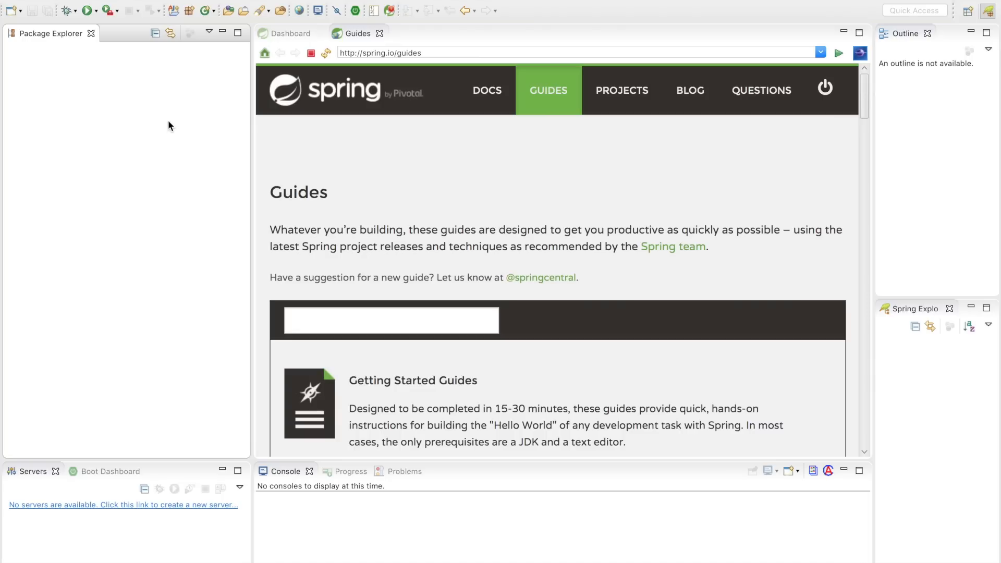
# Choose Import Spring Getting Started Content from the File > New menu.
pyautogui.click(12, 10)
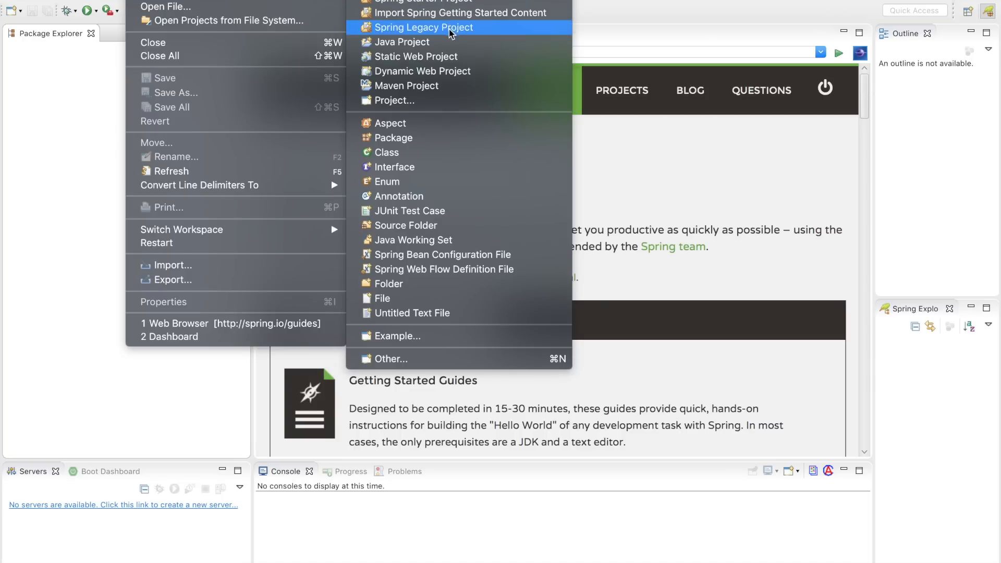
pyautogui.moveTo(459, 12)
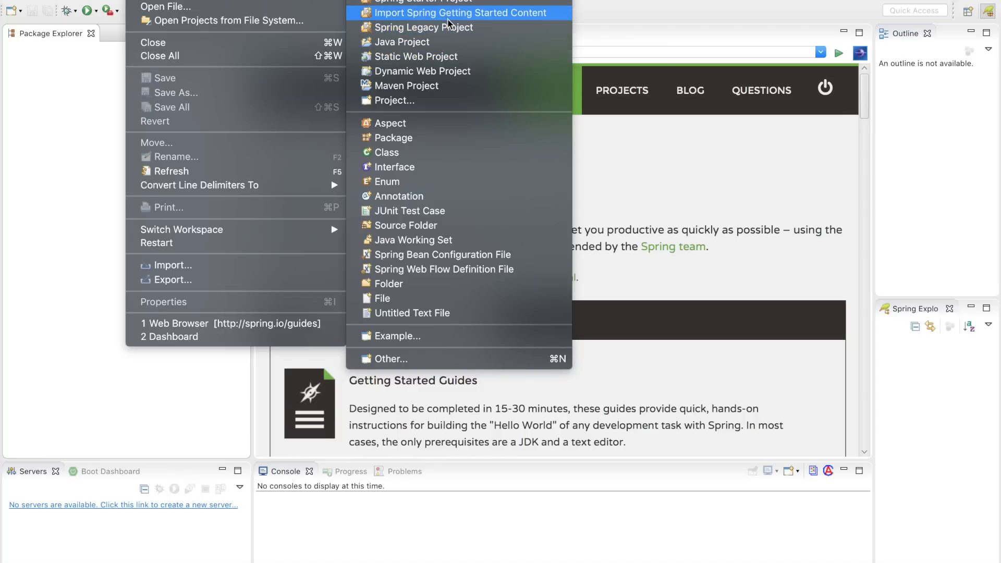
pyautogui.moveTo(449, 14)
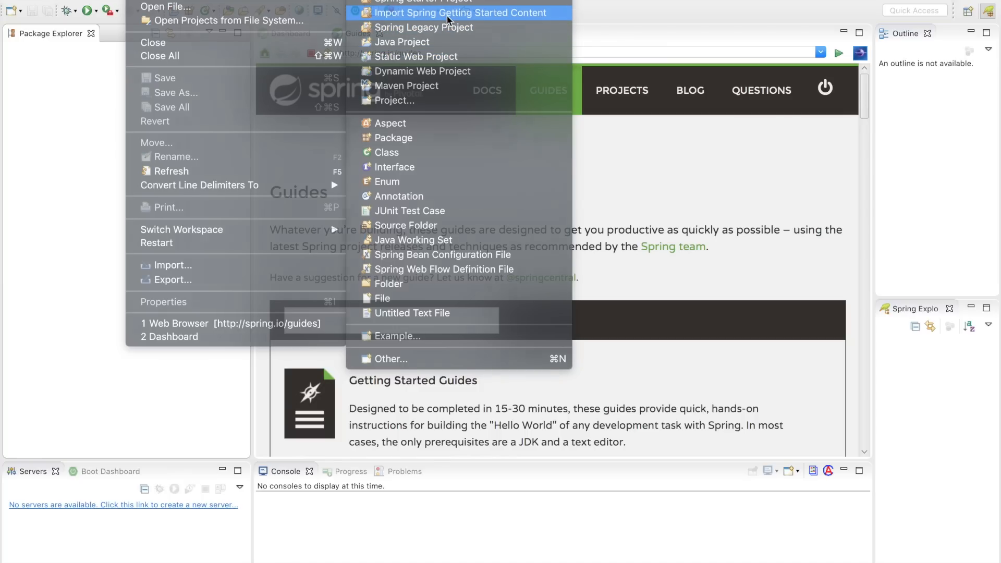
pyautogui.click(460, 12)
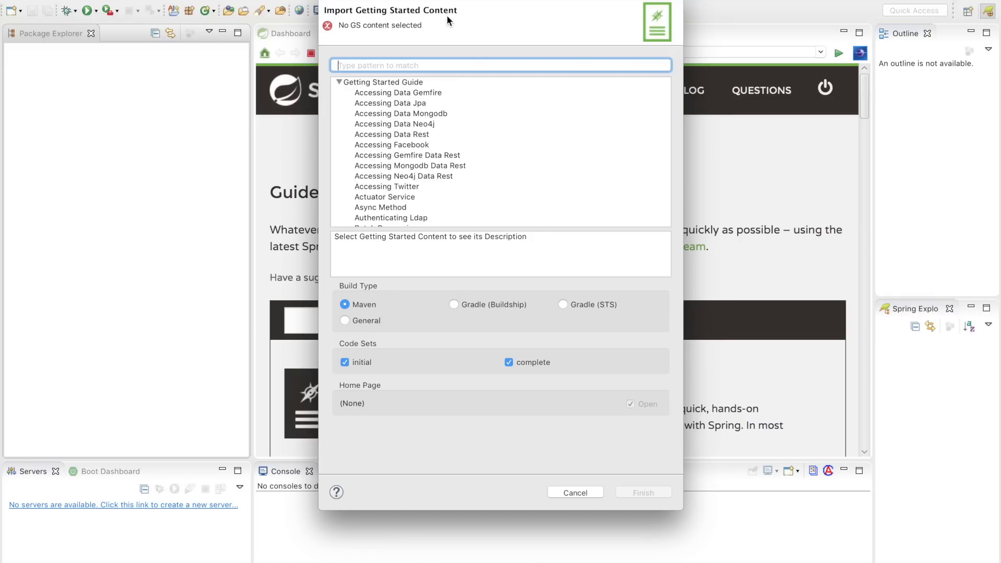
# Filter guides by 'JPA', select Accessing Data Jpa, and finish the Maven import.
pyautogui.write('JPA')
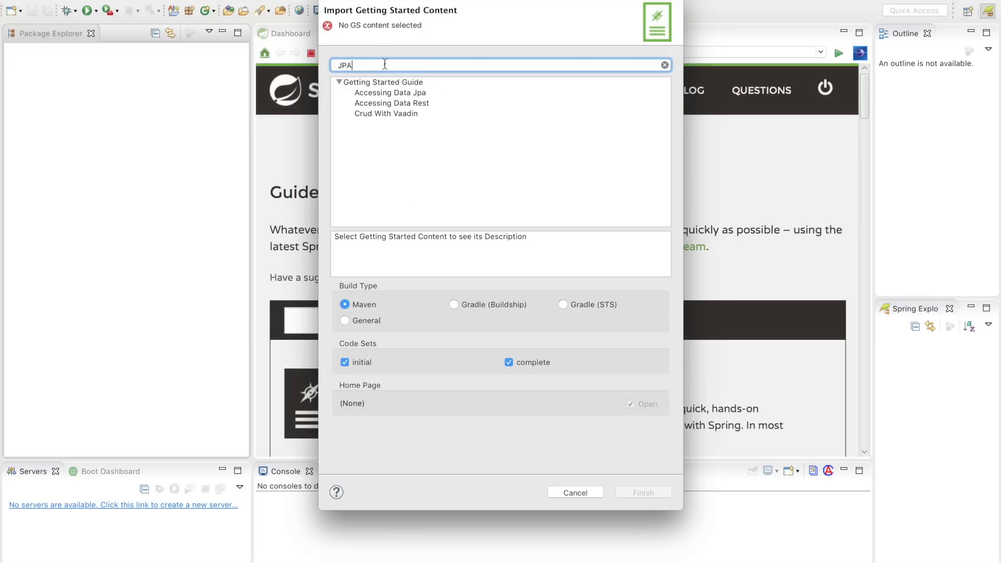
pyautogui.click(389, 92)
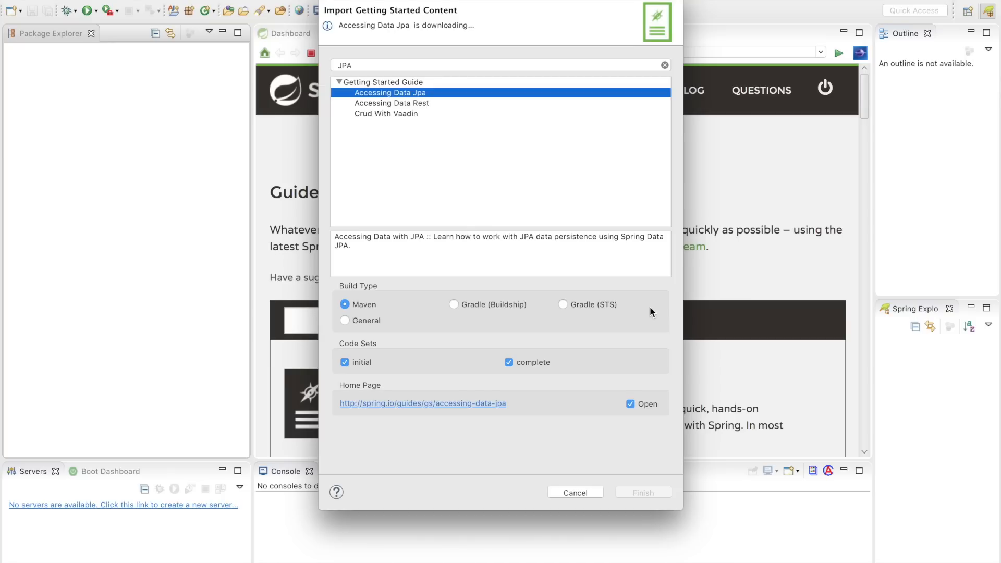
pyautogui.moveTo(548, 449)
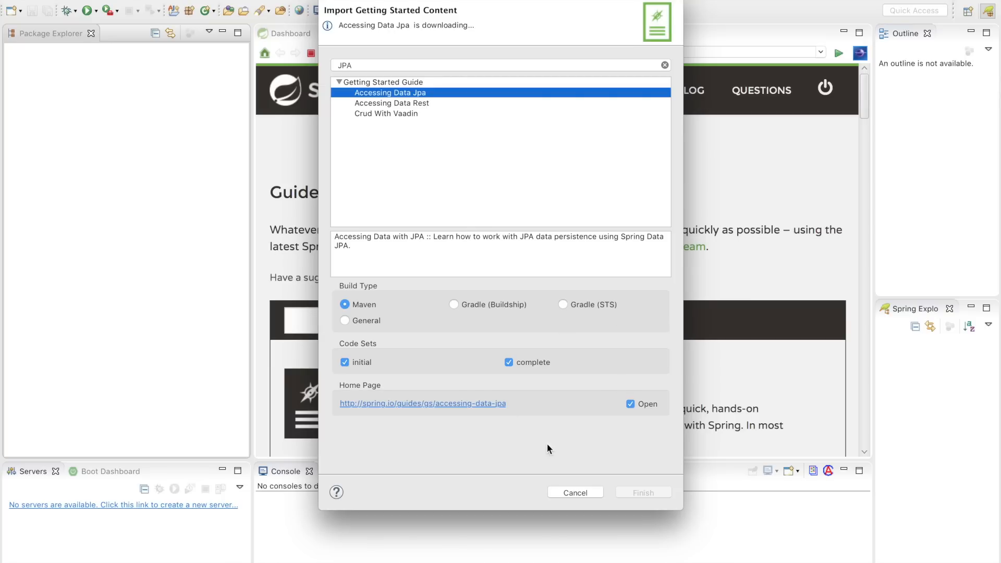
pyautogui.moveTo(457, 411)
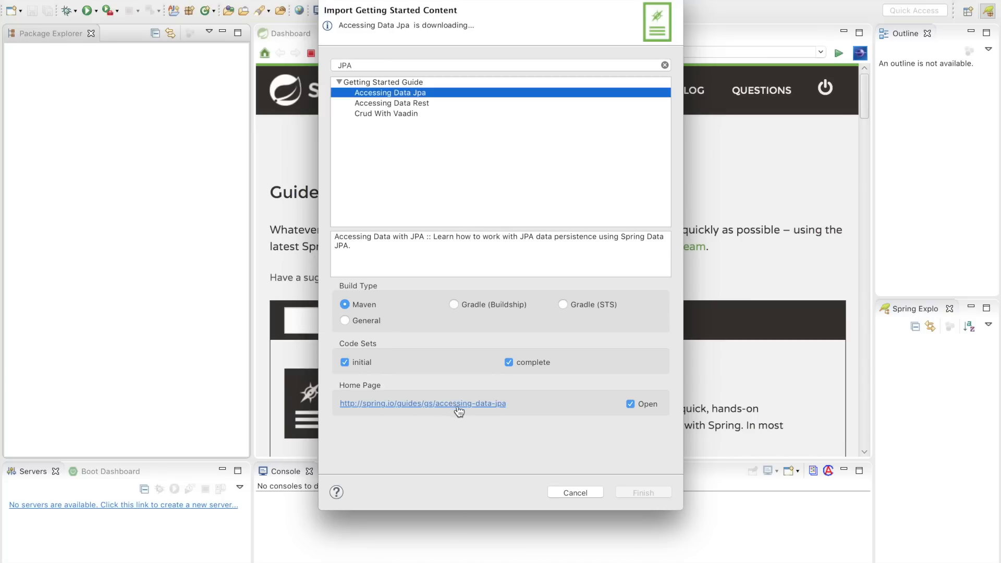
pyautogui.moveTo(584, 381)
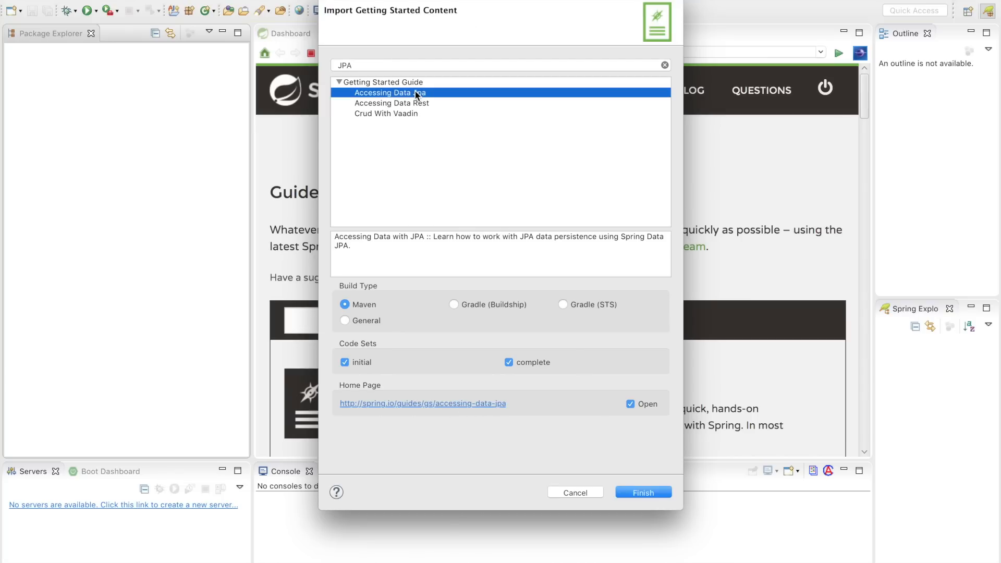
pyautogui.click(642, 492)
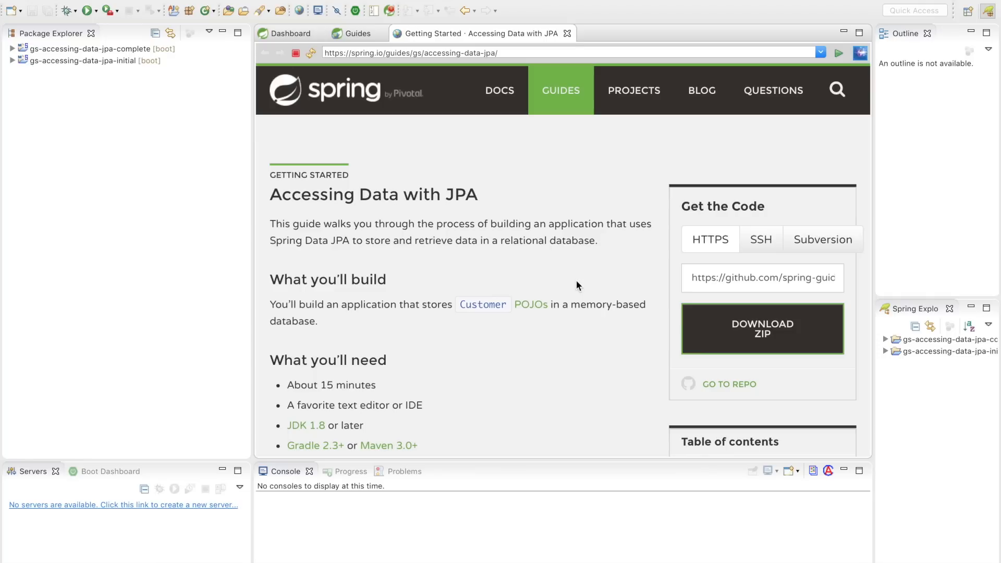
pyautogui.scroll(-3)
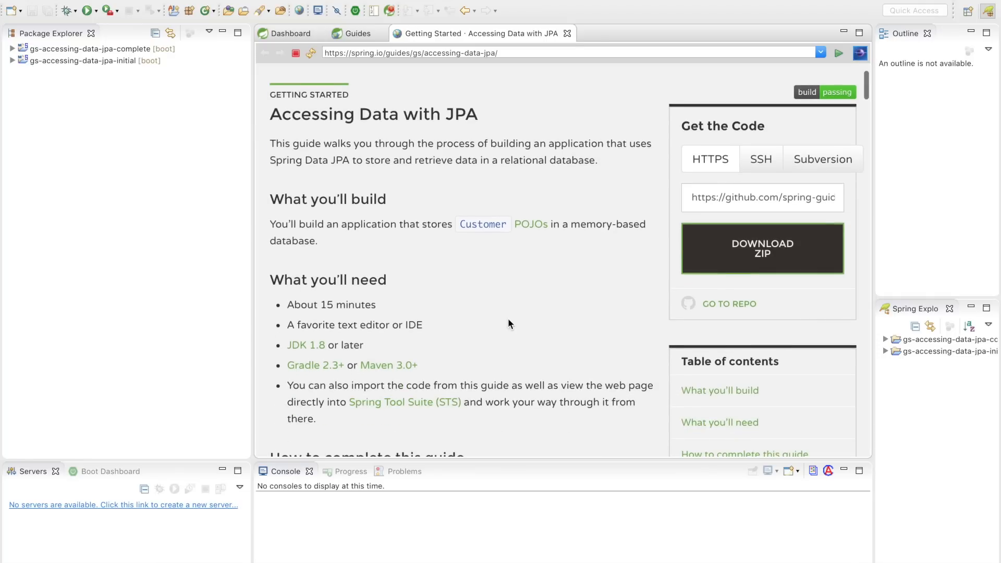
pyautogui.scroll(-3)
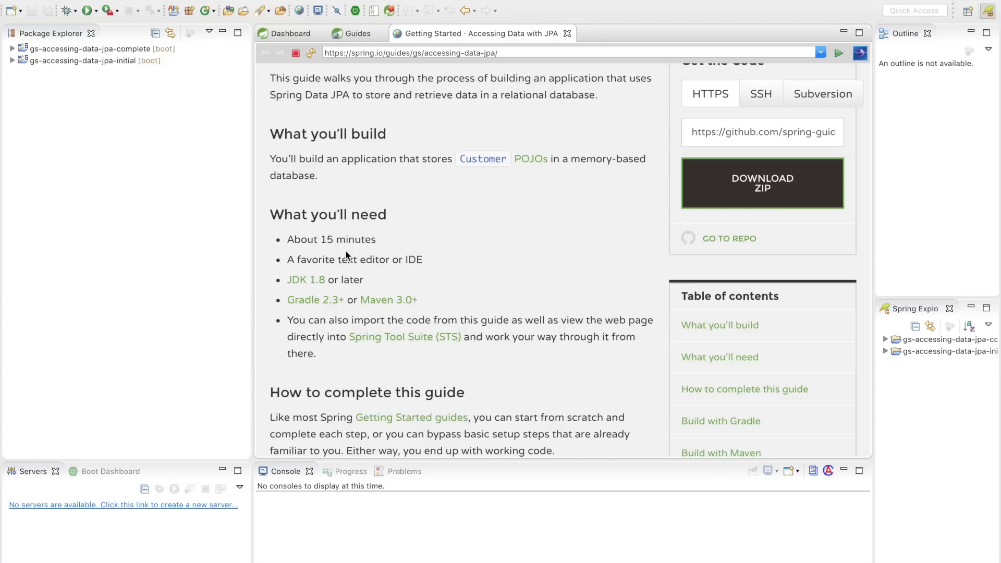
pyautogui.scroll(-3)
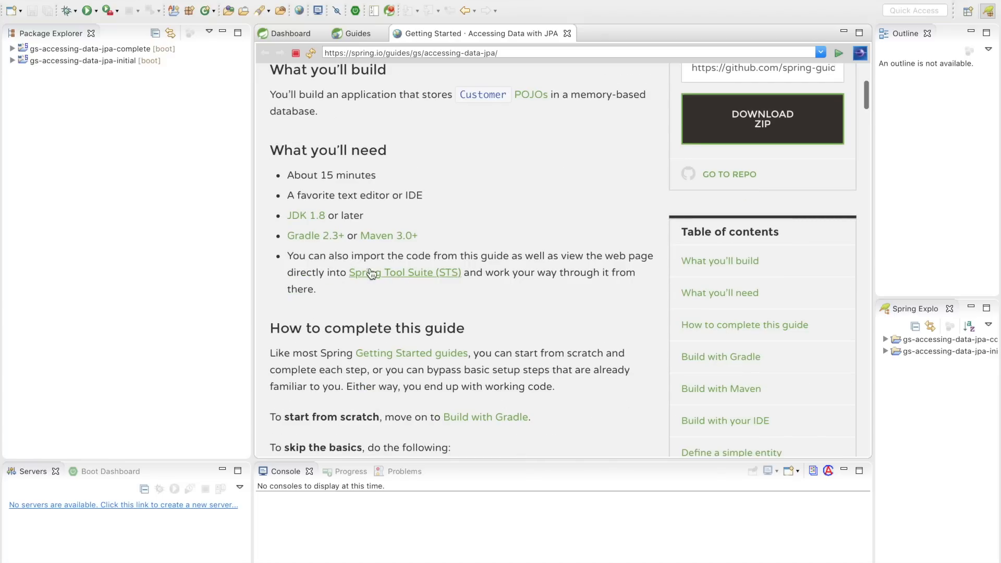
pyautogui.moveTo(419, 278)
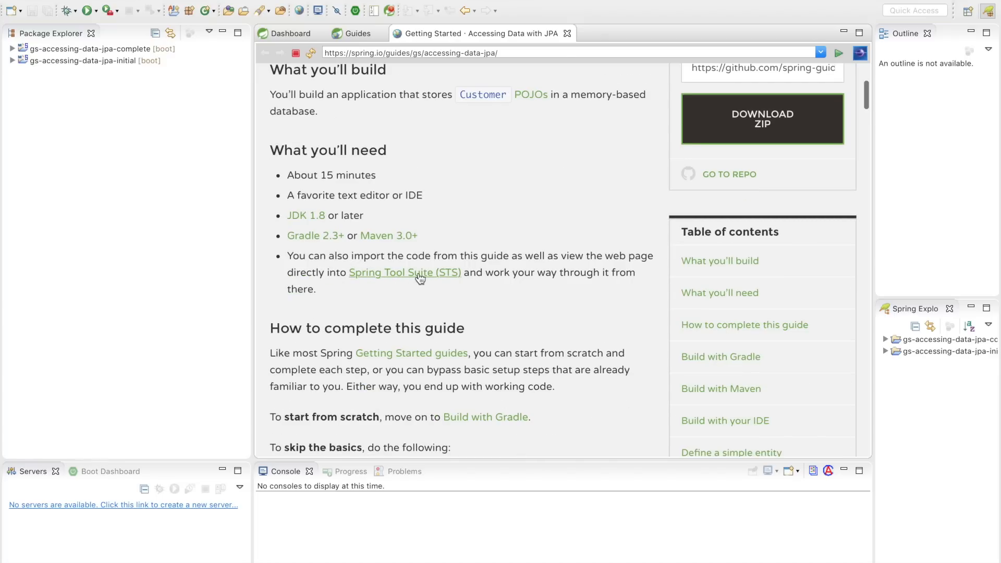
pyautogui.moveTo(139, 203)
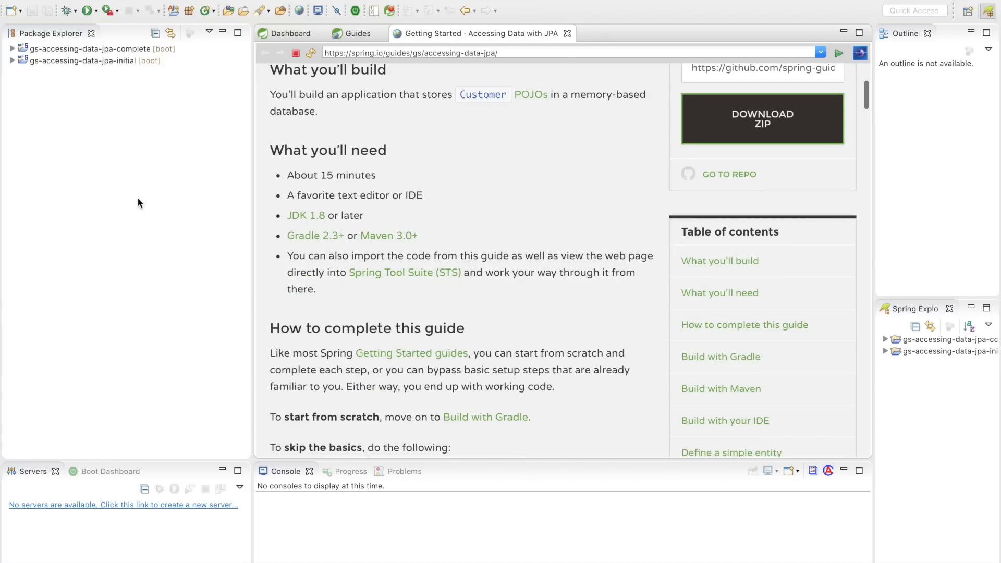
pyautogui.moveTo(177, 155)
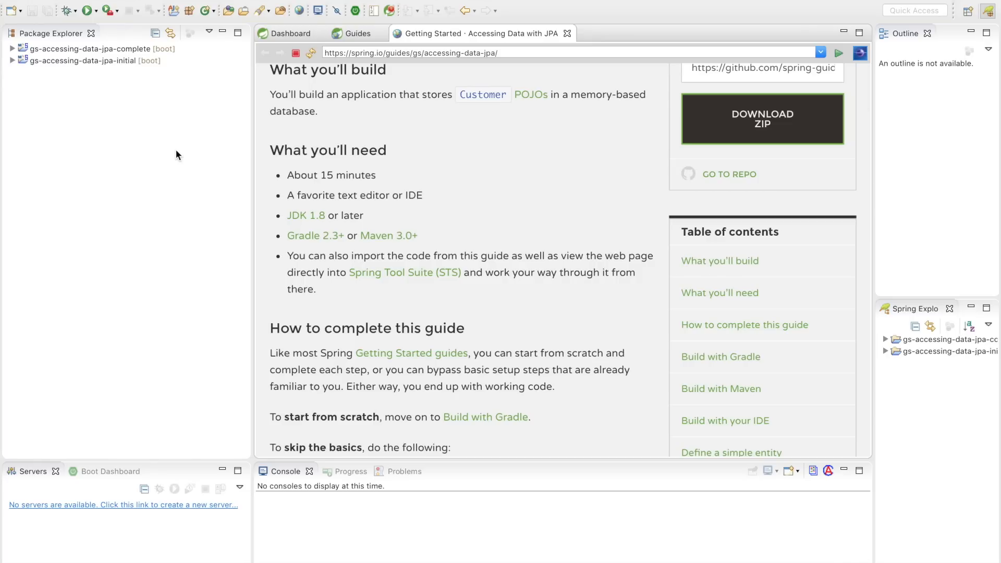
pyautogui.scroll(-3)
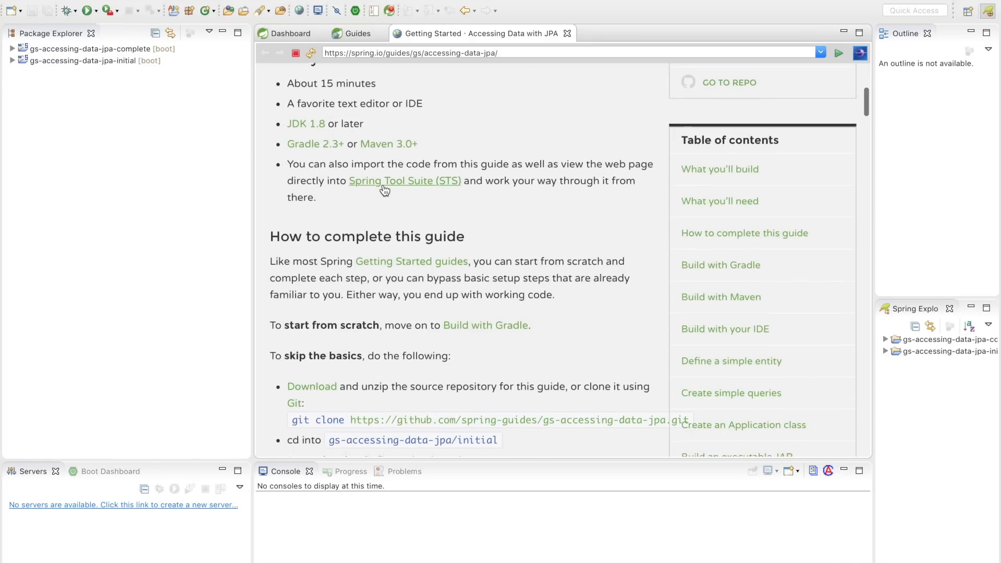
pyautogui.scroll(-3)
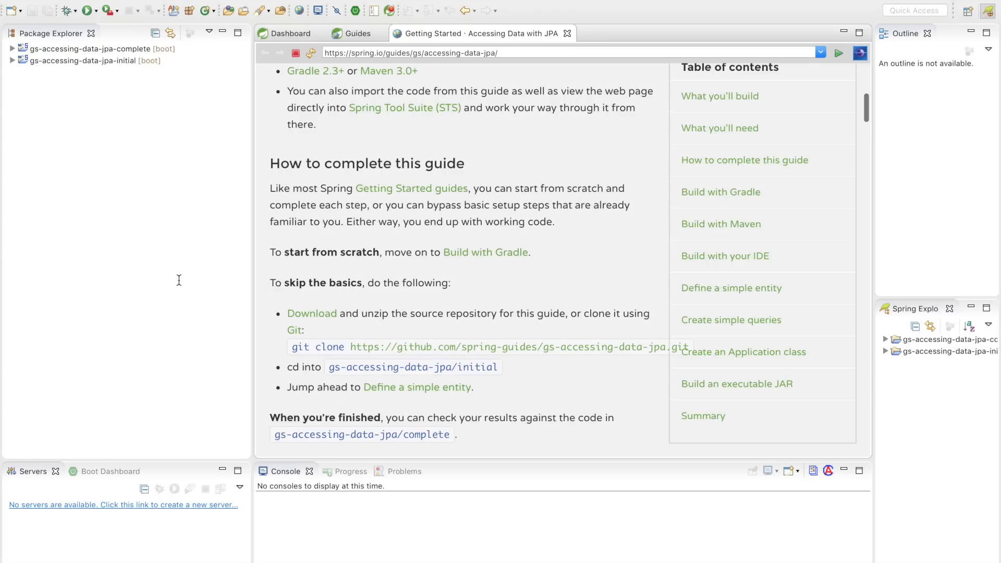
pyautogui.scroll(-3)
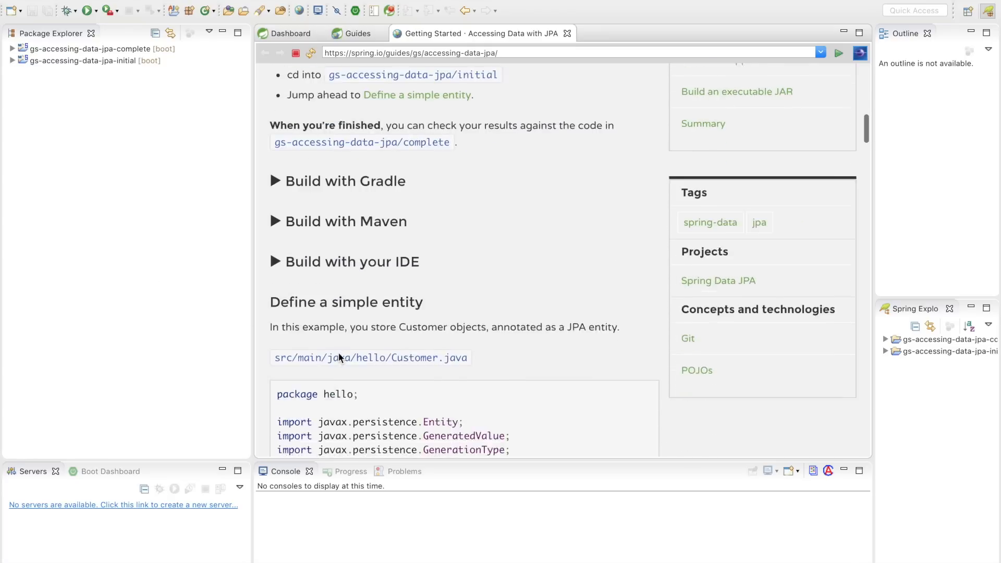
pyautogui.scroll(-3)
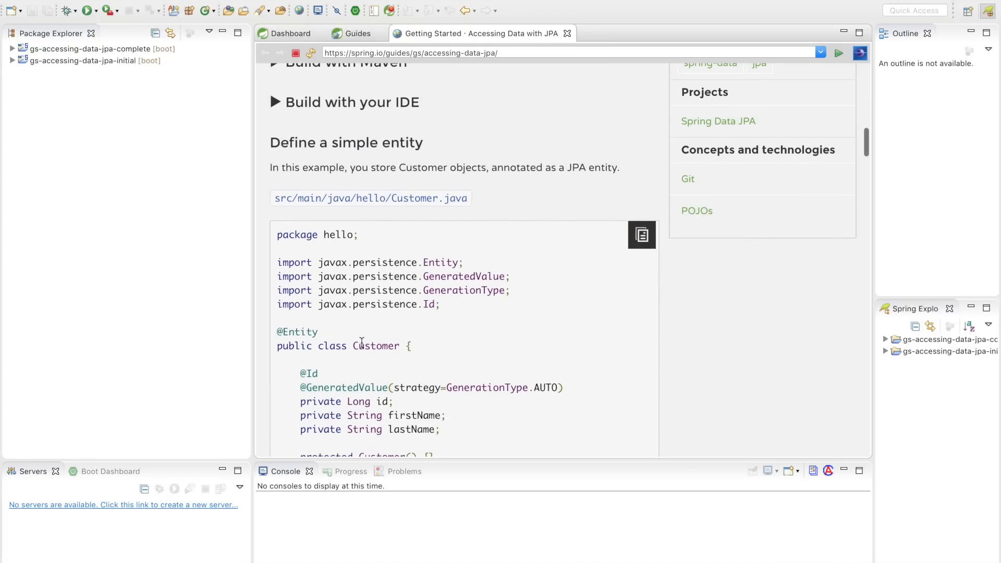
pyautogui.scroll(-3)
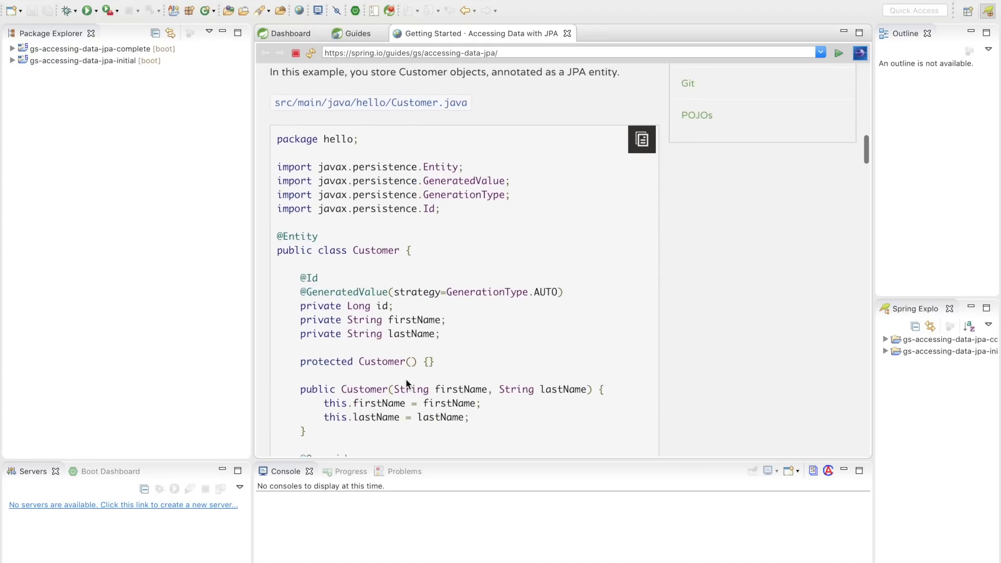
pyautogui.scroll(-3)
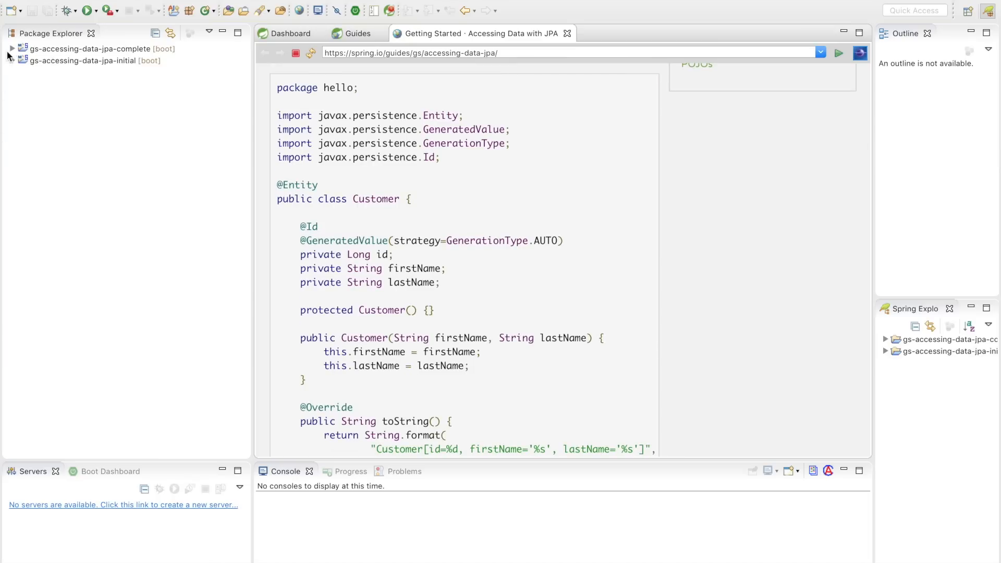
pyautogui.click(11, 48)
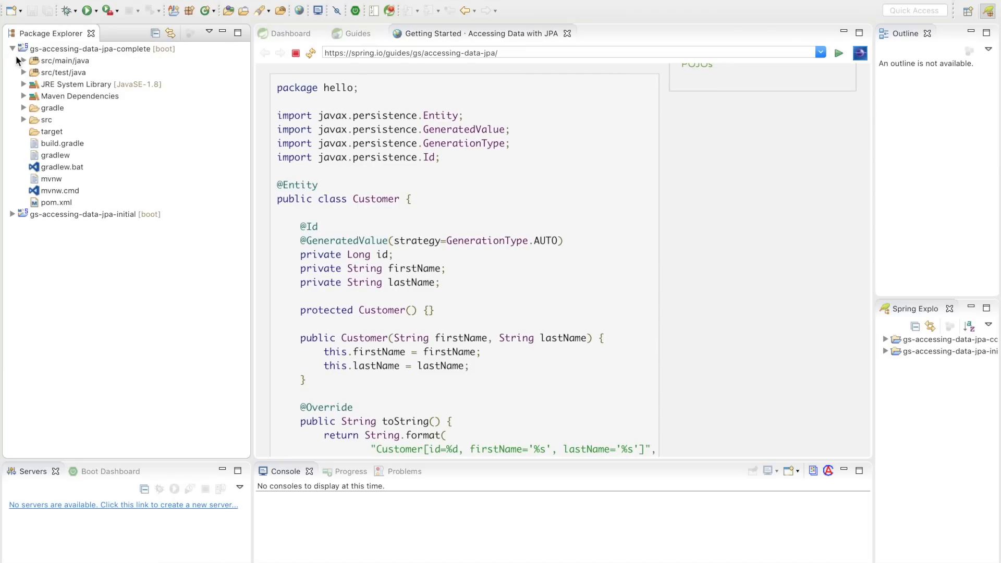
pyautogui.click(65, 60)
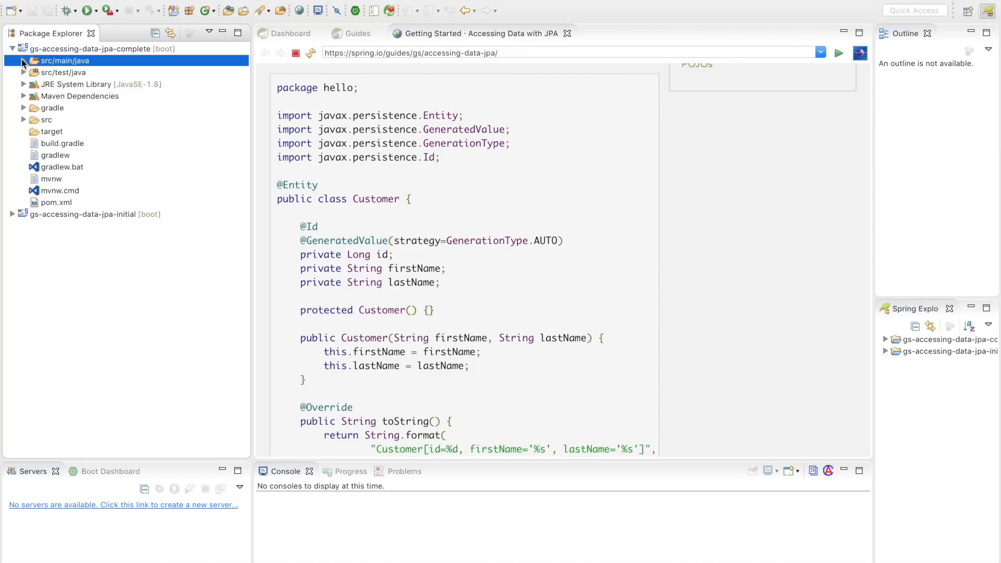
pyautogui.click(23, 60)
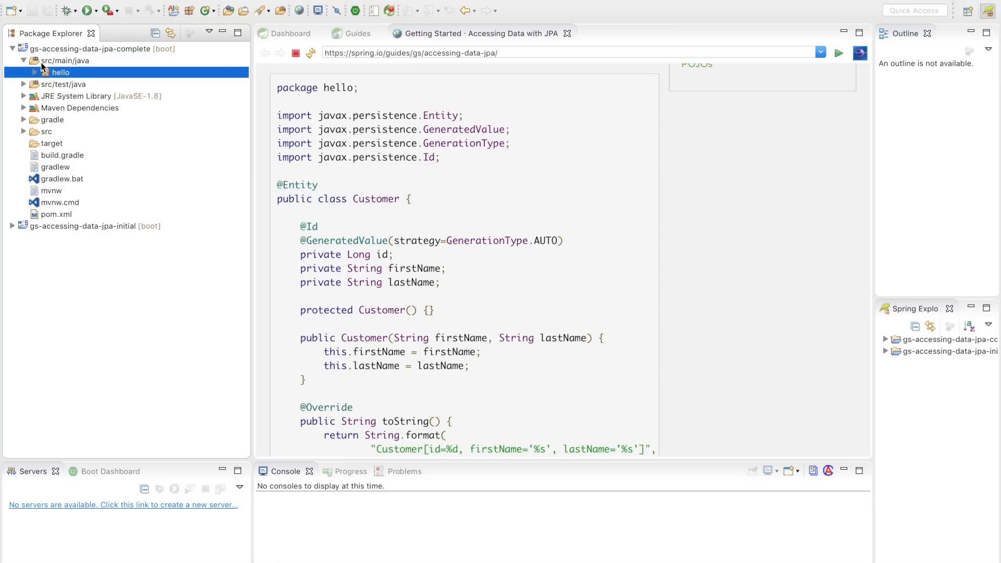
pyautogui.click(34, 72)
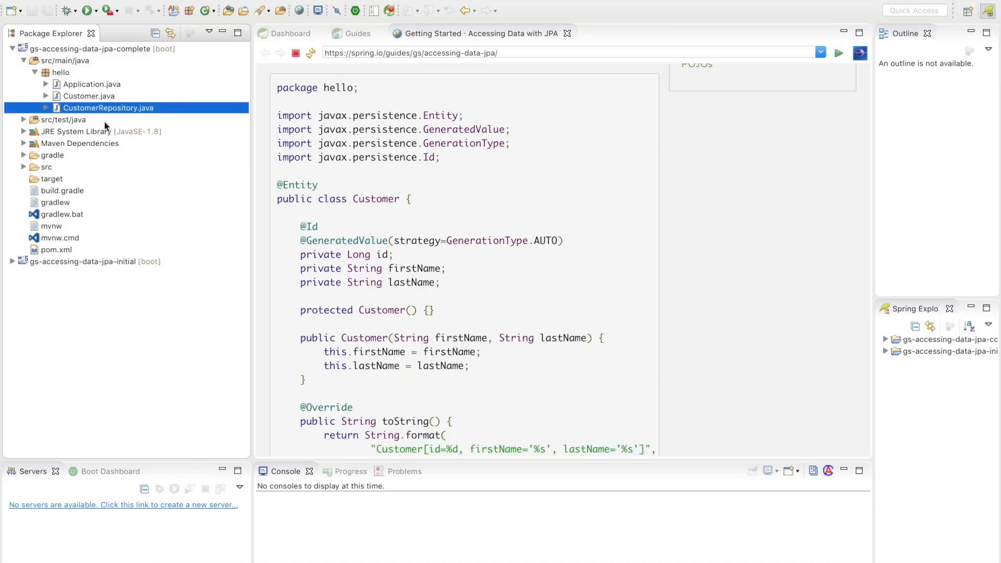
pyautogui.moveTo(72, 324)
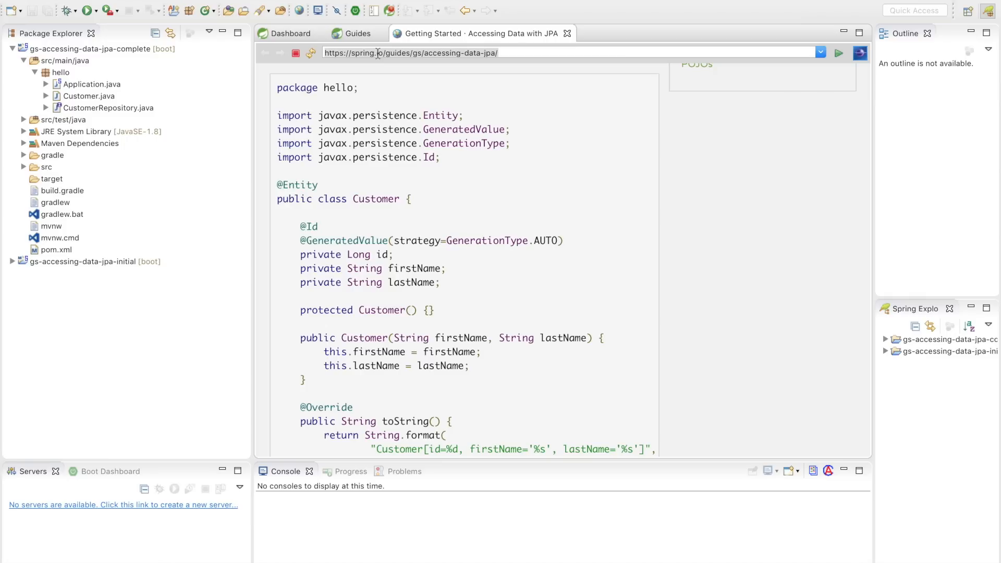
pyautogui.moveTo(185, 133)
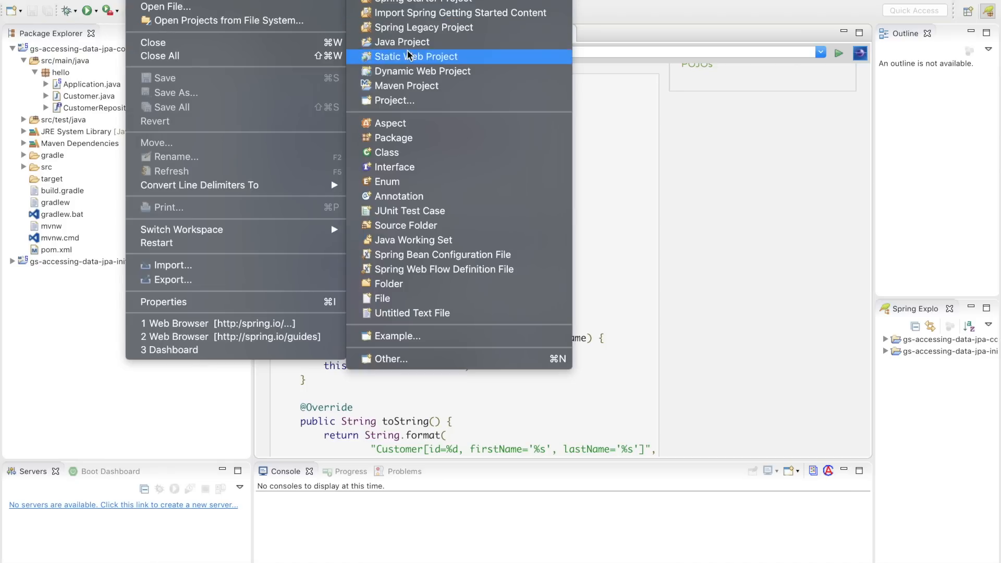
pyautogui.moveTo(414, 1)
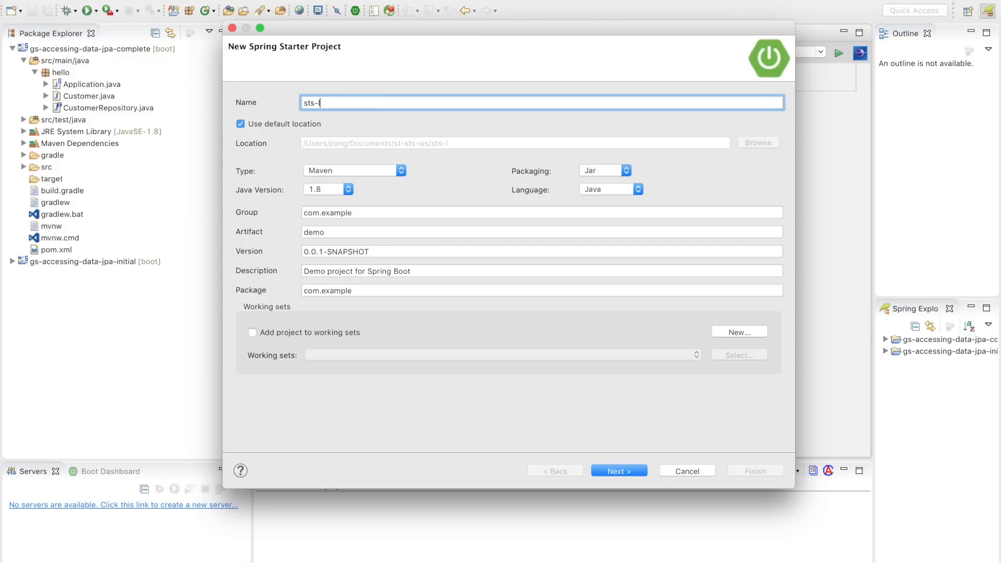
# Name the starter project and artifact sts-greetings-service, then advance to dependencies.
pyautogui.write('live-gre')
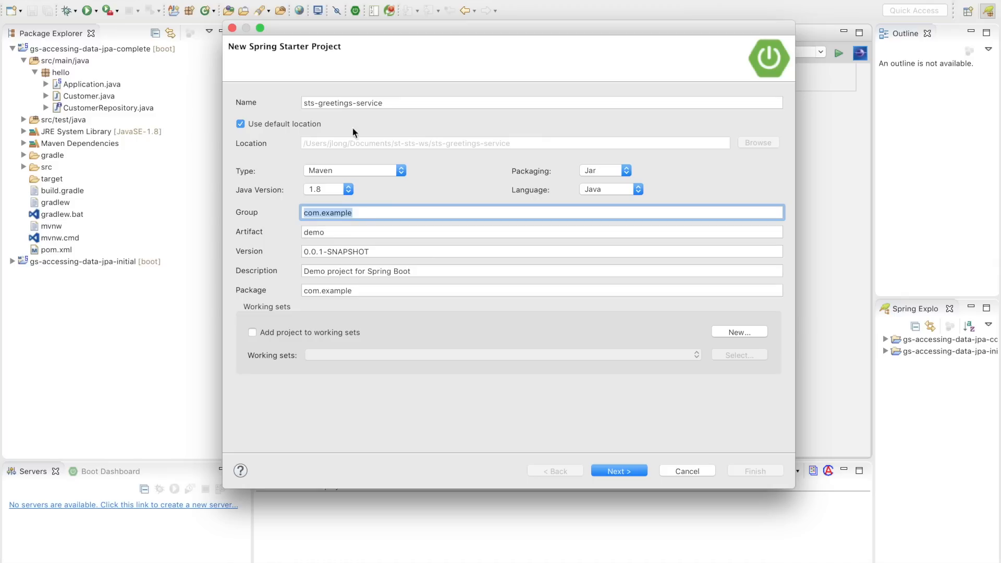
pyautogui.click(354, 231)
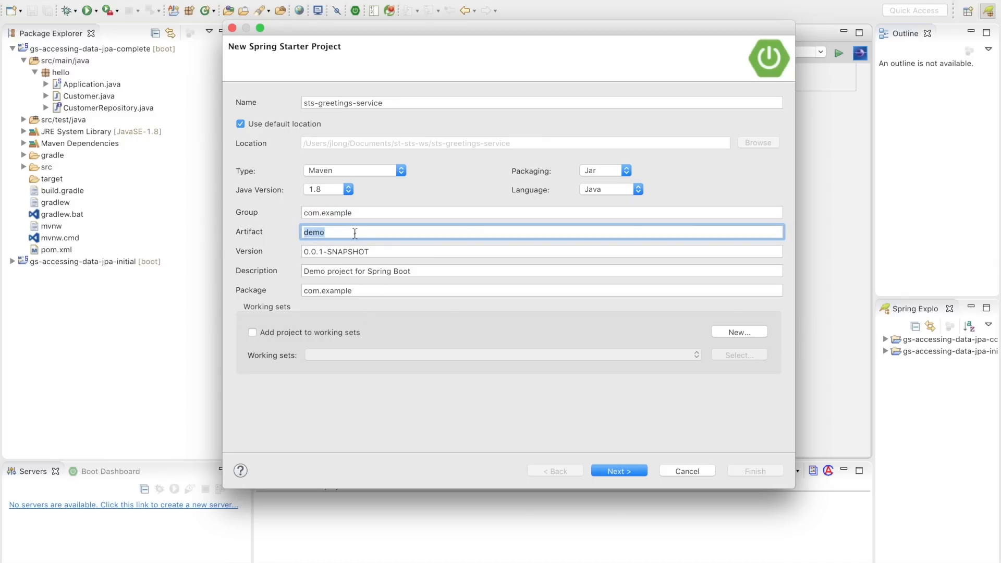
pyautogui.write('sts-greetings-service')
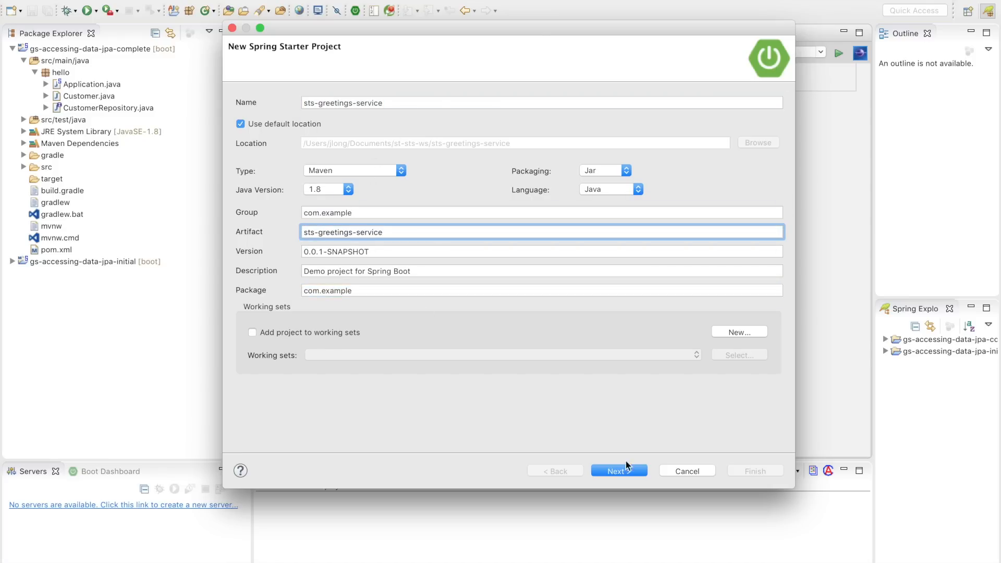
pyautogui.click(617, 470)
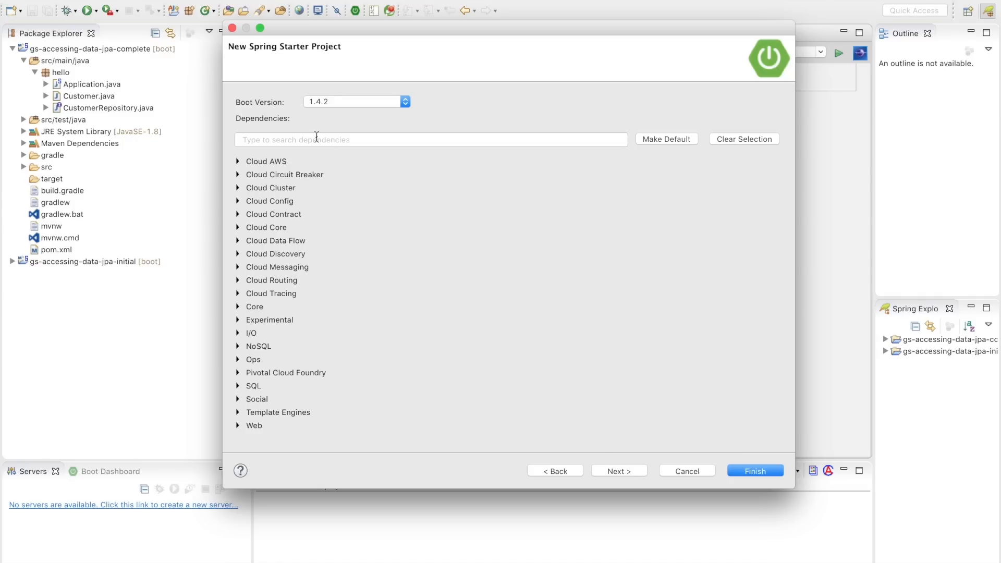
# Search 'web', tick the Web dependency, and advance to the site info page.
pyautogui.click(430, 139)
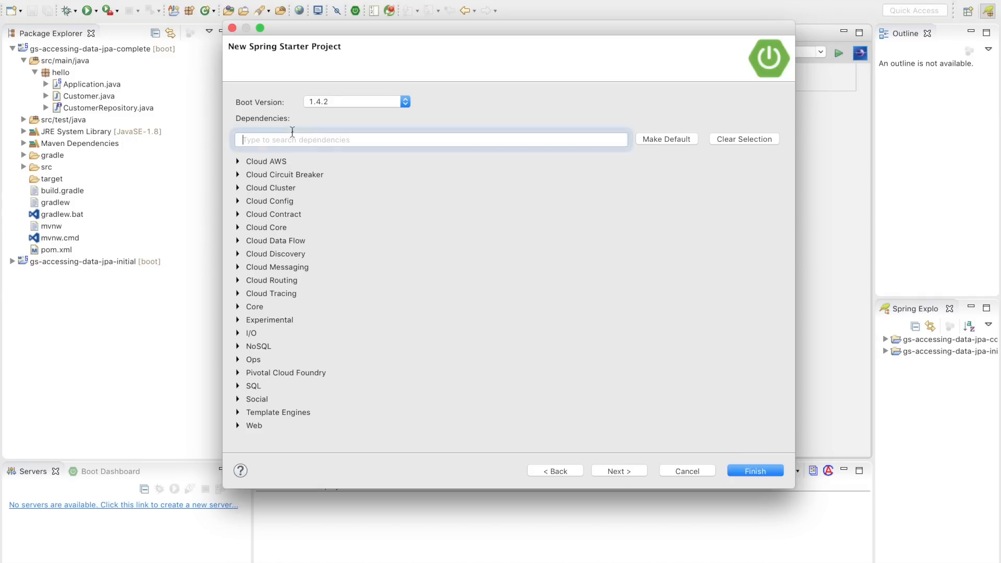
pyautogui.write('web')
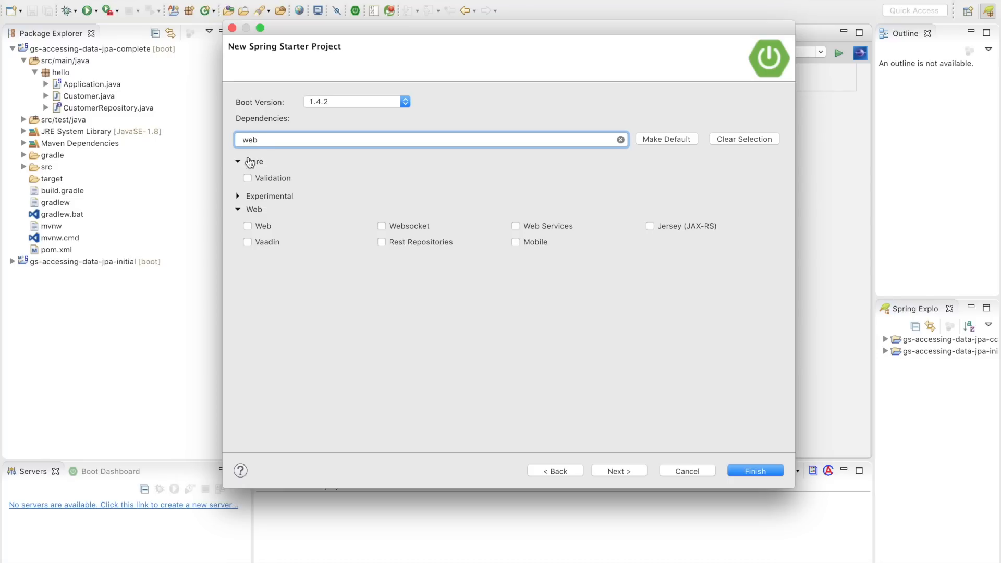
pyautogui.click(247, 226)
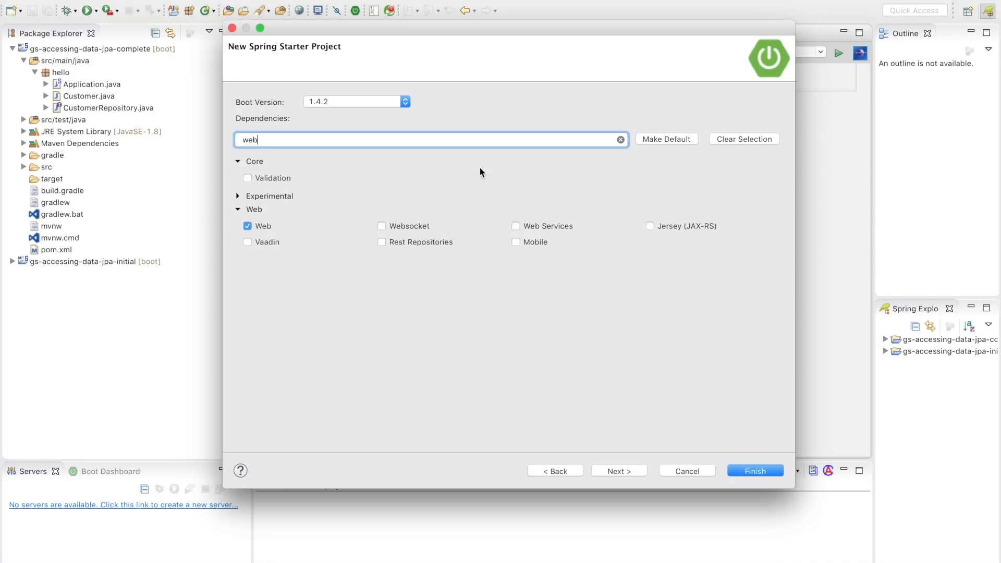
pyautogui.moveTo(630, 287)
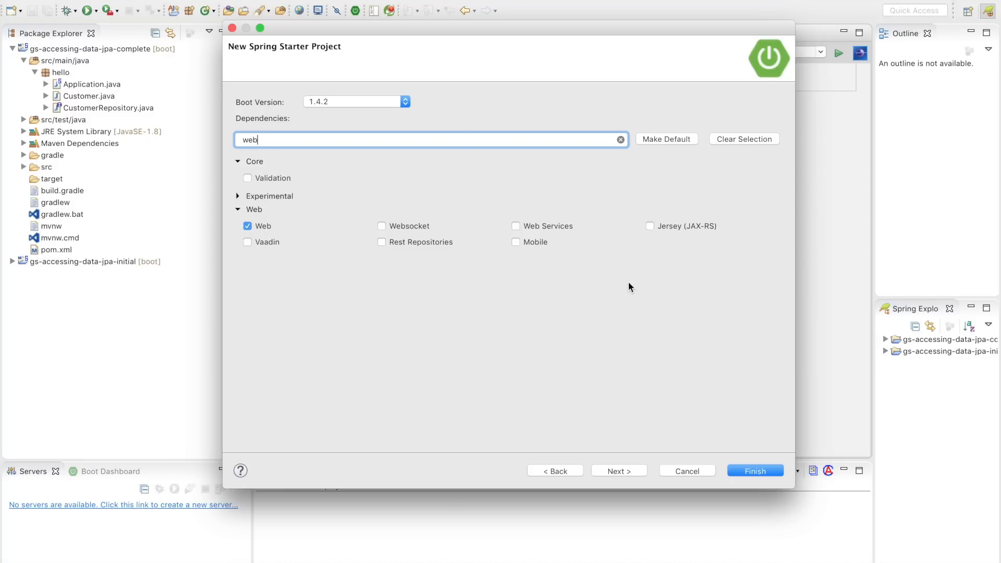
pyautogui.moveTo(629, 471)
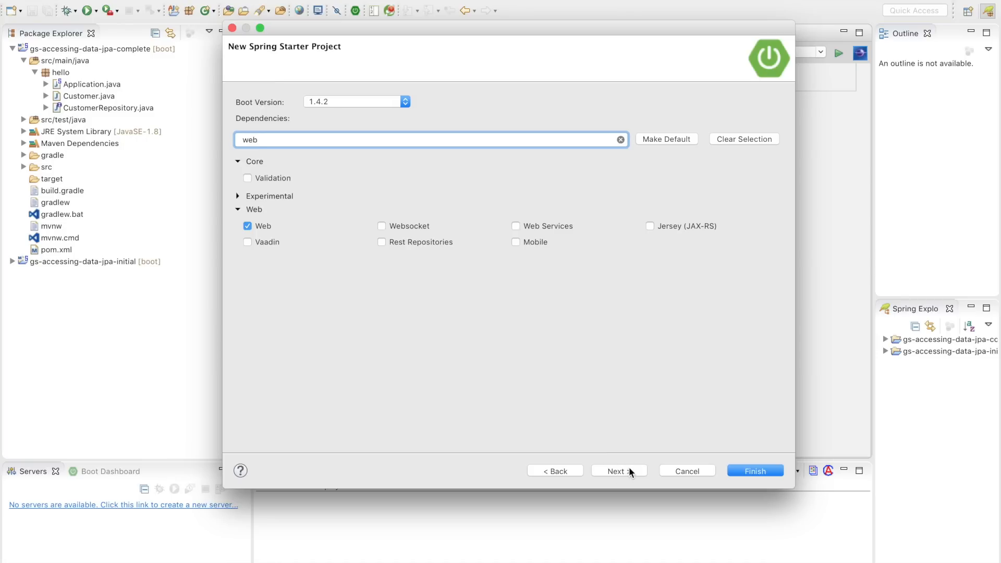
pyautogui.click(615, 470)
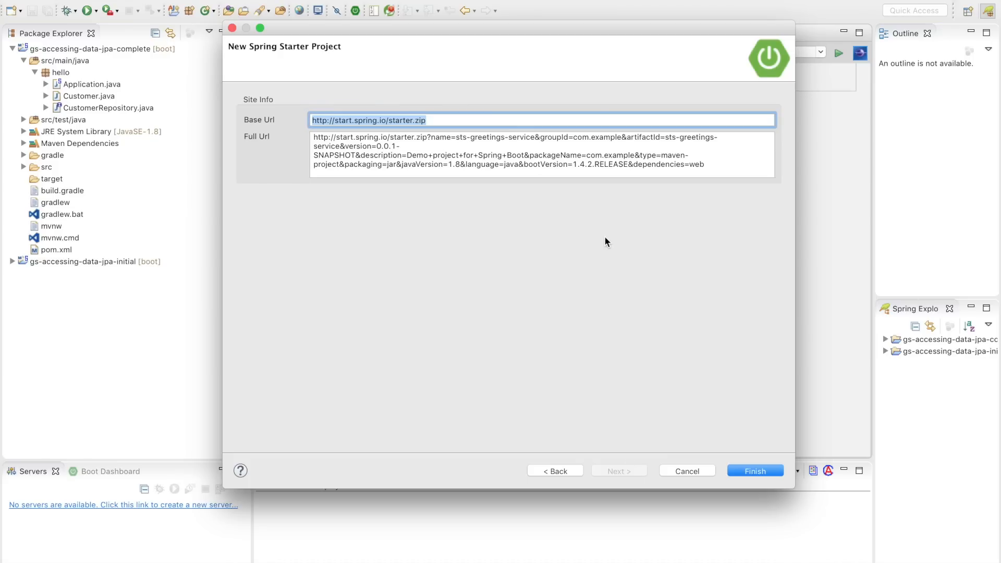
# Review the generated Full Url and finish the sts-greetings-service wizard.
pyautogui.click(586, 154)
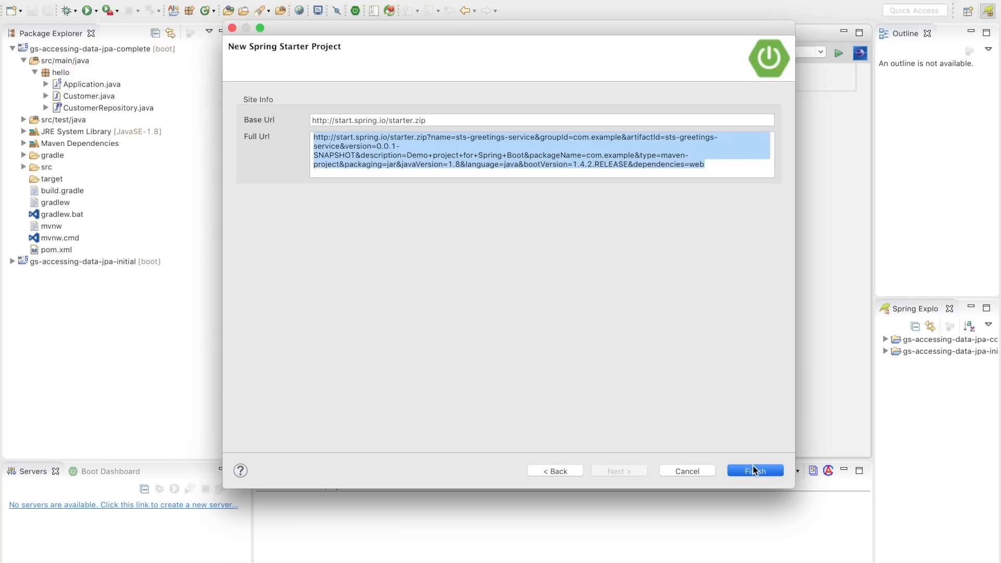
pyautogui.click(755, 470)
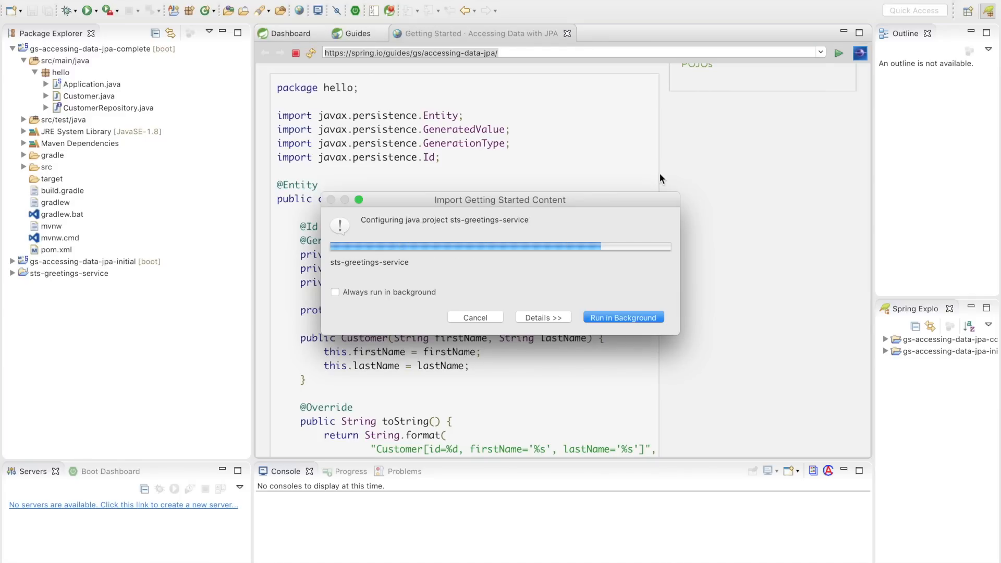
# Open StsGreetingsServiceApplication.java from sts-greetings-service's com.example package.
pyautogui.click(622, 317)
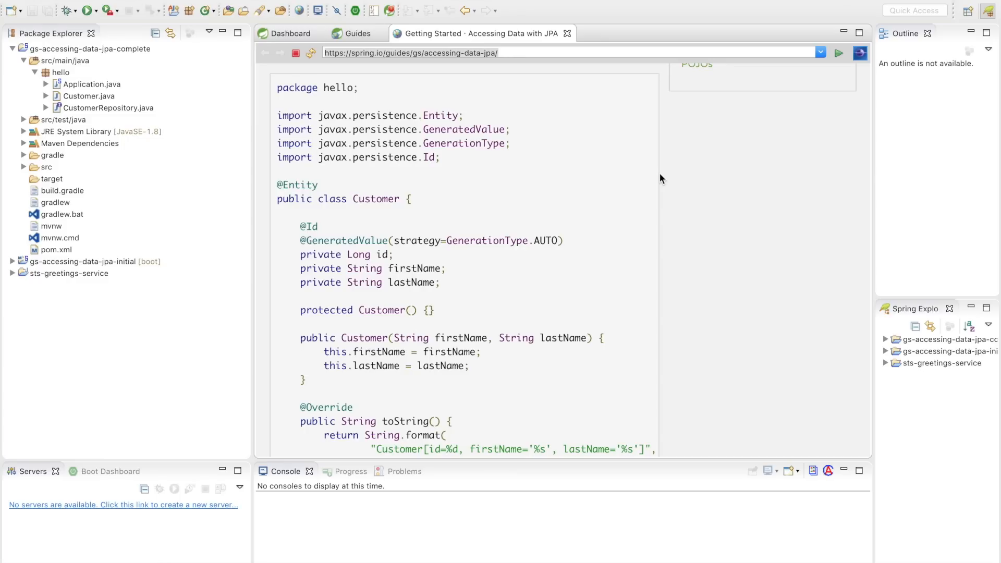
pyautogui.click(70, 273)
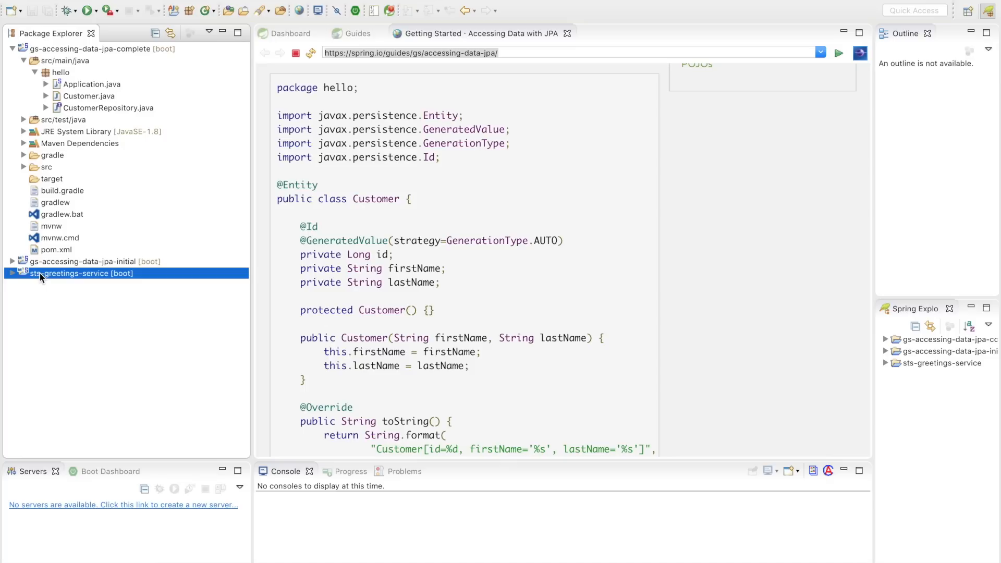
pyautogui.click(12, 273)
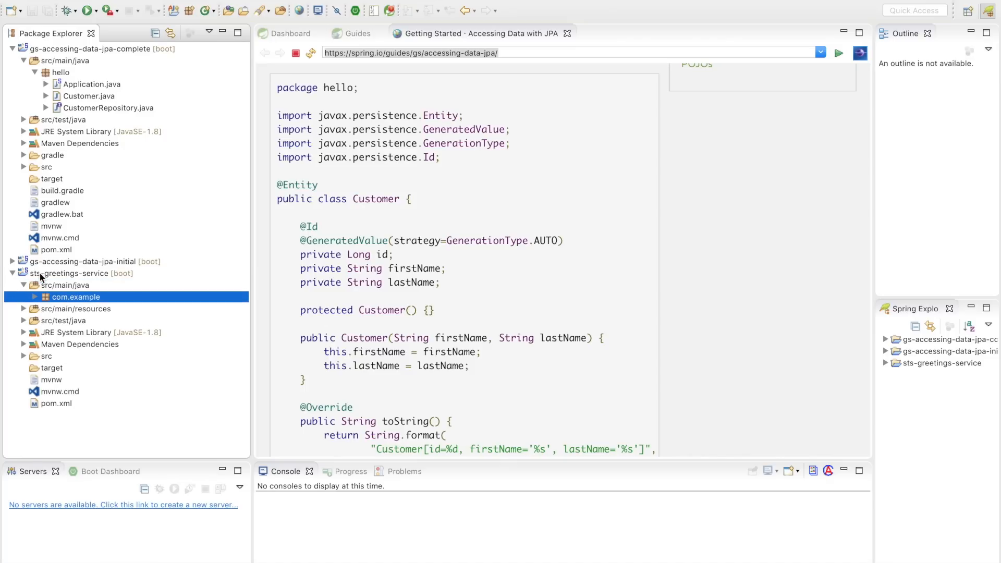
pyautogui.click(35, 296)
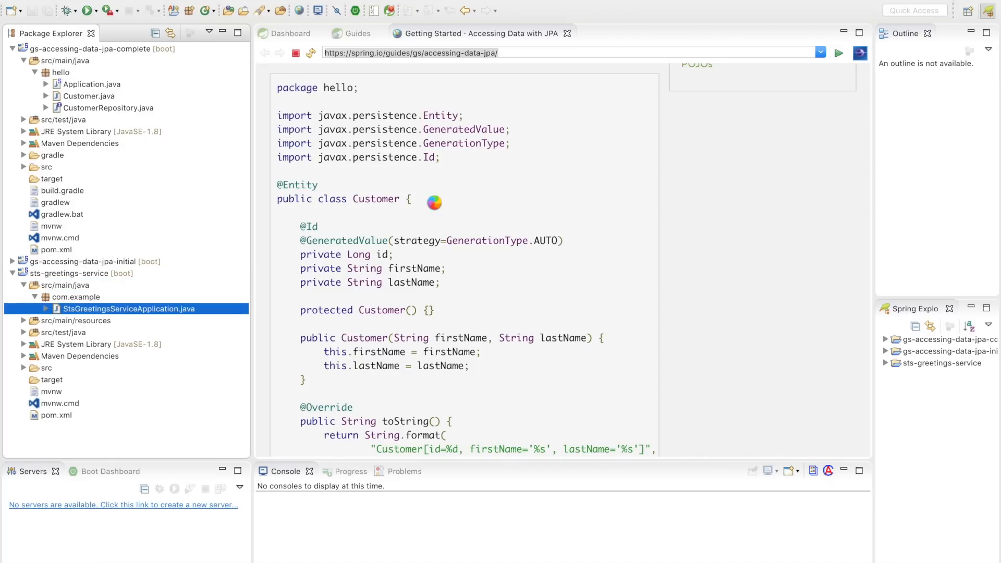
pyautogui.doubleClick(129, 308)
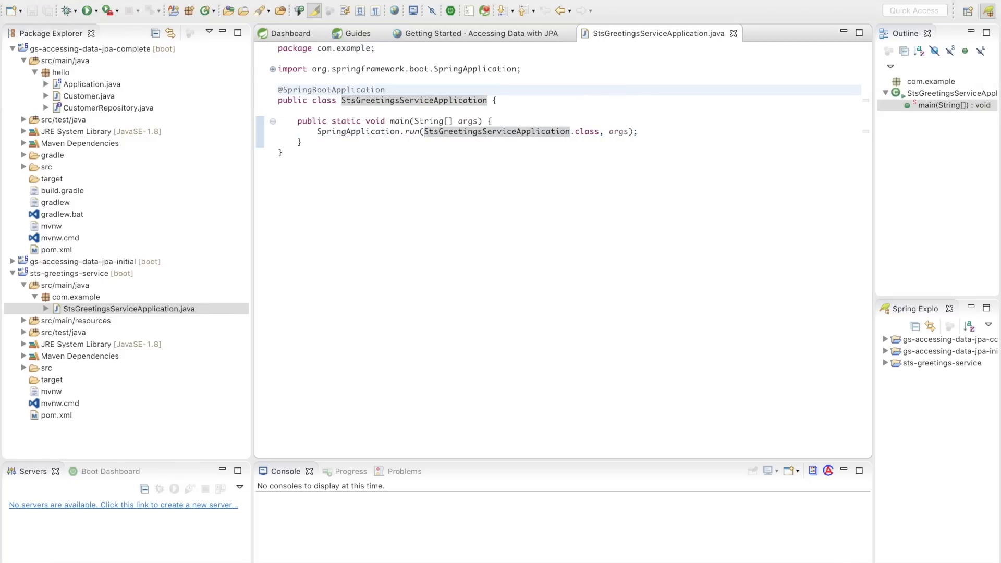
pyautogui.write('@RestC')
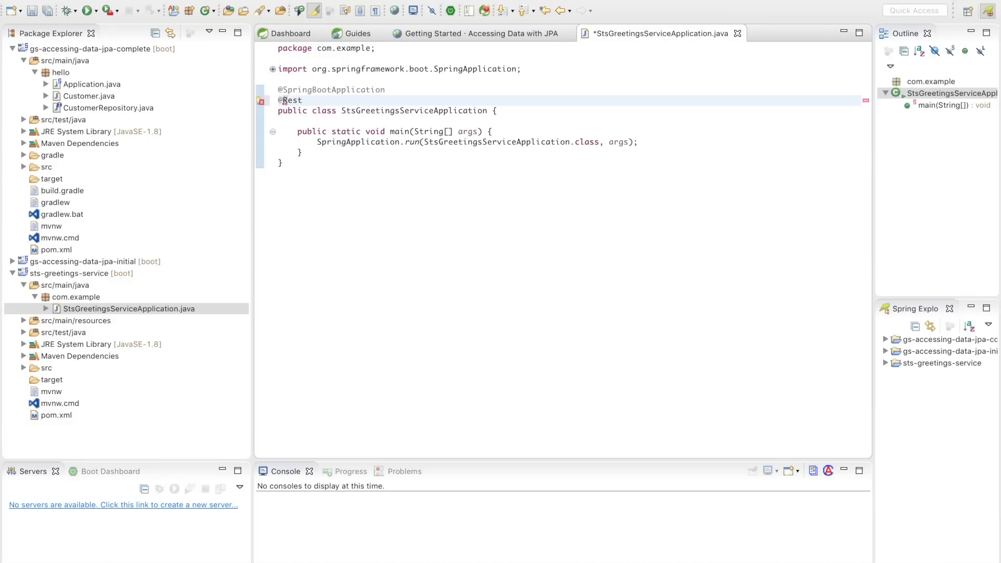
pyautogui.write('Controller')
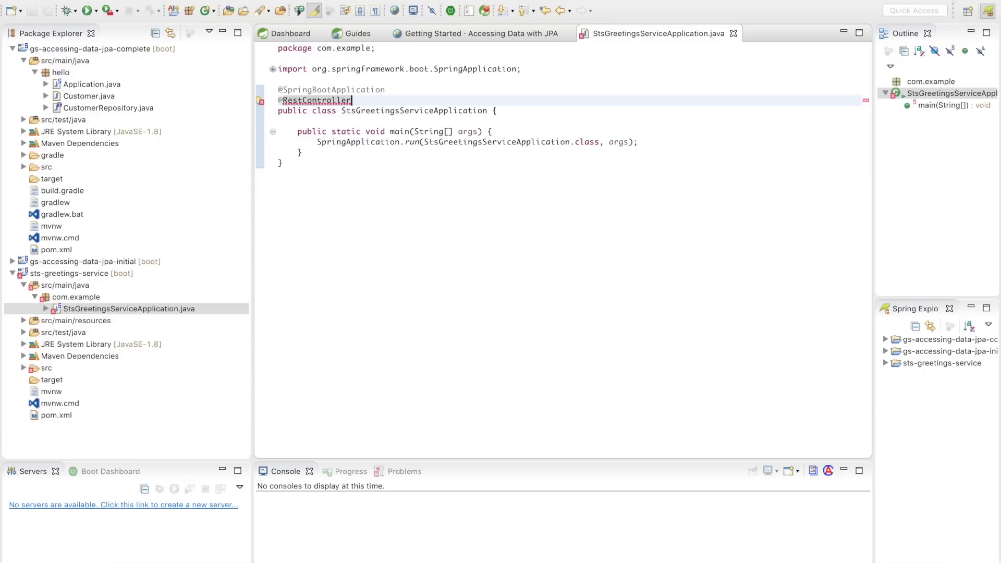
pyautogui.press('ctrl+space')
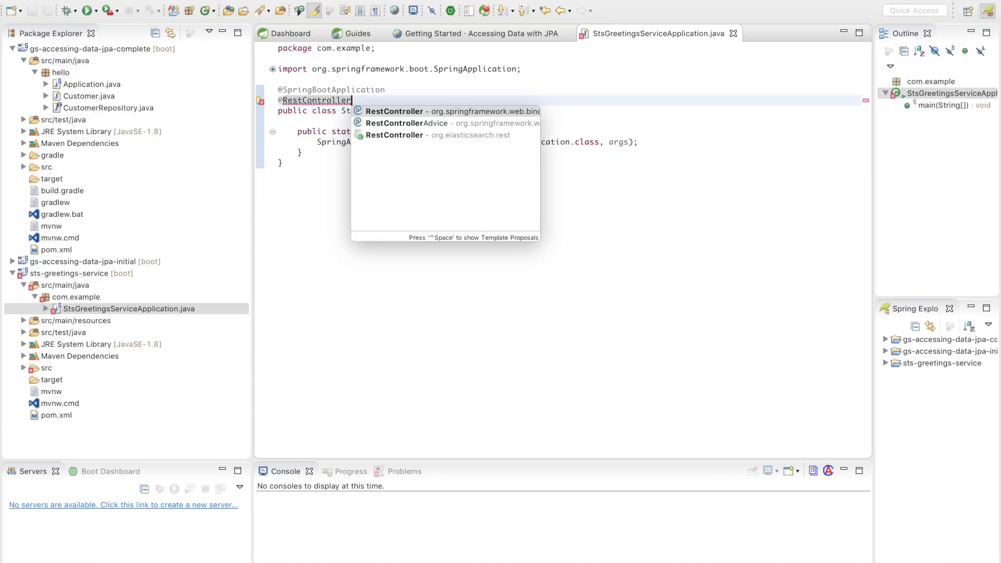
pyautogui.press('Escape')
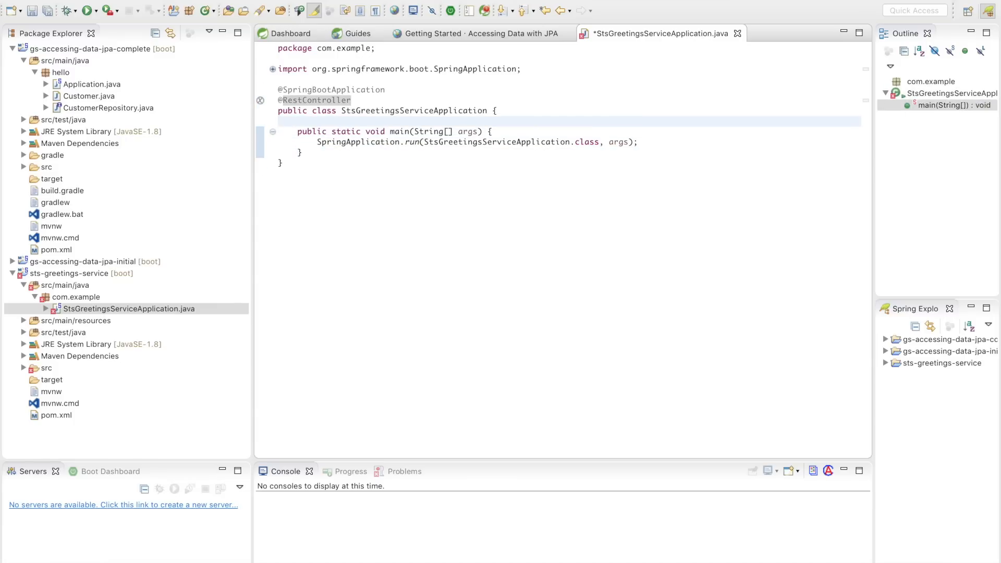
pyautogui.write('@GetM')
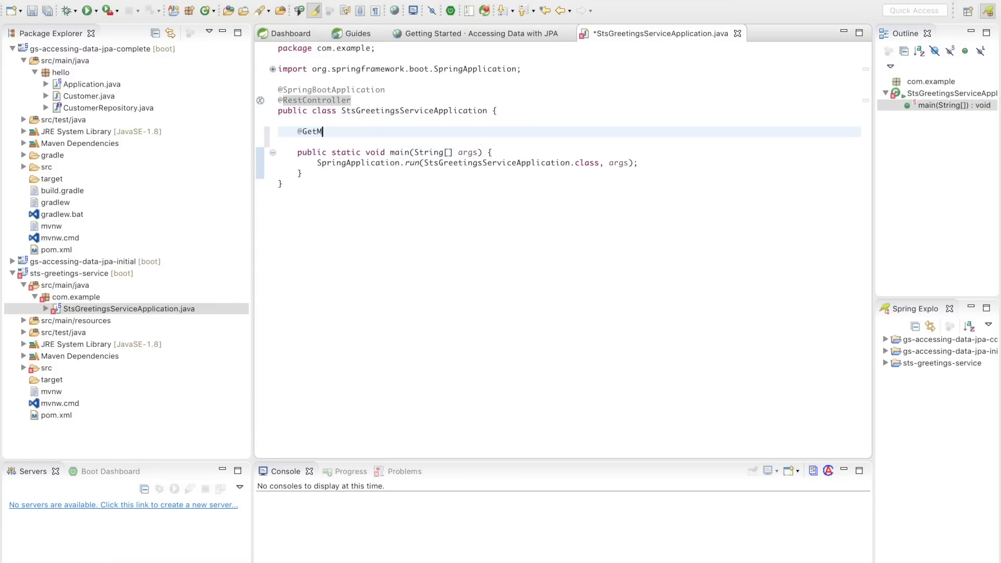
pyautogui.write('apping("")')
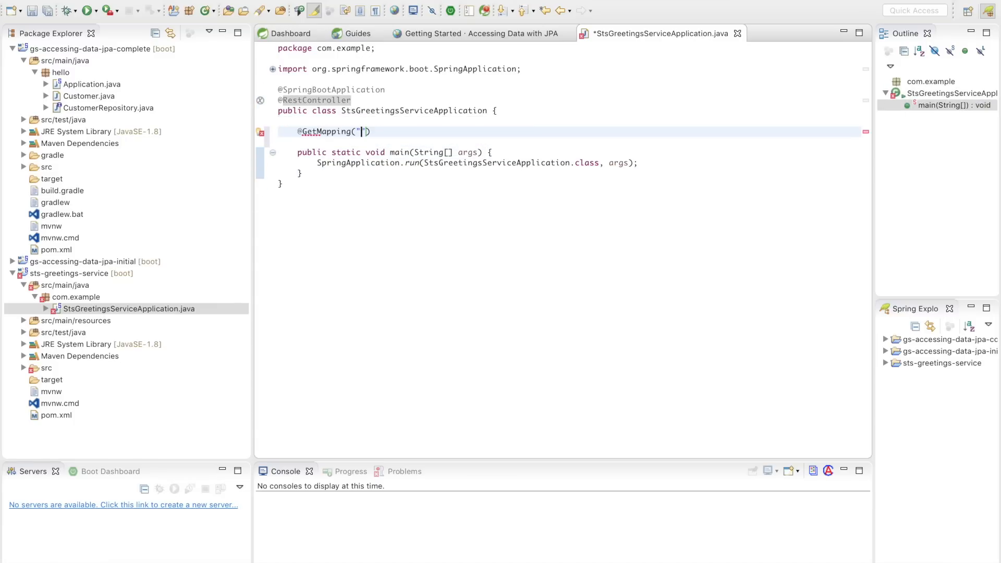
pyautogui.write('hi")')
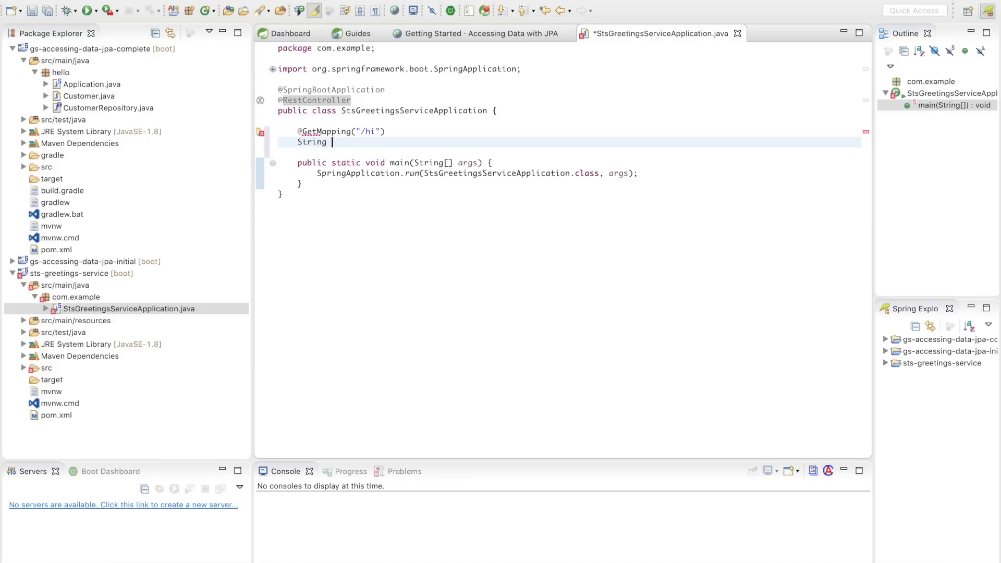
pyautogui.write('greet (@Pa')
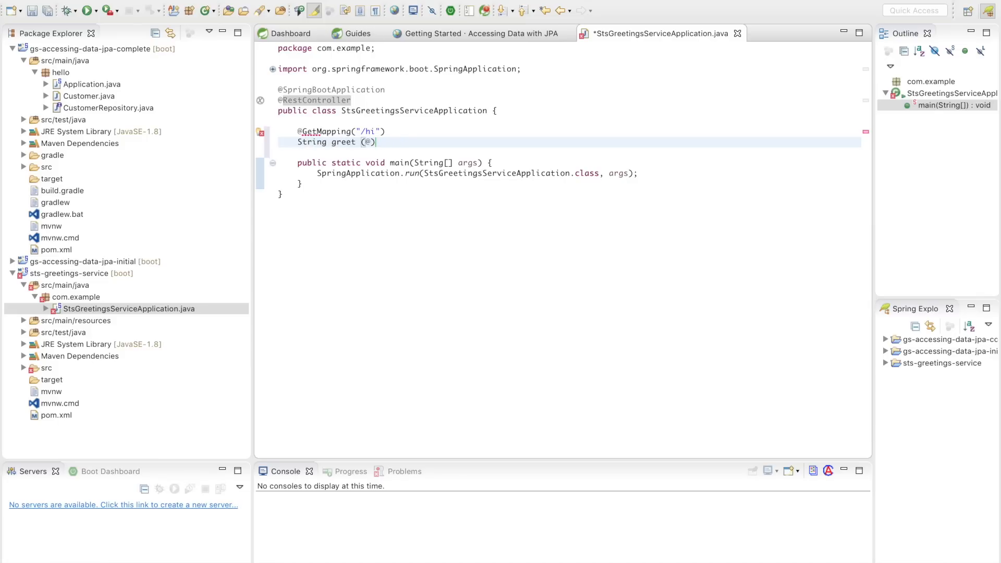
pyautogui.write('Rq')
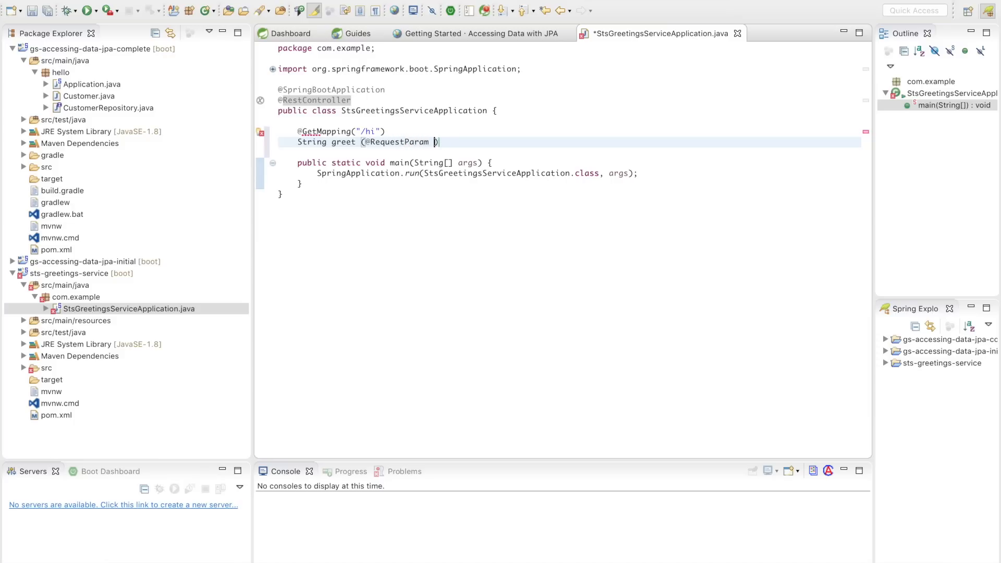
pyautogui.write('String hi){')
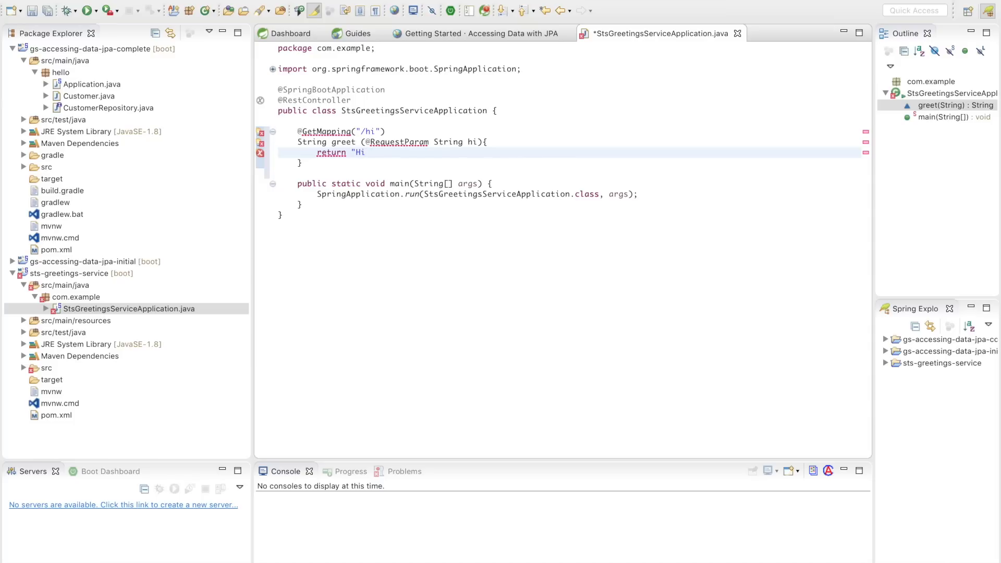
pyautogui.write(', " + hi + "!";')
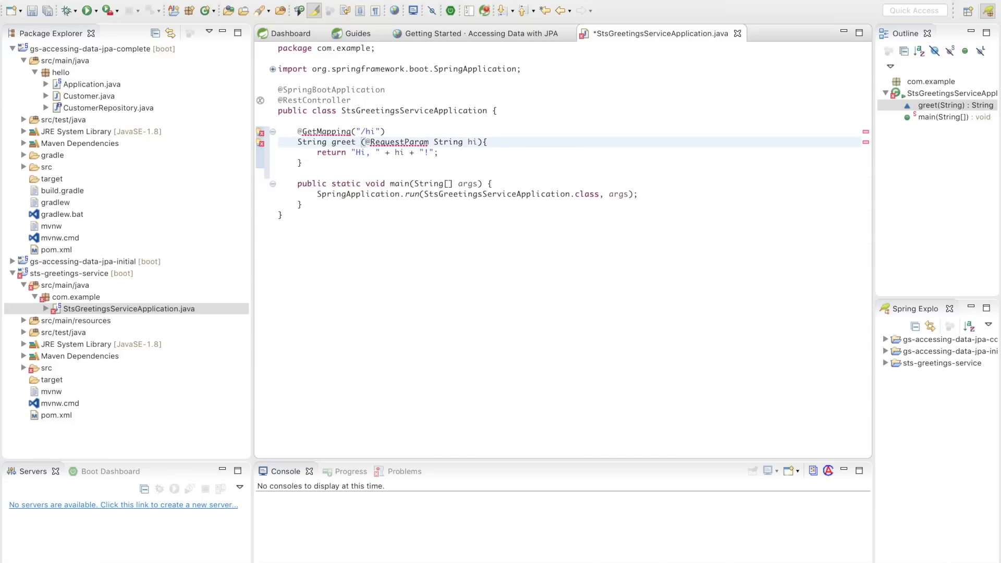
# Replace both 'hi' parameter occurrences with 'name' and tidy the formatting.
pyautogui.write('name')
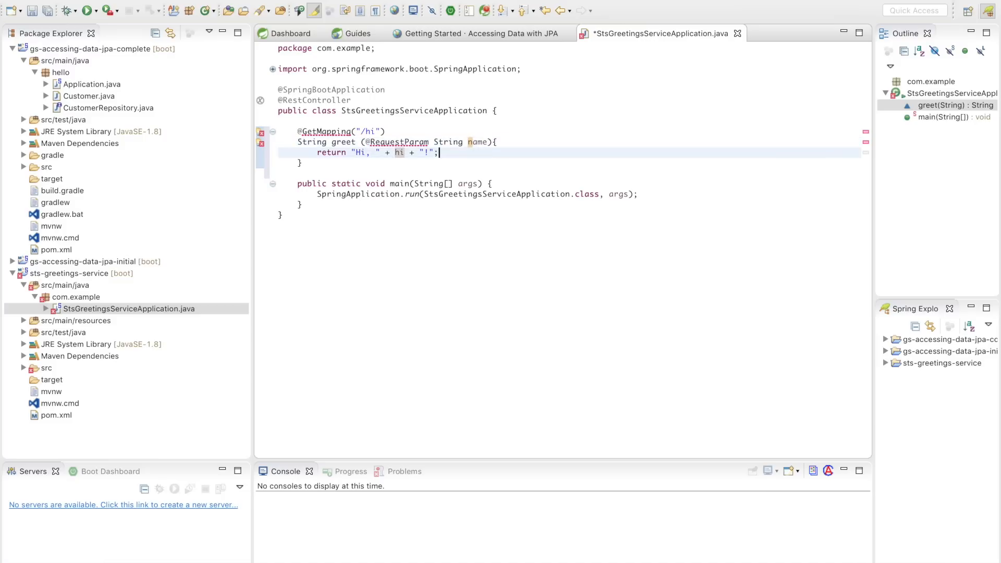
pyautogui.write('name')
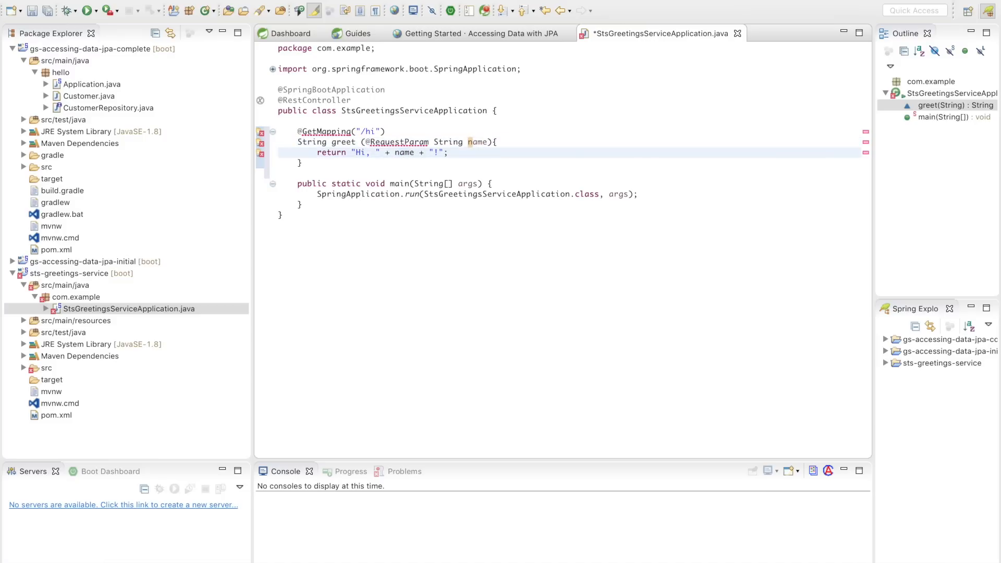
pyautogui.press('ctrl+s')
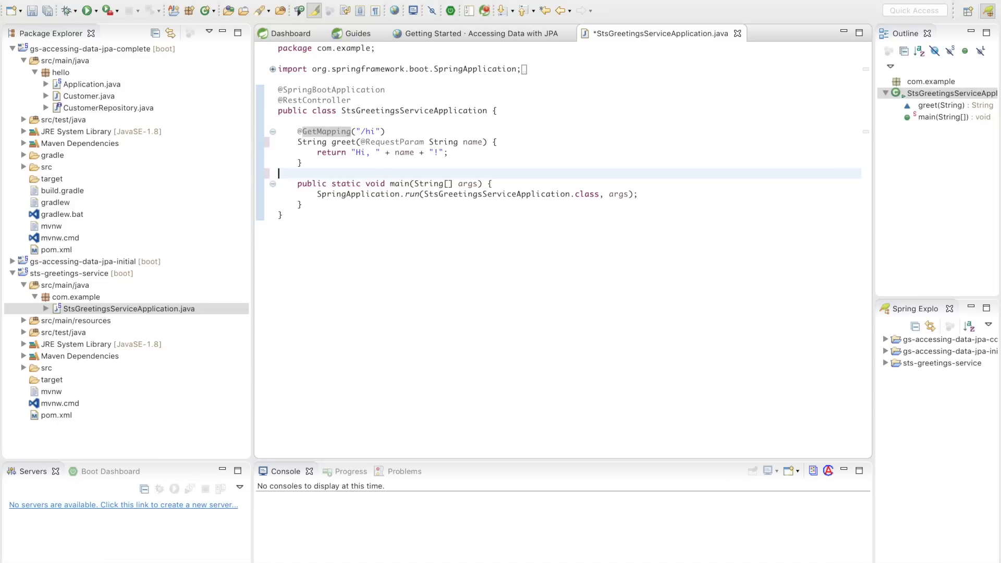
# Save the greetings source and run it as a Spring Boot App.
pyautogui.press('ctrl+s')
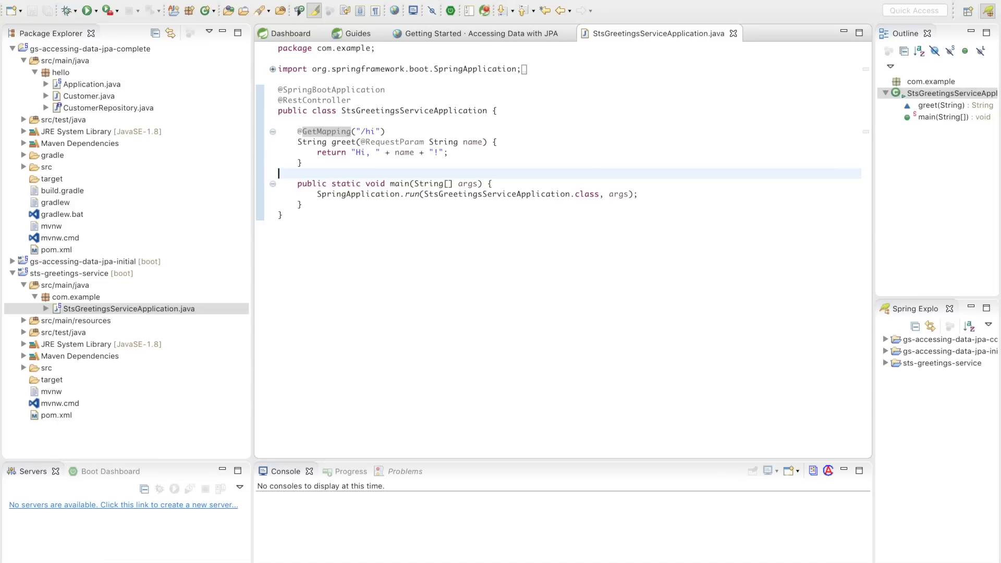
pyautogui.click(913, 10)
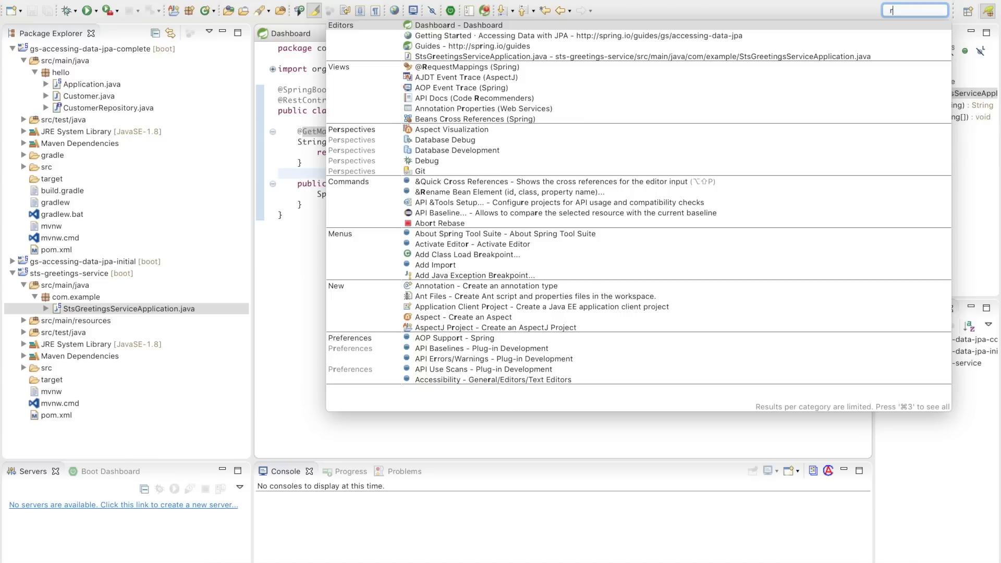
pyautogui.write('un')
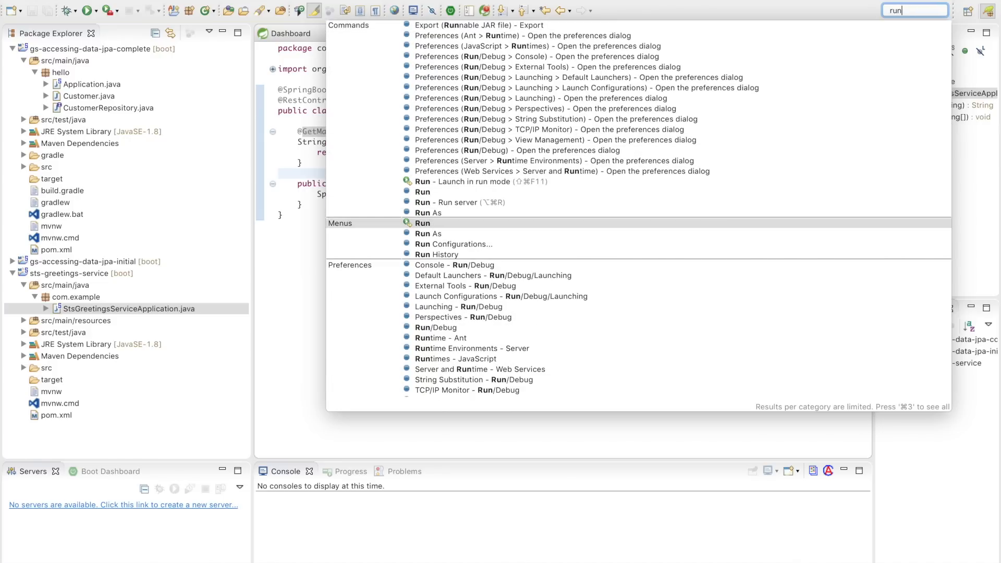
pyautogui.click(428, 233)
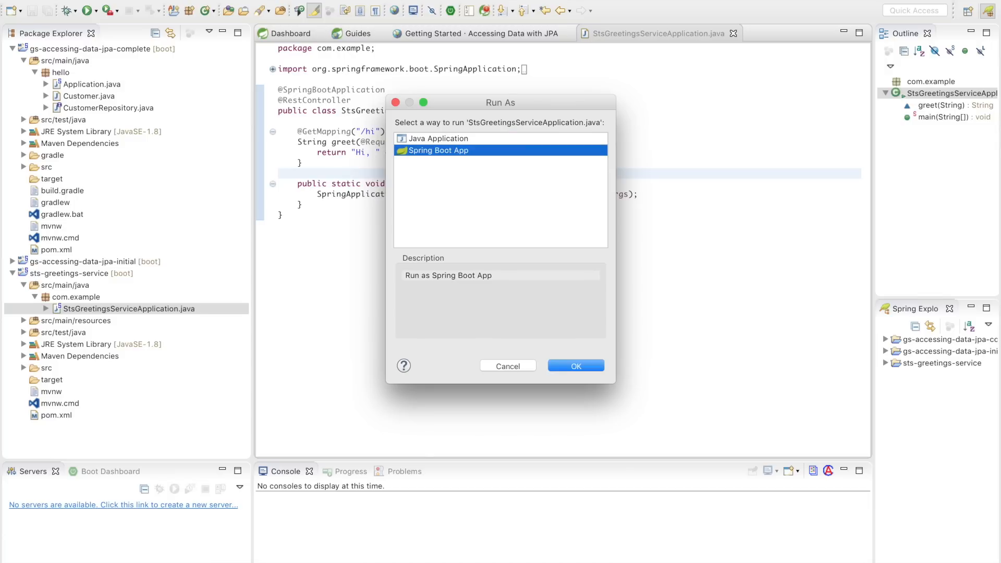
pyautogui.click(574, 366)
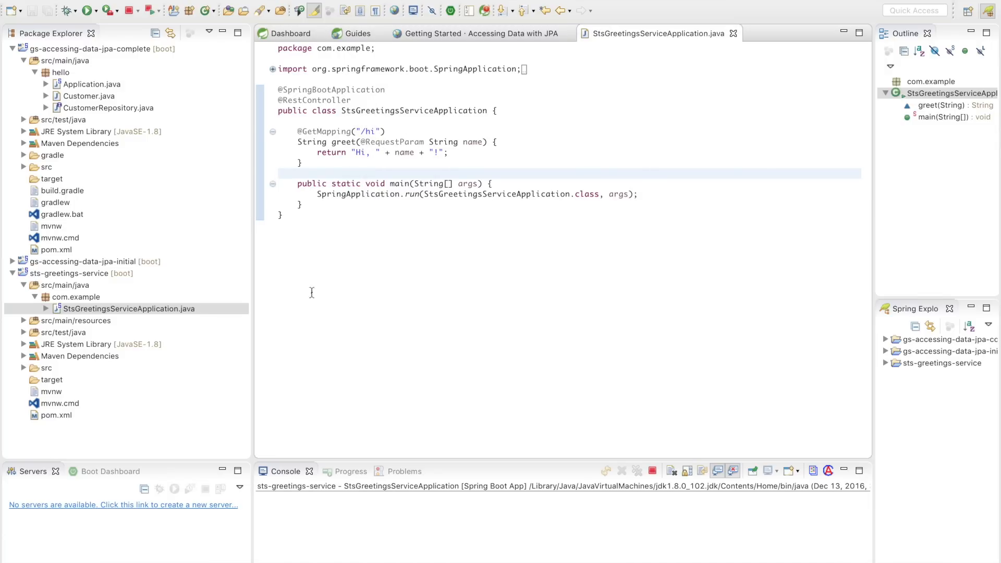
pyautogui.click(88, 10)
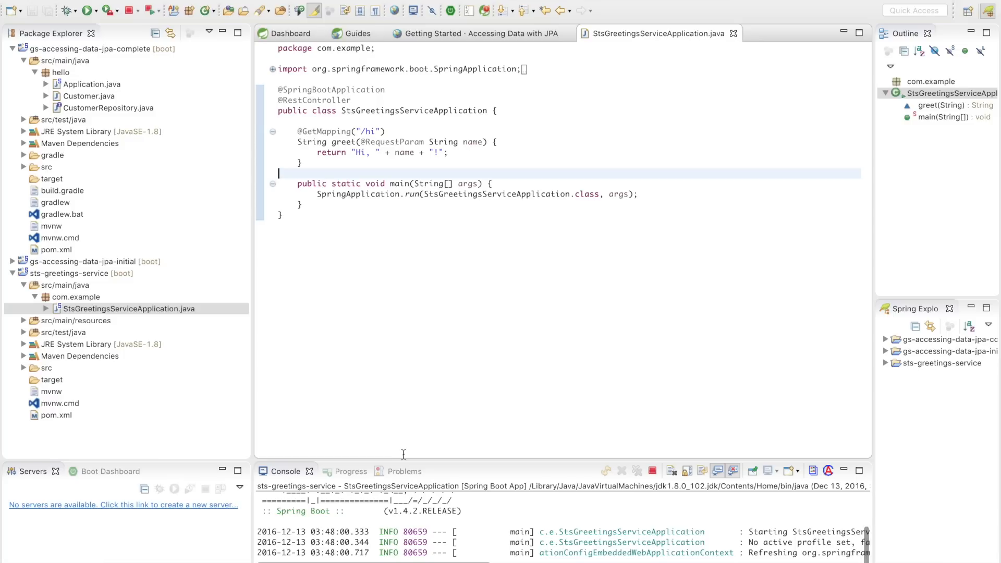
pyautogui.moveTo(380, 402)
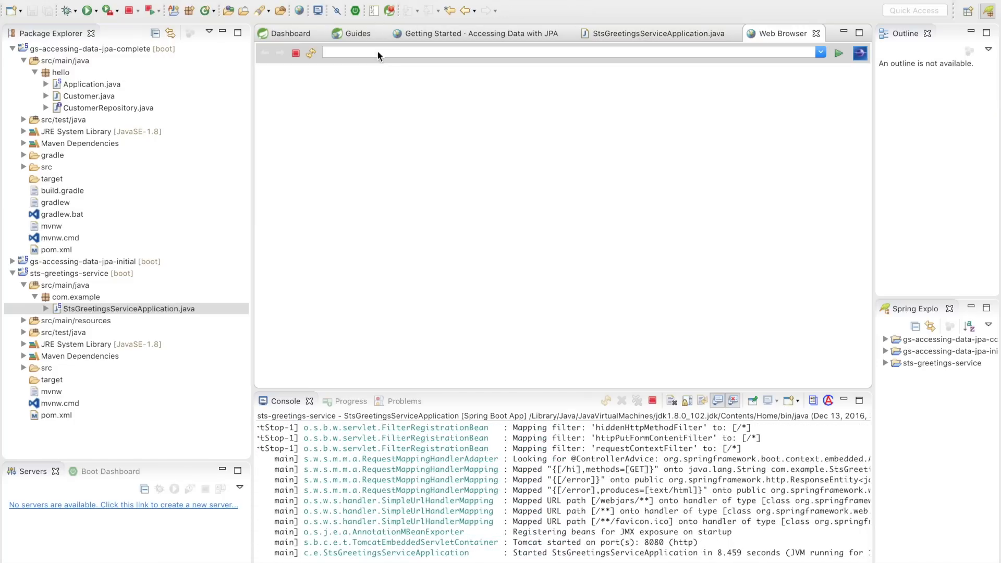
pyautogui.write('http://localhost:8080/hi?')
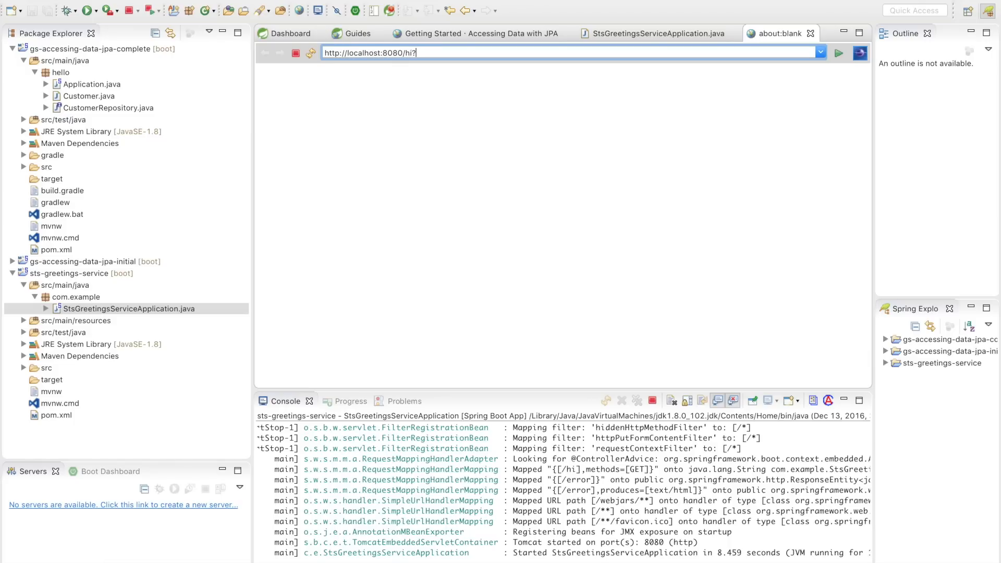
pyautogui.write('name=World')
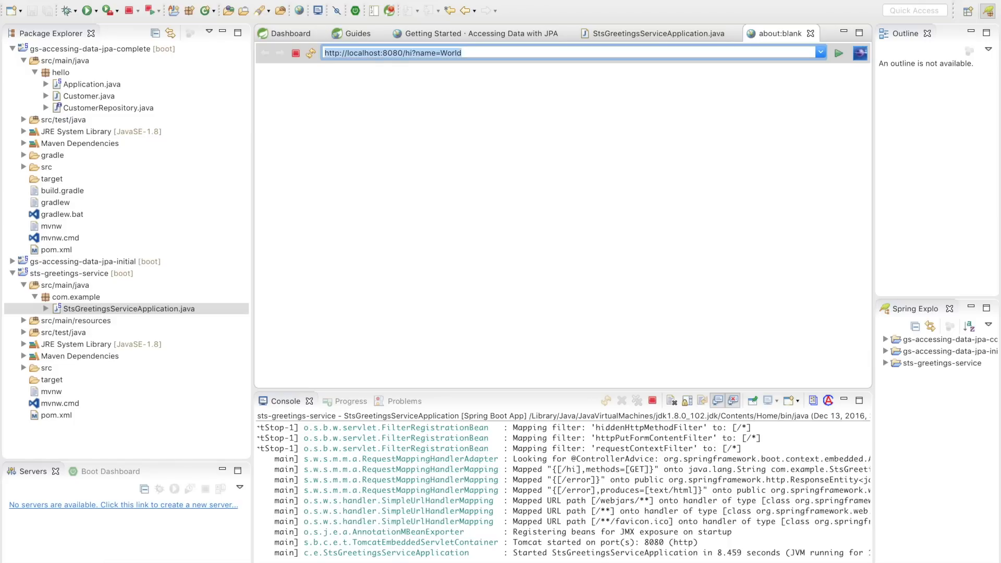
pyautogui.click(838, 54)
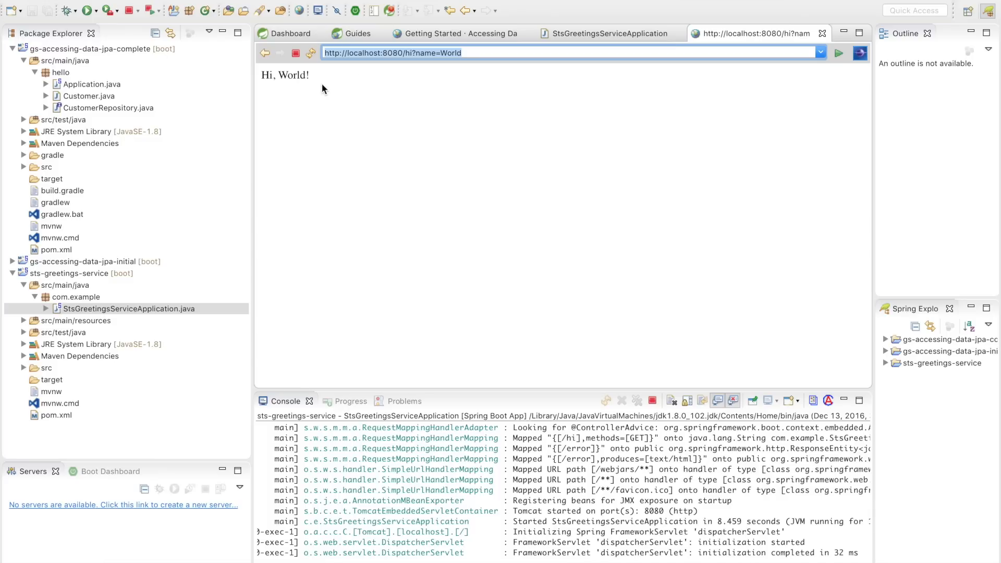
pyautogui.moveTo(379, 29)
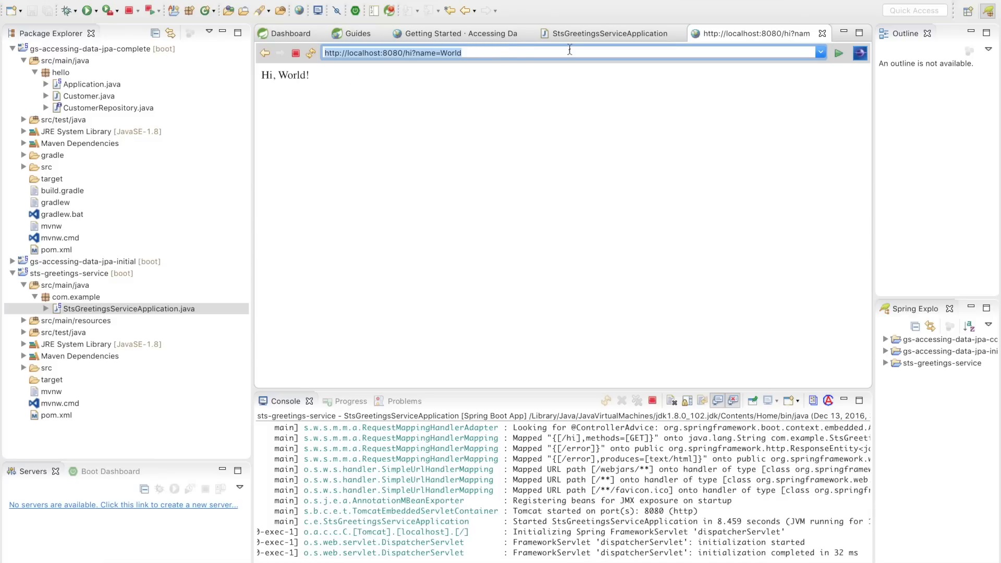
pyautogui.click(605, 34)
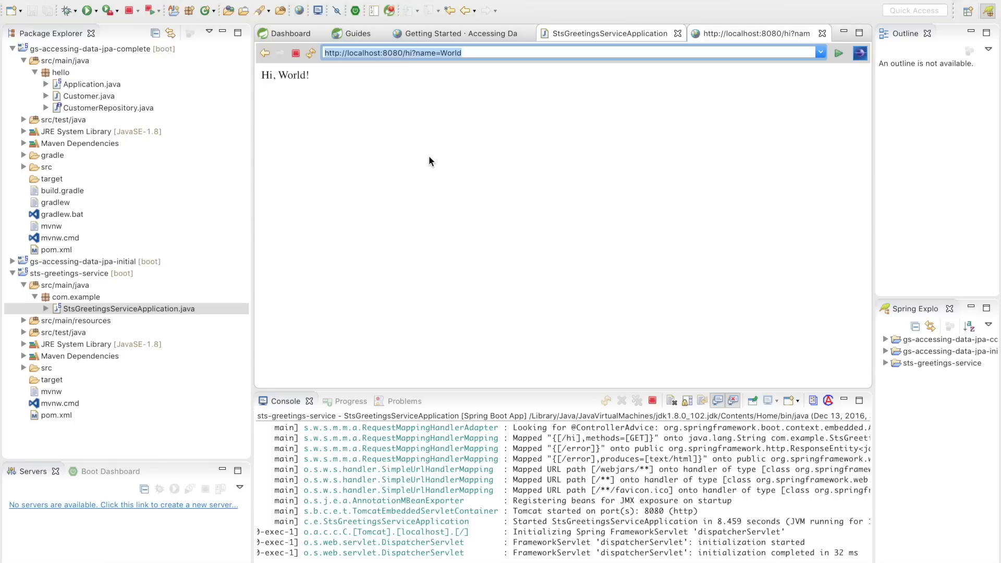
pyautogui.click(604, 33)
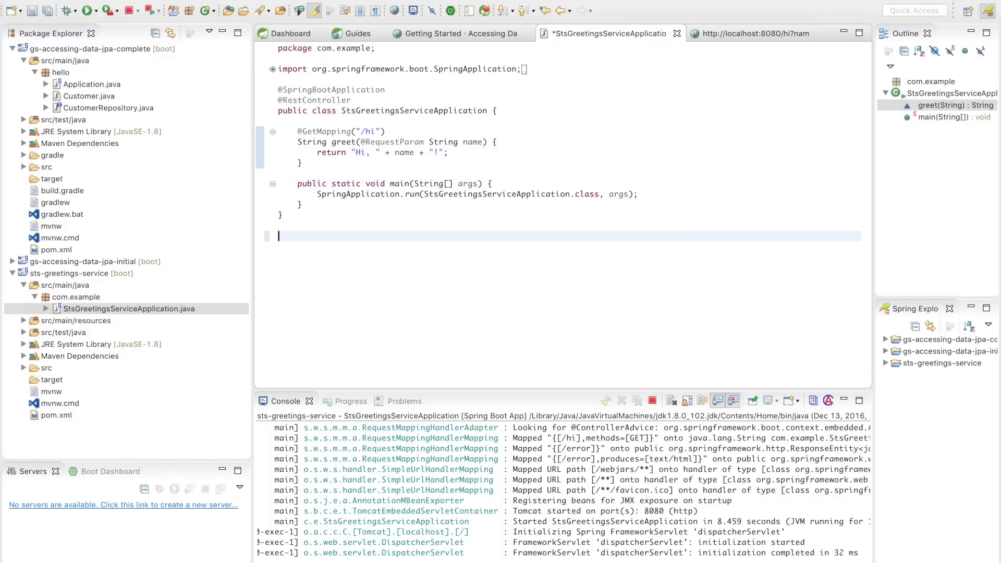
pyautogui.write('class')
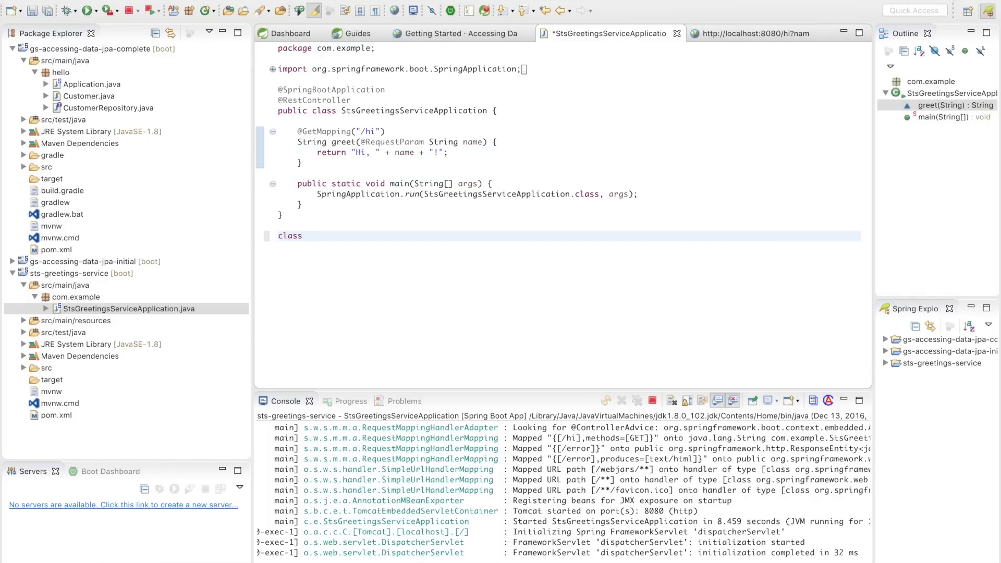
pyautogui.write('Greetin')
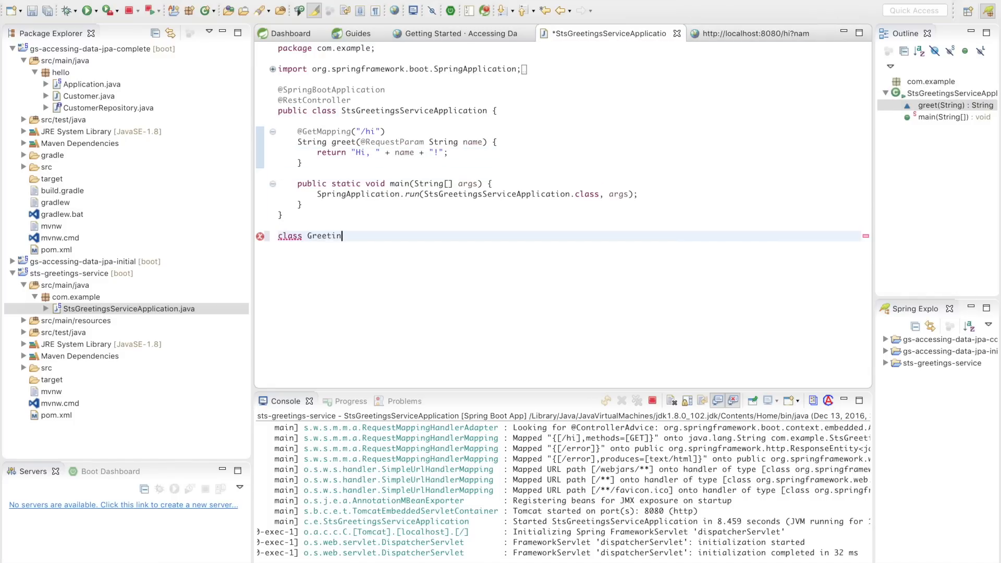
pyautogui.write('@Entity class Greeting { }')
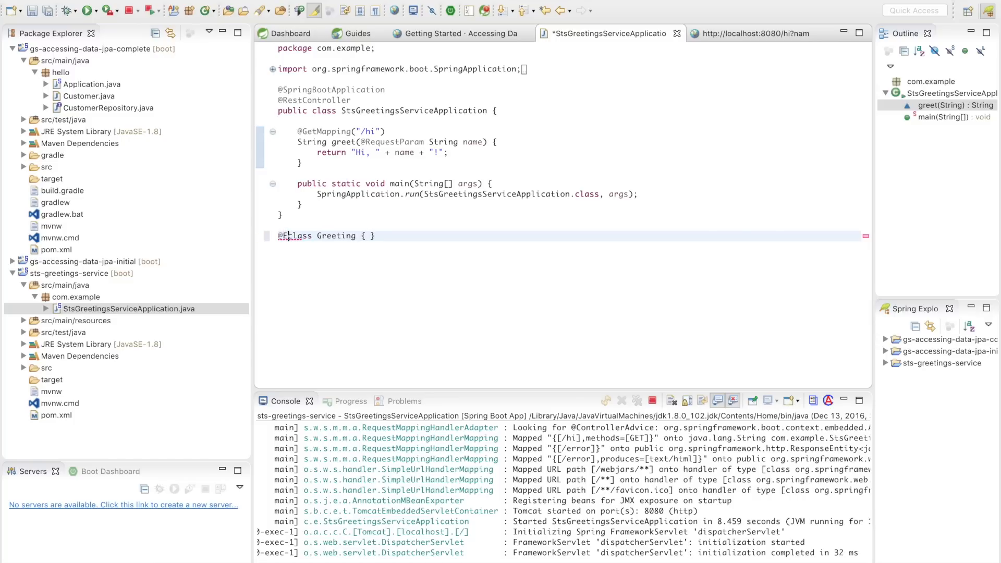
pyautogui.write('Entity')
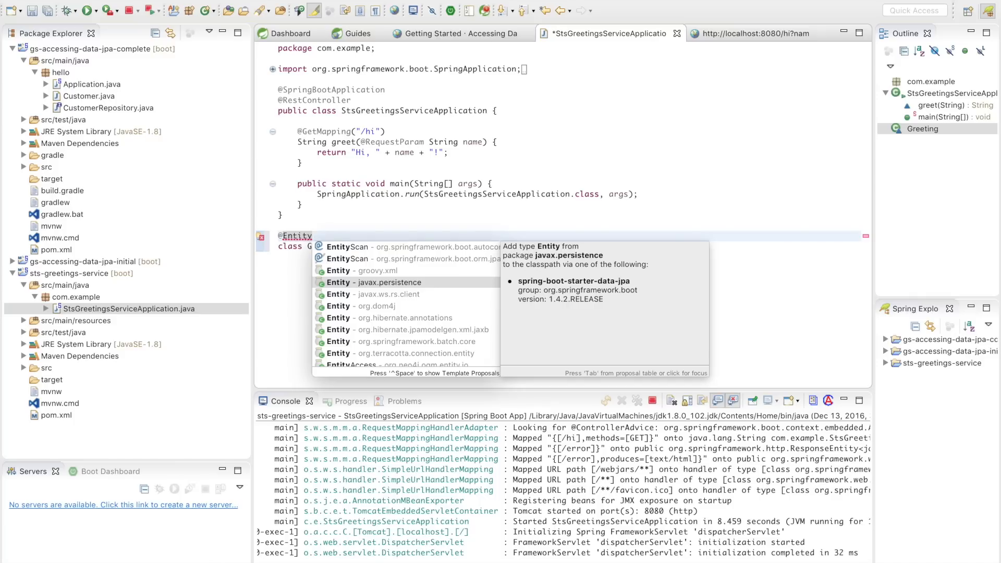
pyautogui.click(372, 282)
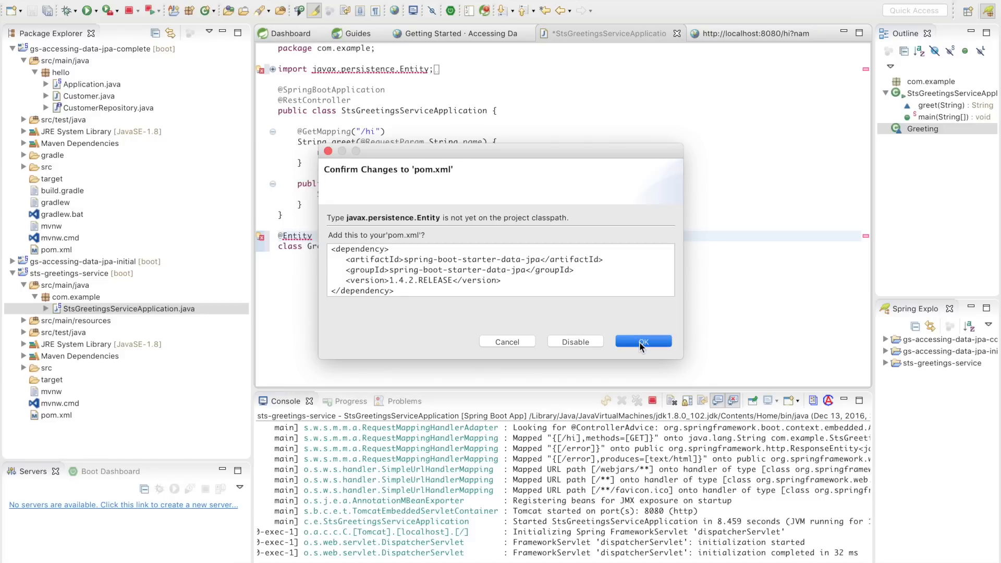
pyautogui.click(642, 341)
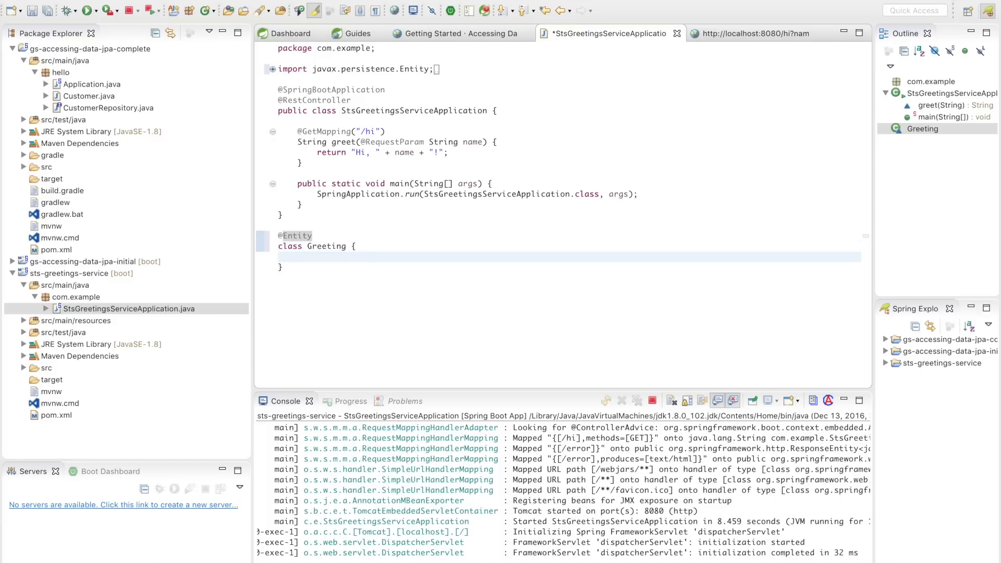
pyautogui.write('@')
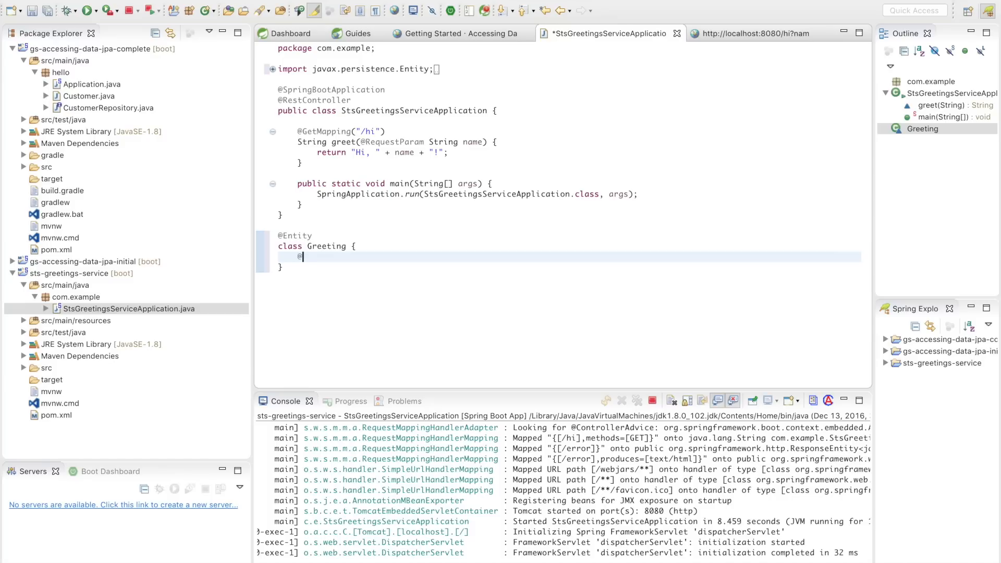
pyautogui.write('Id @Generated')
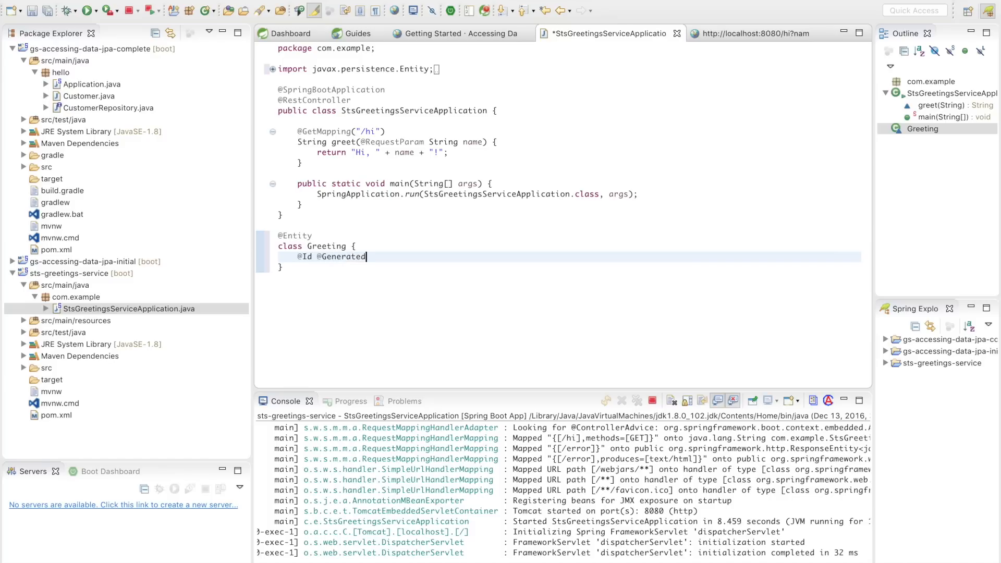
pyautogui.write('Value')
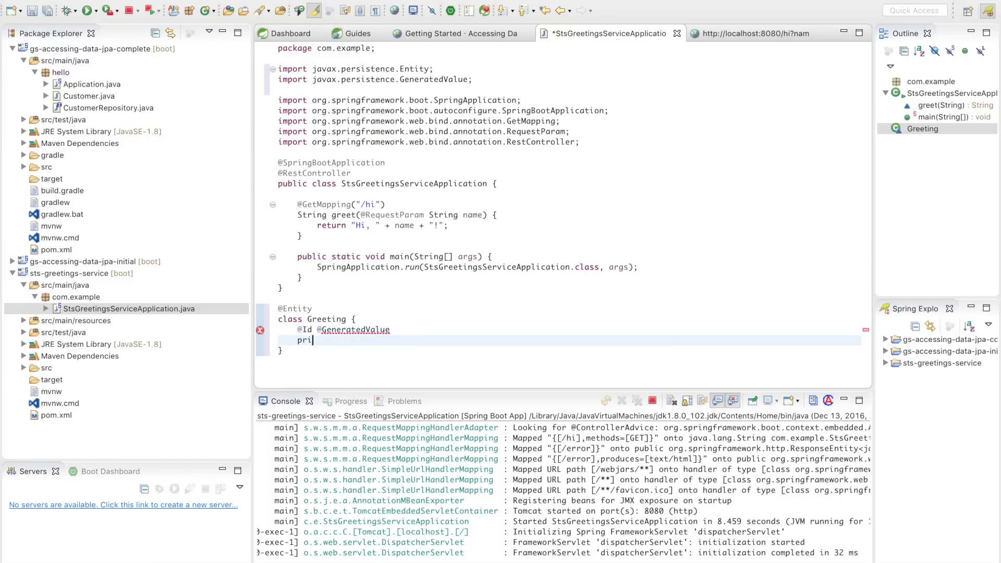
pyautogui.write('vate Long id;')
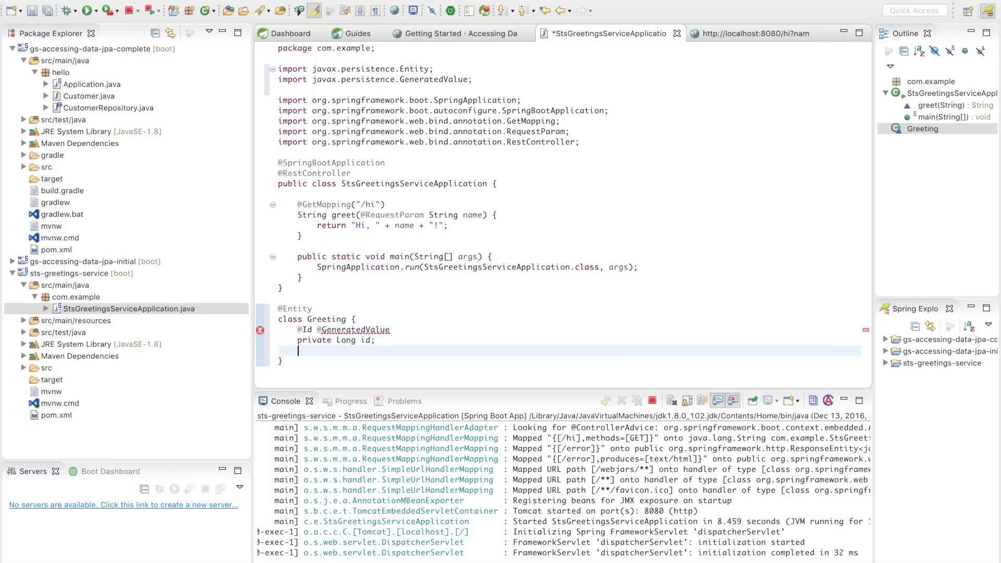
pyautogui.write('private Strin')
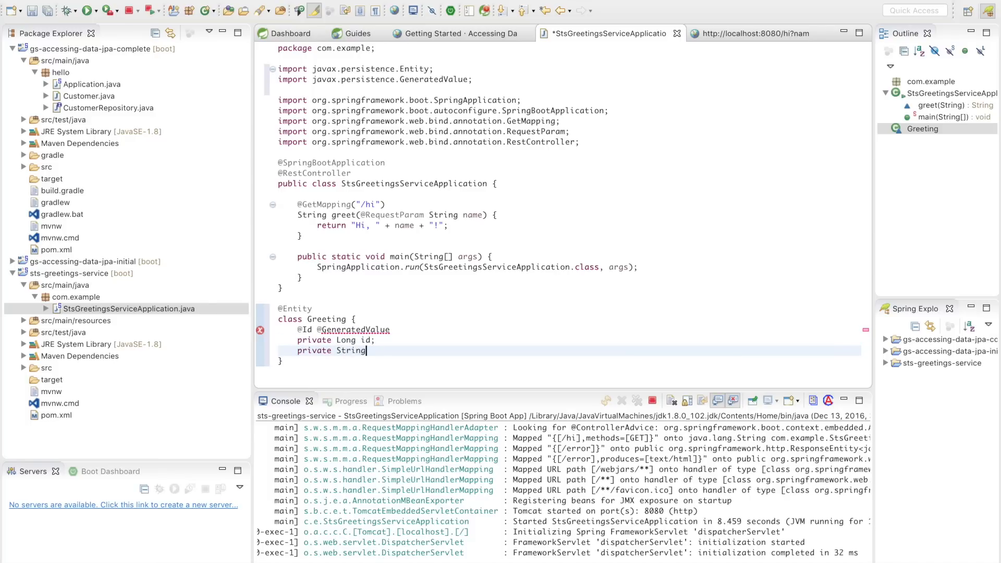
pyautogui.write('greeting;')
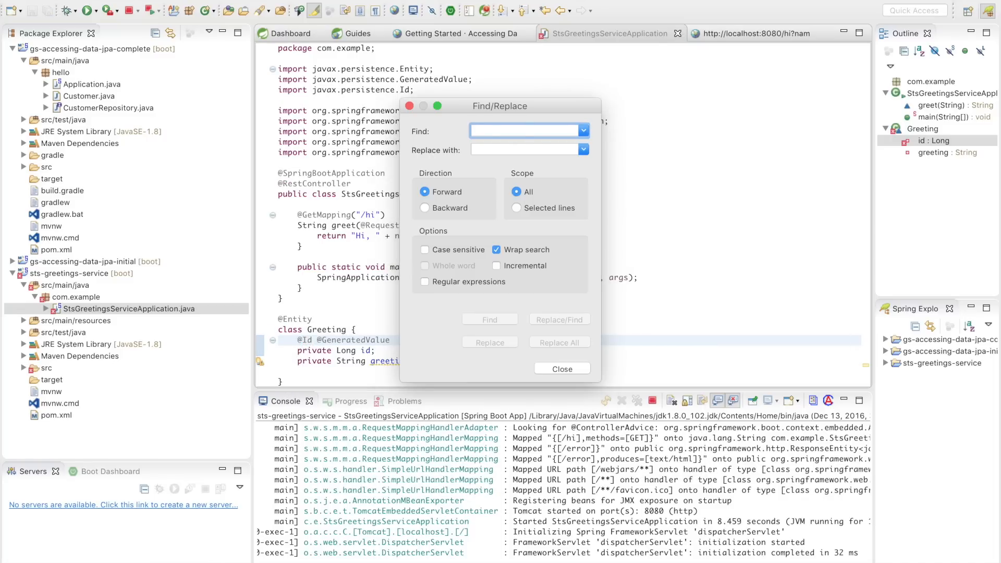
pyautogui.click(561, 369)
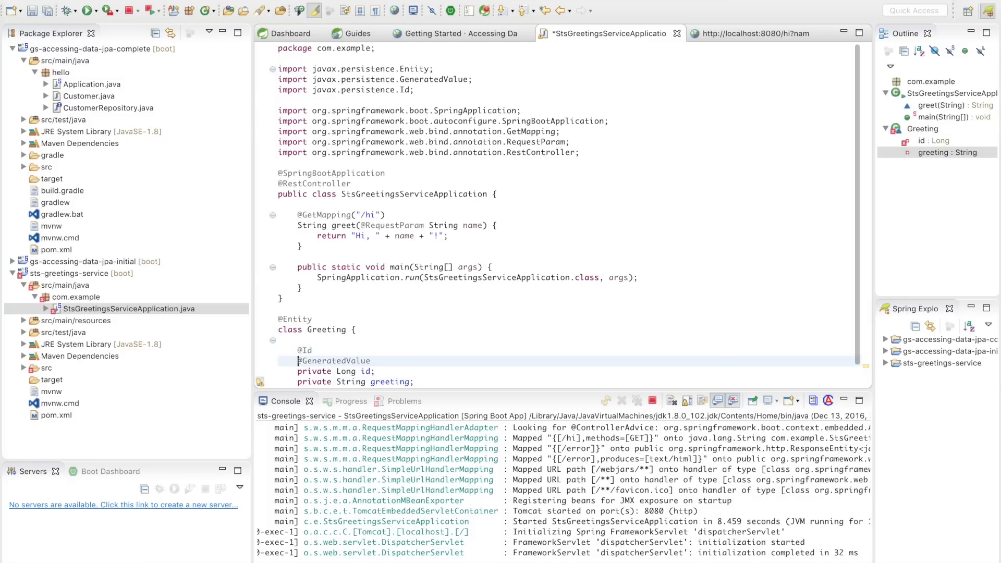
pyautogui.scroll(-3)
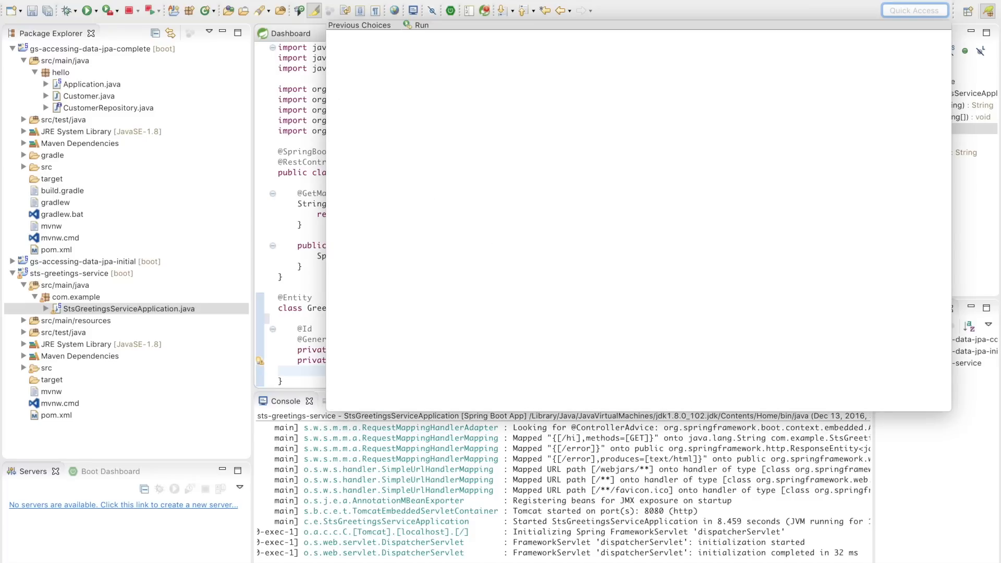
# Generate getters and setters for the greeting and id fields.
pyautogui.write('generat')
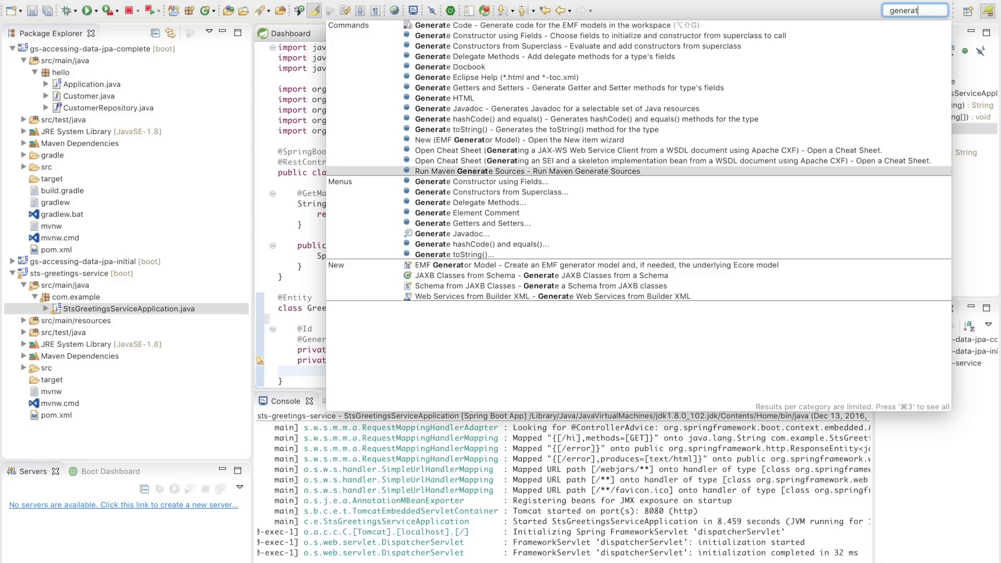
pyautogui.moveTo(472, 222)
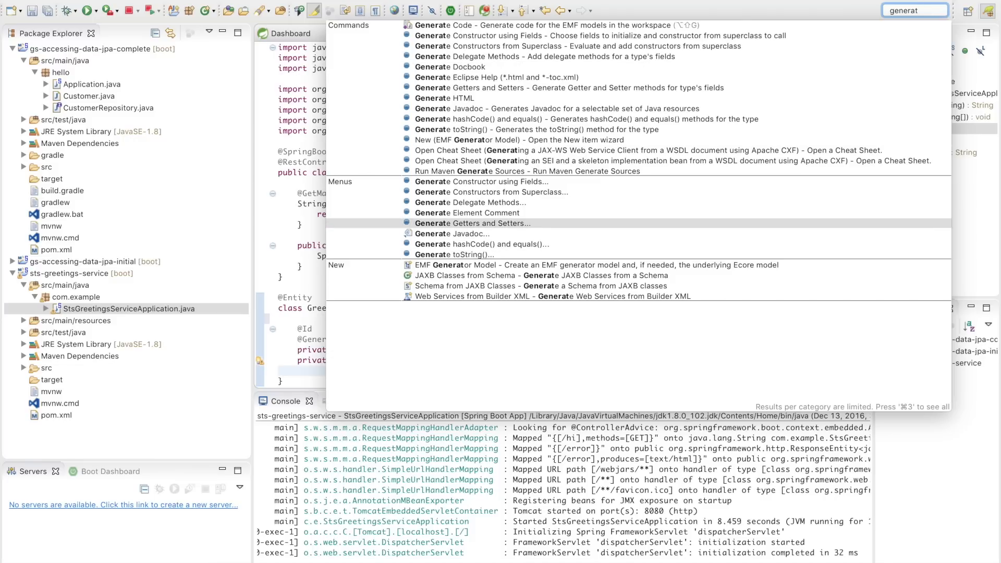
pyautogui.click(471, 222)
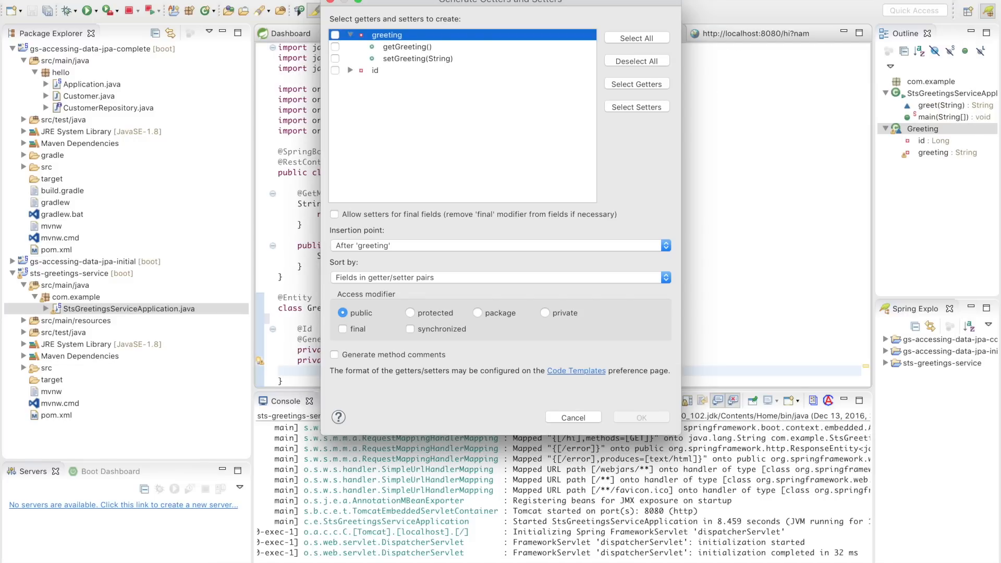
pyautogui.click(334, 34)
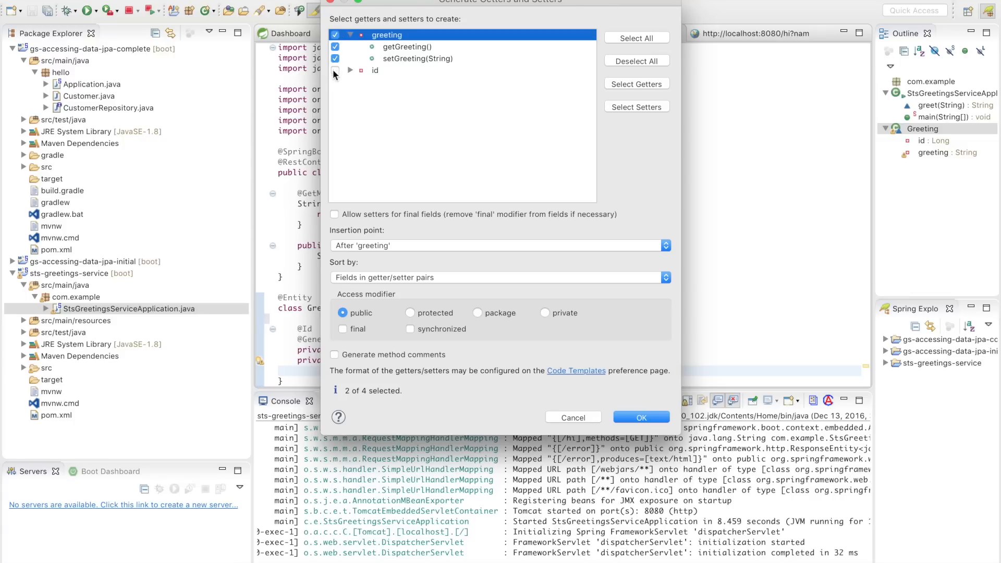
pyautogui.click(334, 70)
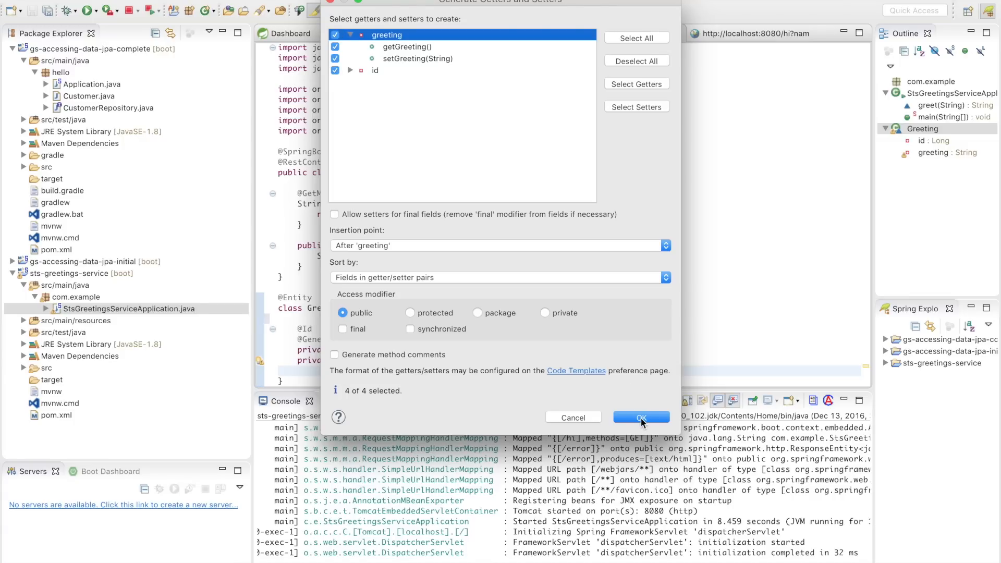
pyautogui.click(640, 417)
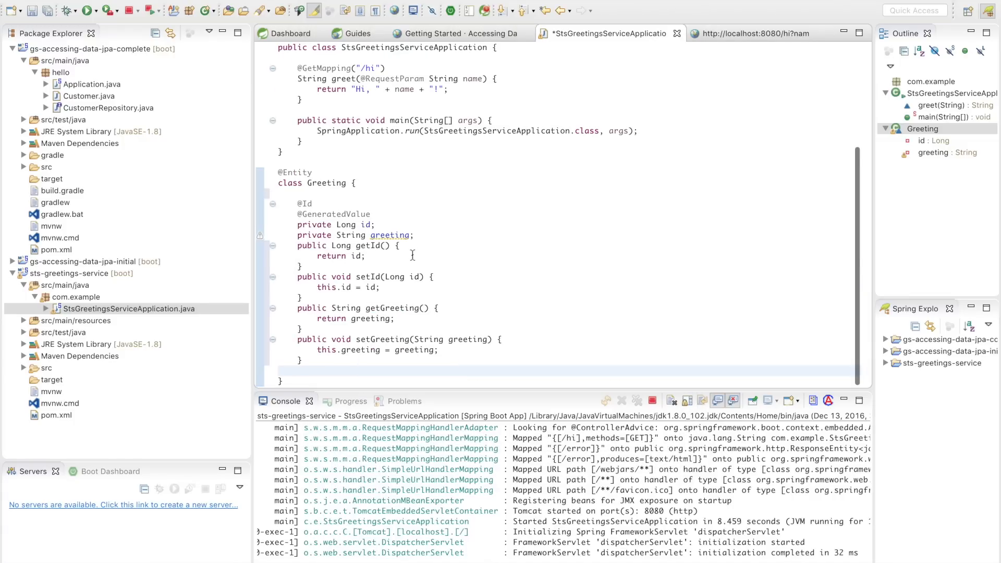
pyautogui.click(913, 10)
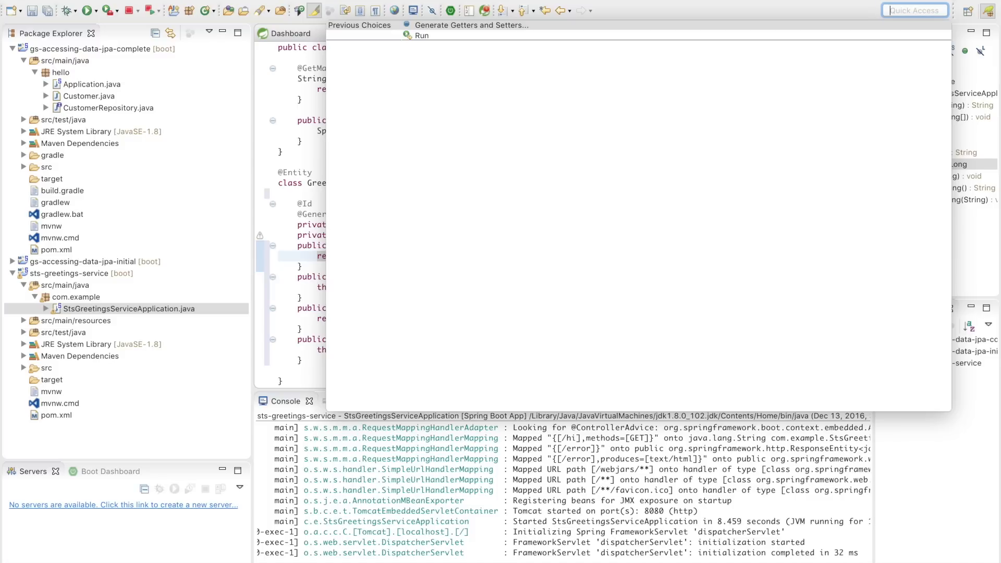
# Generate a constructor with only greeting, and add 'public Greeting(){}' above getId.
pyautogui.write('genera')
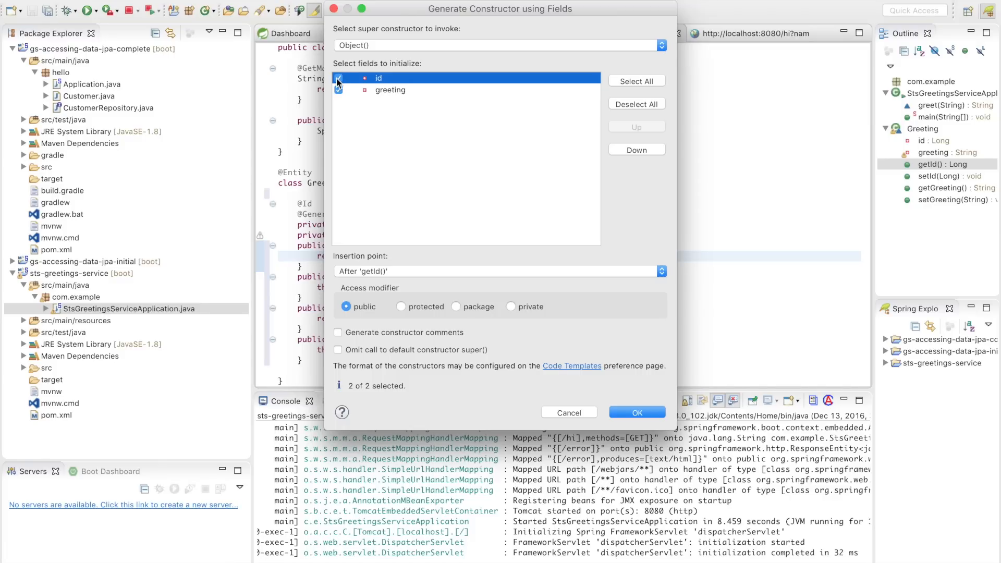
pyautogui.click(337, 78)
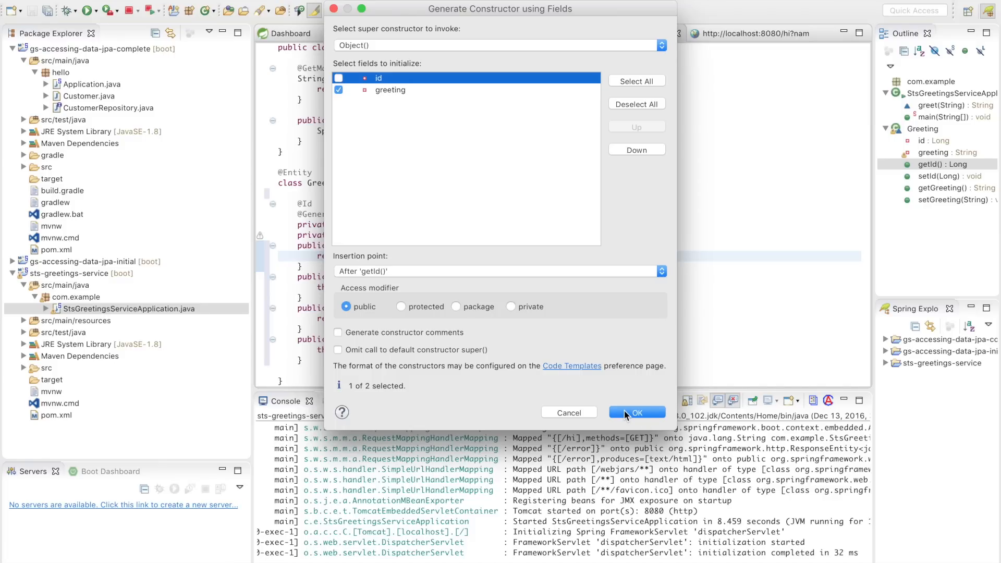
pyautogui.click(636, 411)
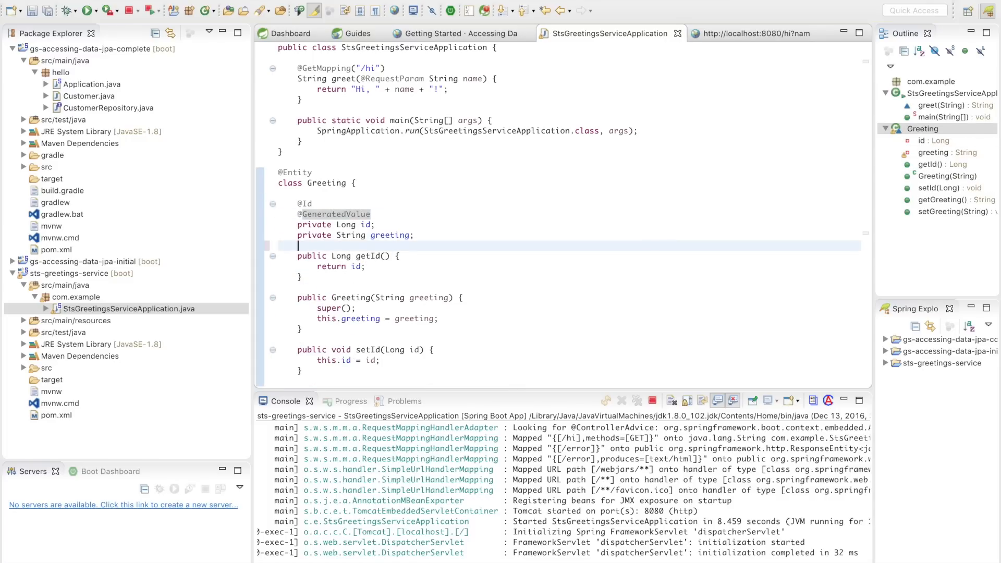
pyautogui.write('public')
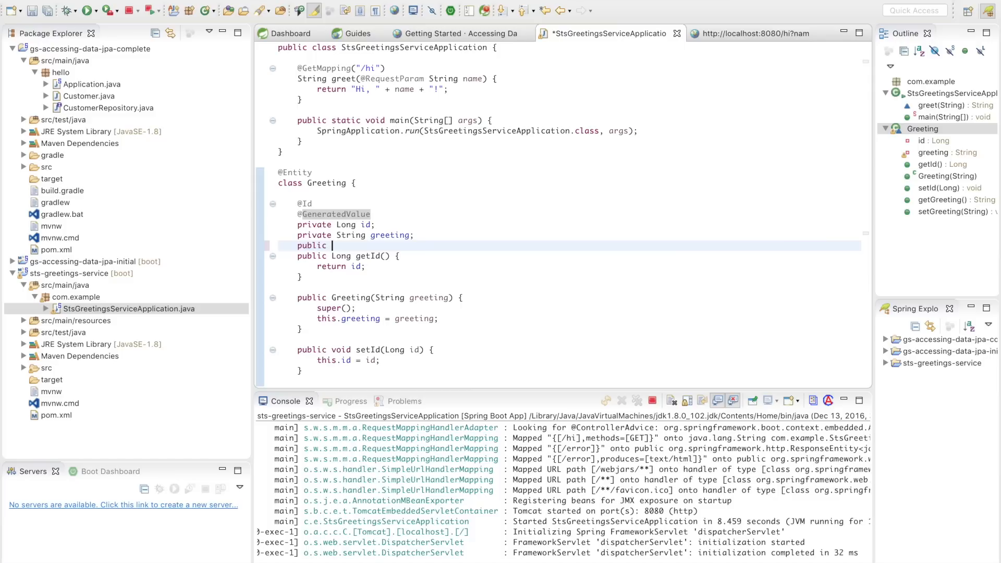
pyautogui.write('Greeting(){}')
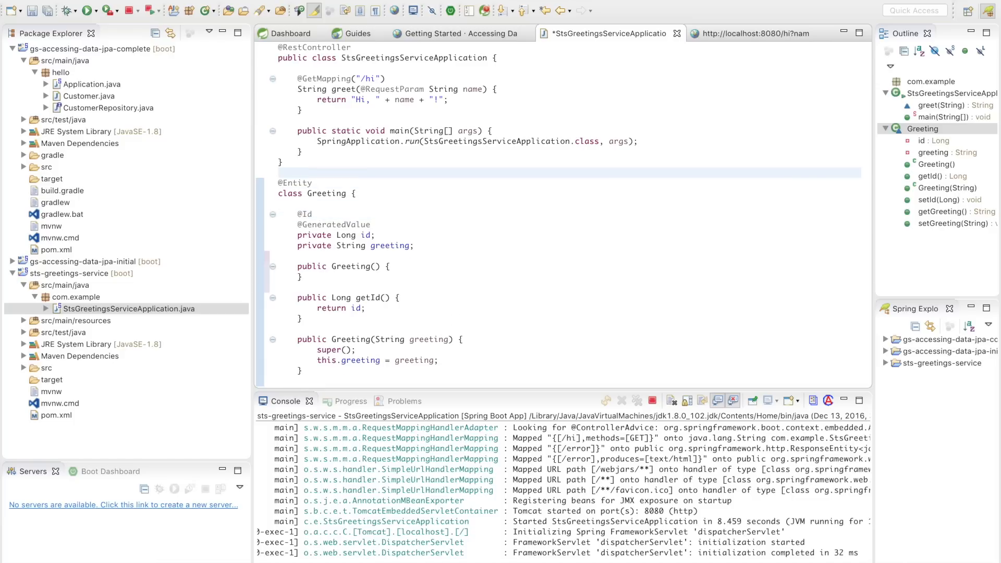
pyautogui.write('interface r')
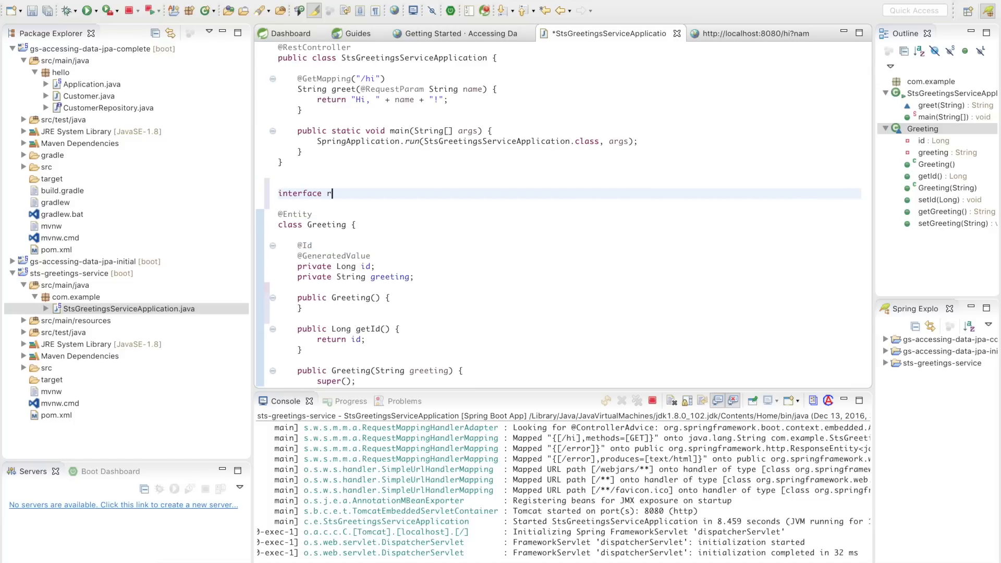
pyautogui.write('GreetingRepository ext')
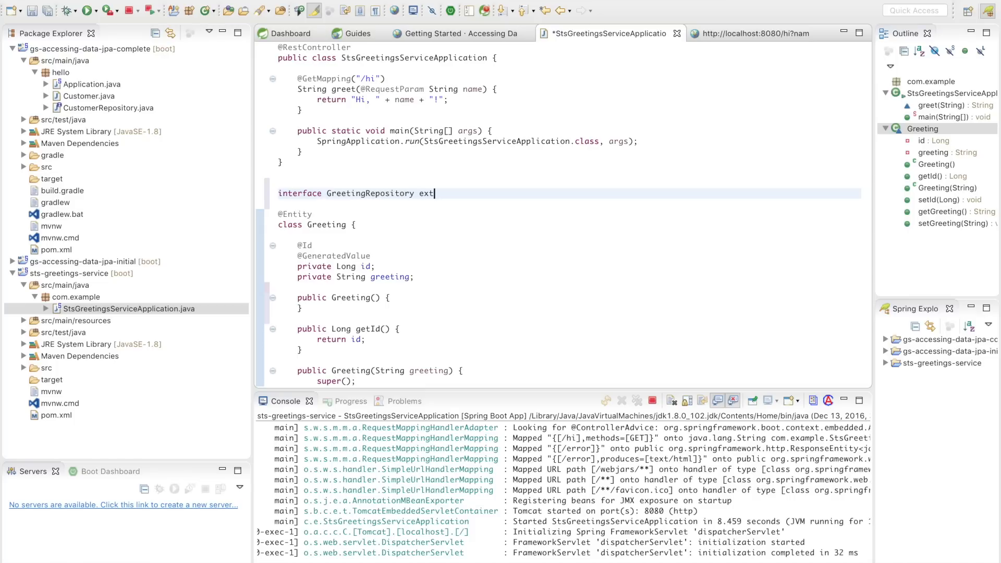
pyautogui.write('ends JpaRe')
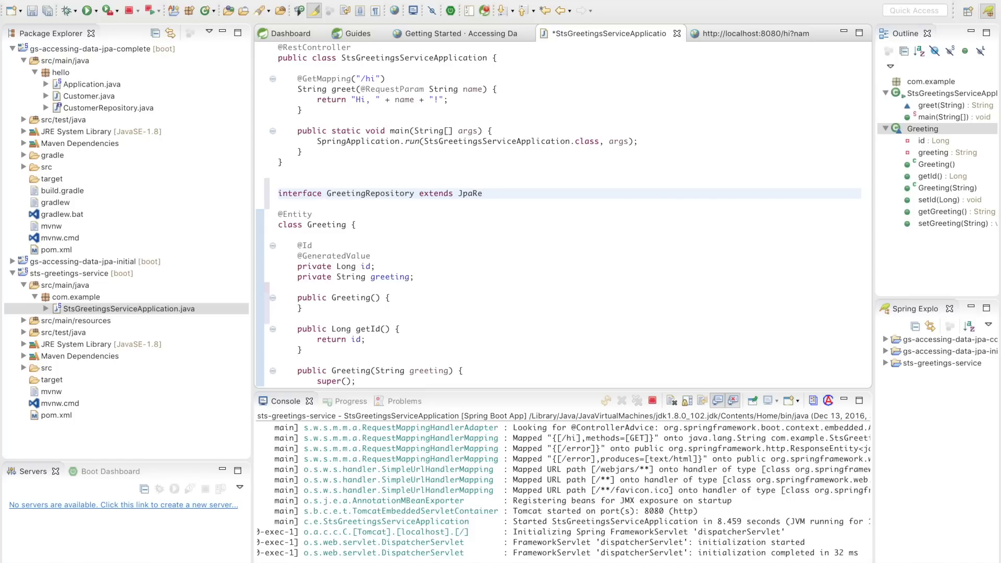
pyautogui.write('pository')
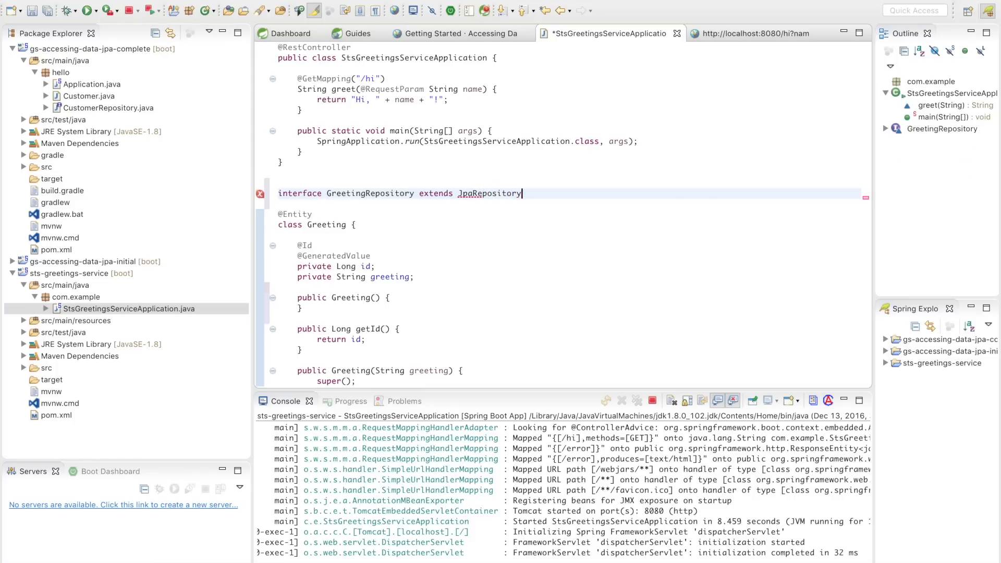
pyautogui.write('<Greeting,>')
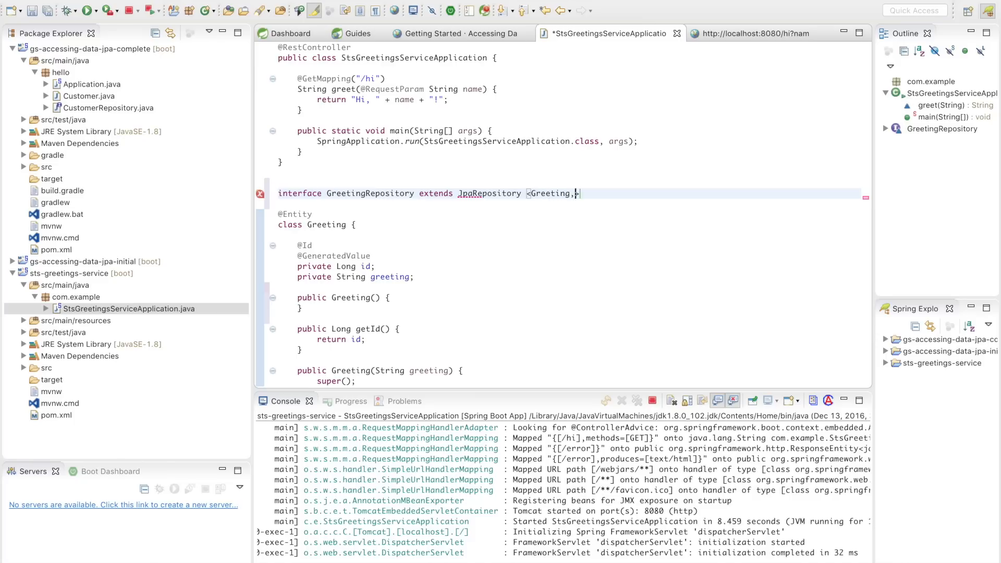
pyautogui.write('Long>{')
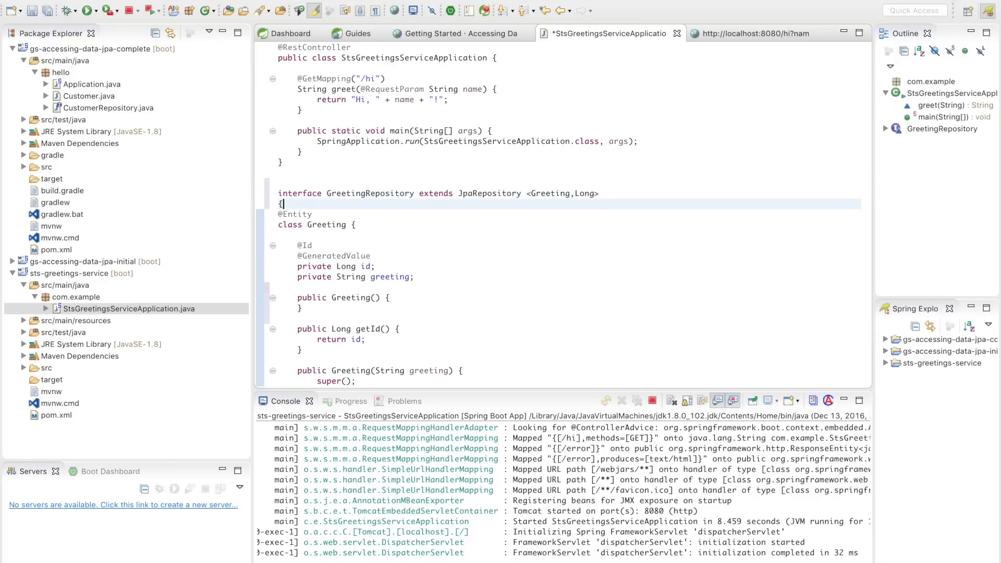
pyautogui.write('}')
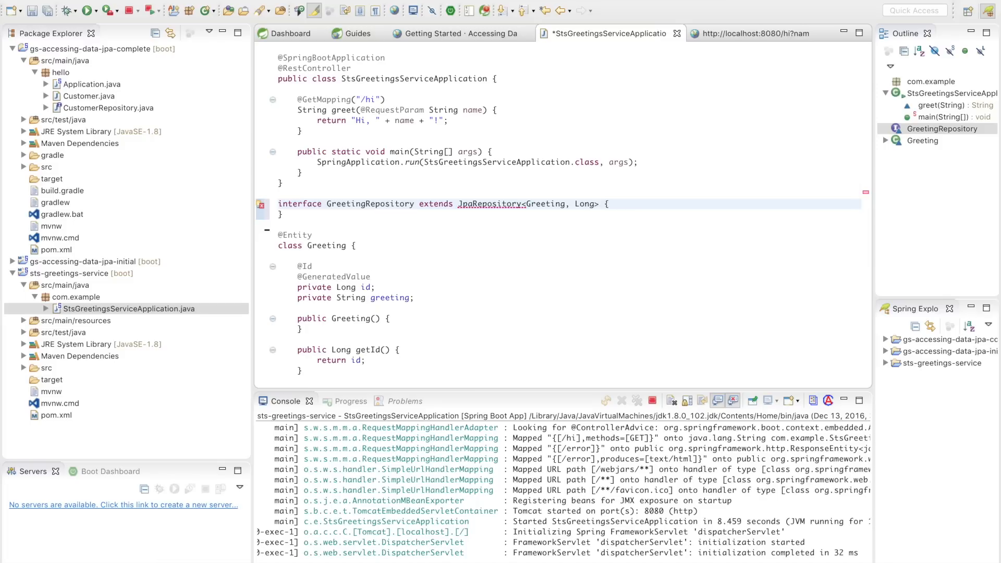
pyautogui.moveTo(485, 204)
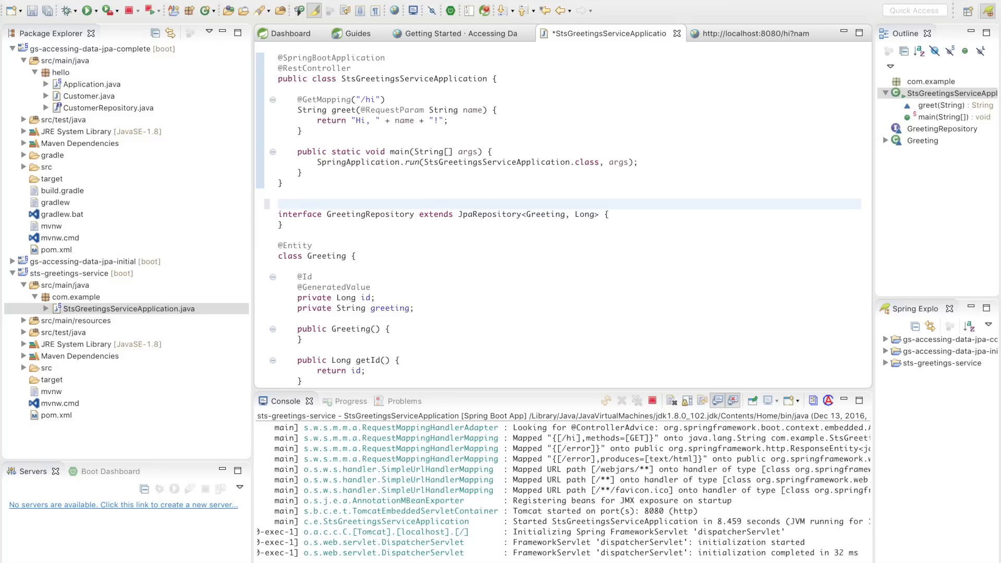
pyautogui.click(278, 204)
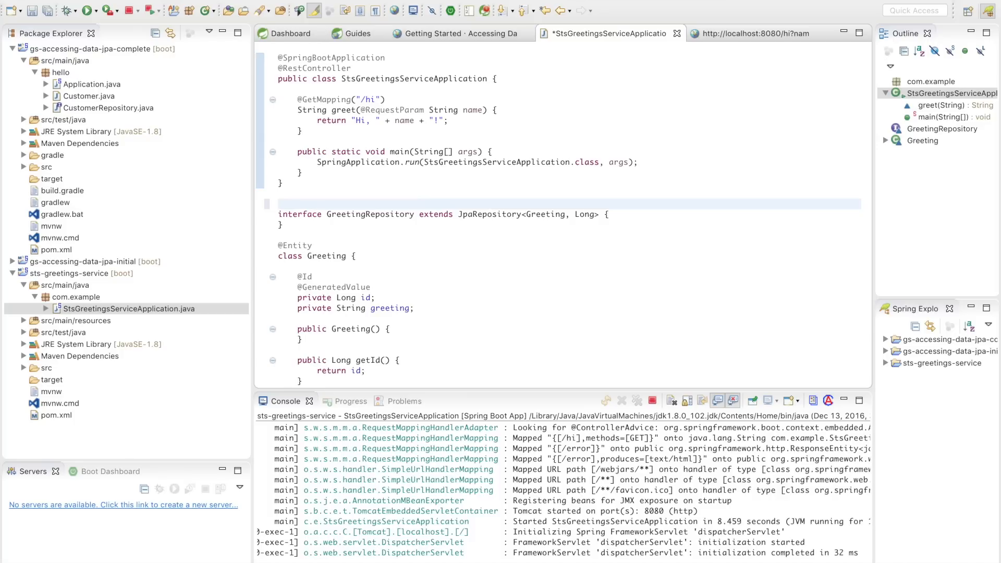
pyautogui.write('@RE')
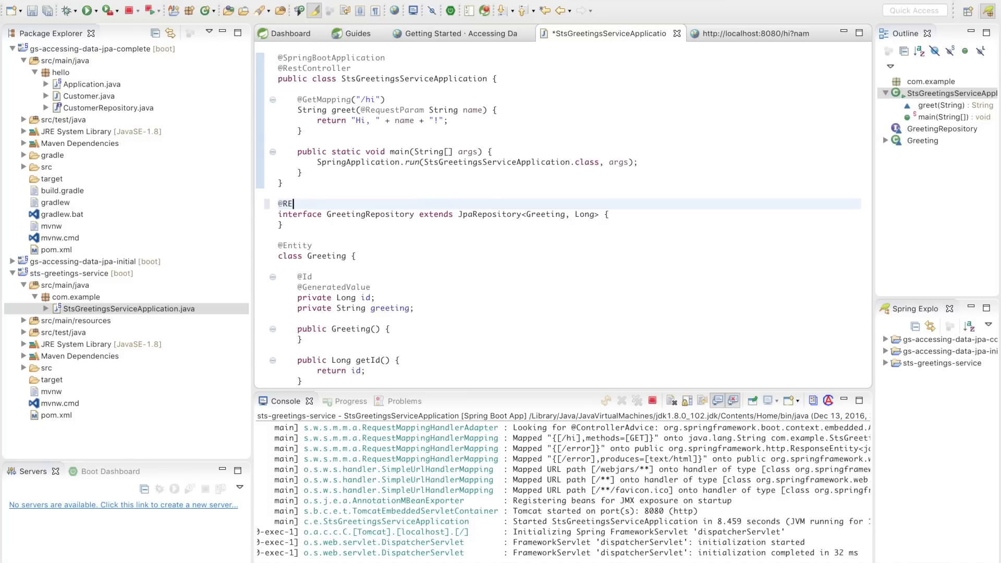
pyautogui.write('p')
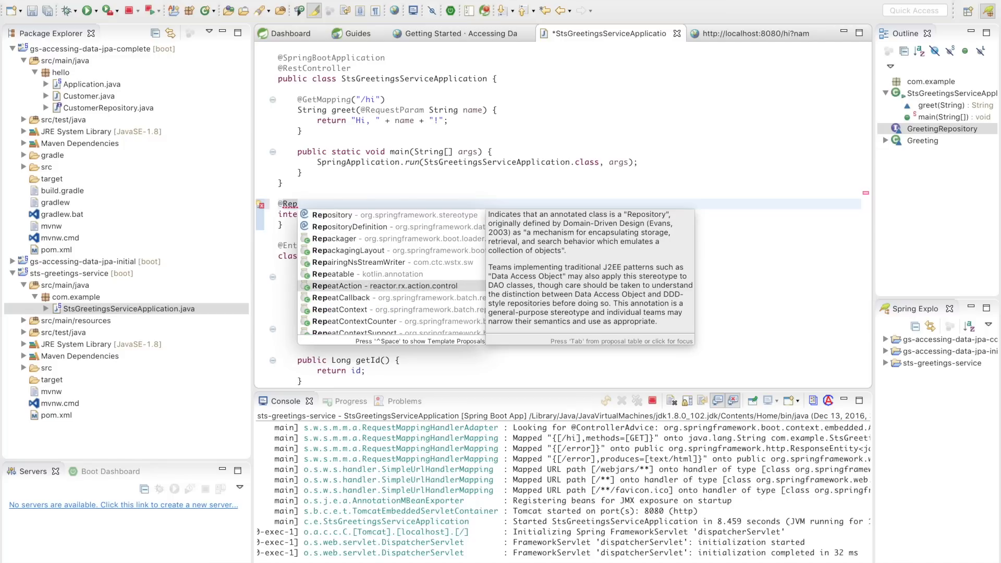
pyautogui.write('osit')
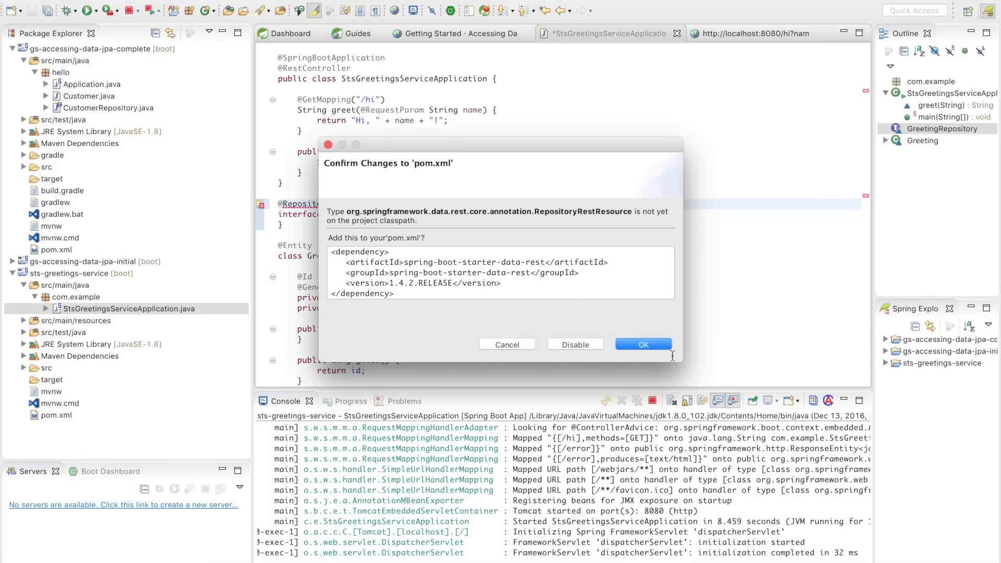
pyautogui.click(643, 344)
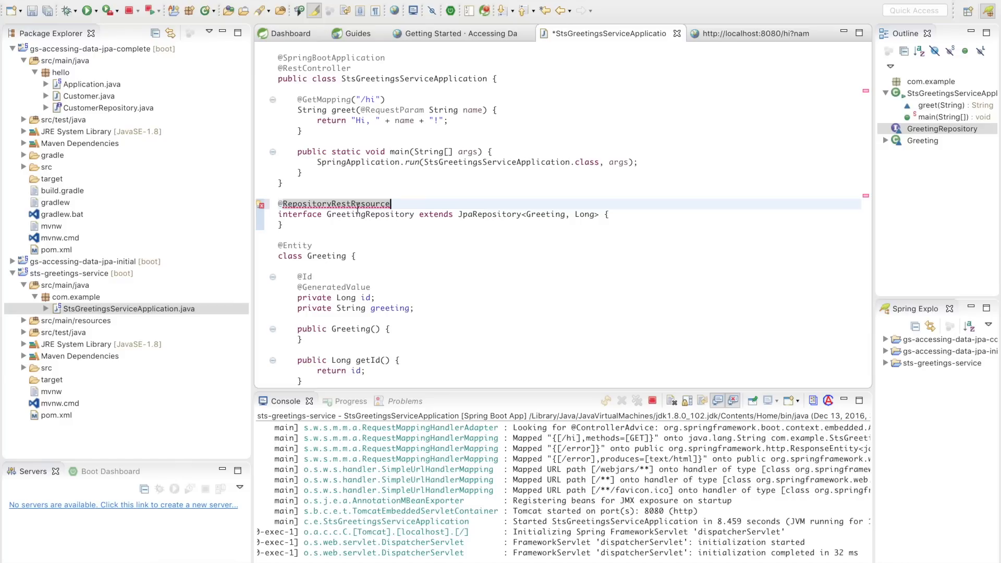
pyautogui.moveTo(335, 204)
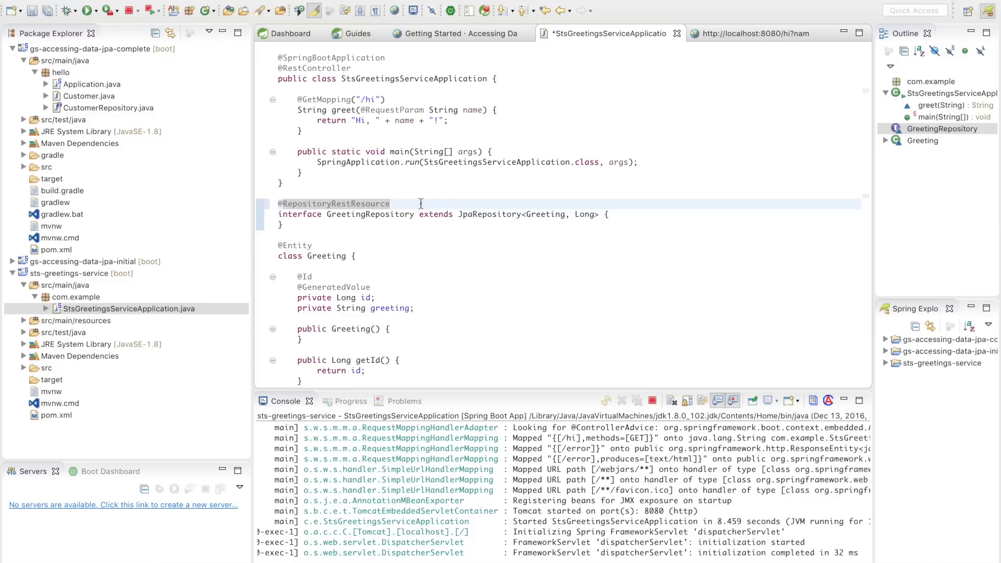
pyautogui.click(302, 172)
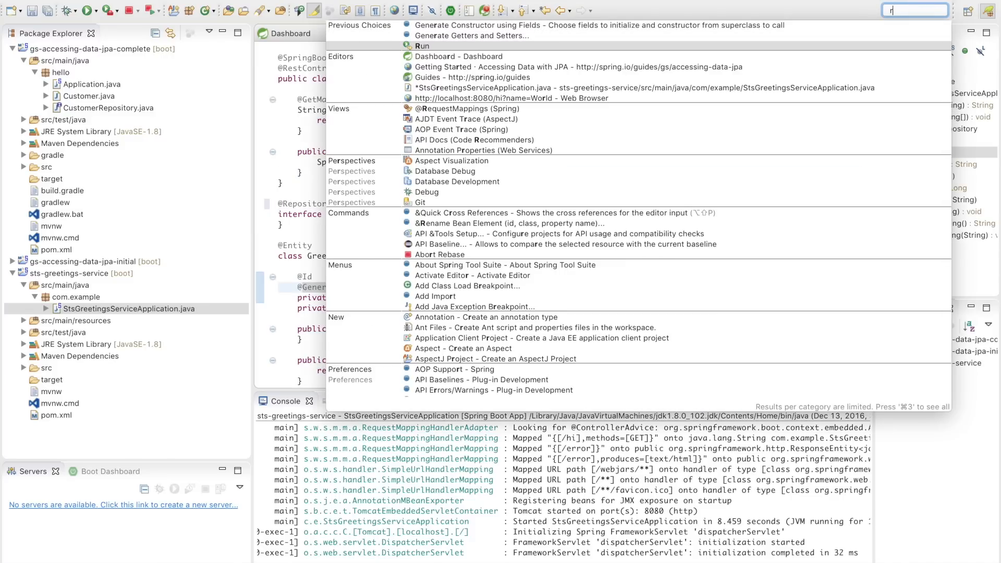
# Relaunch the greetings app, always saving changed files first, then focus the source code.
pyautogui.click(421, 46)
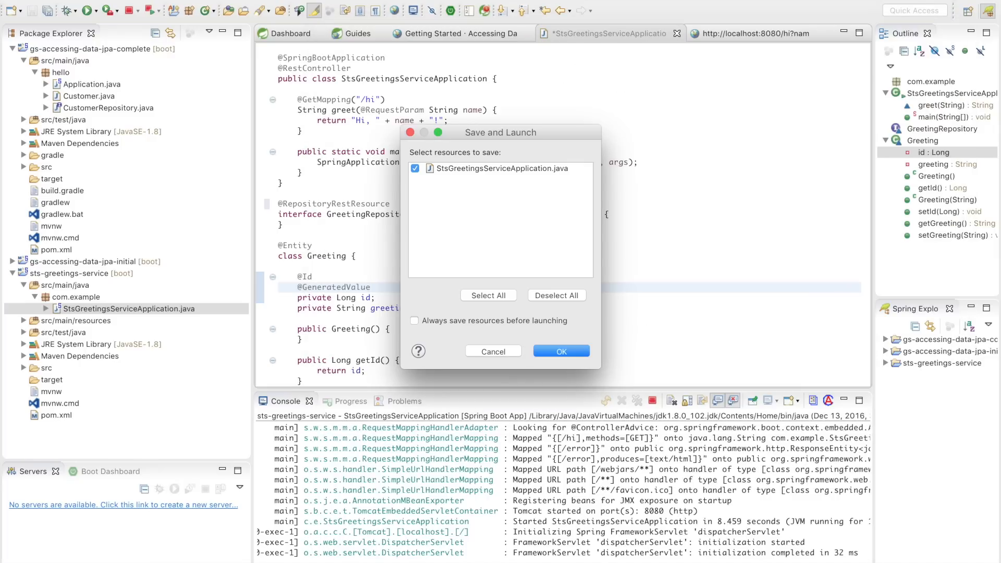
pyautogui.click(413, 321)
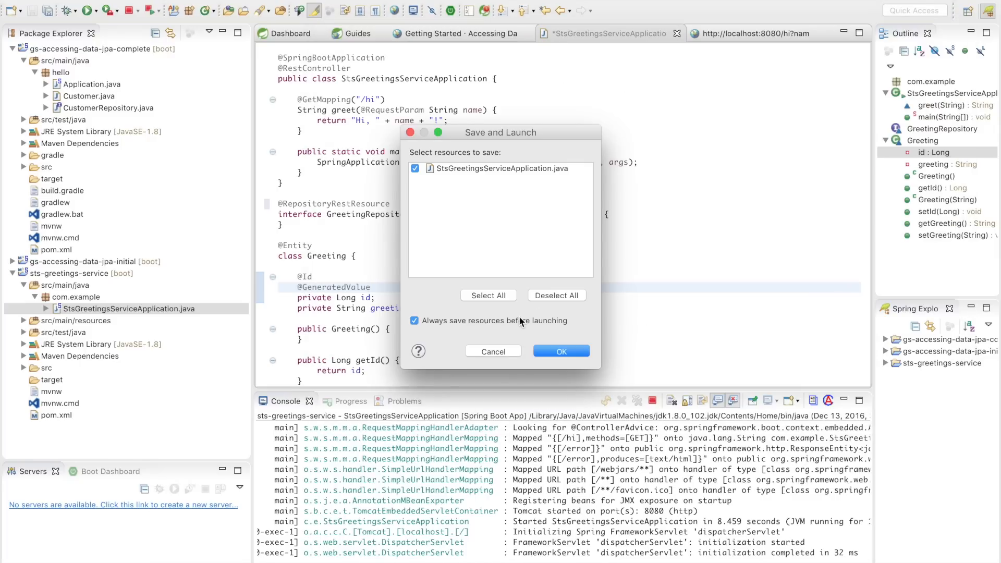
pyautogui.click(560, 350)
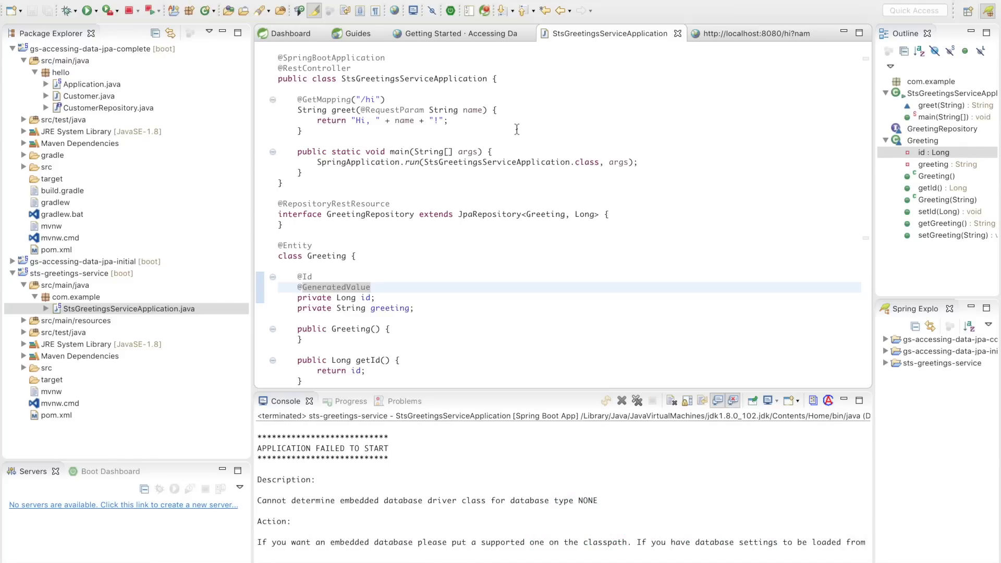
pyautogui.click(370, 287)
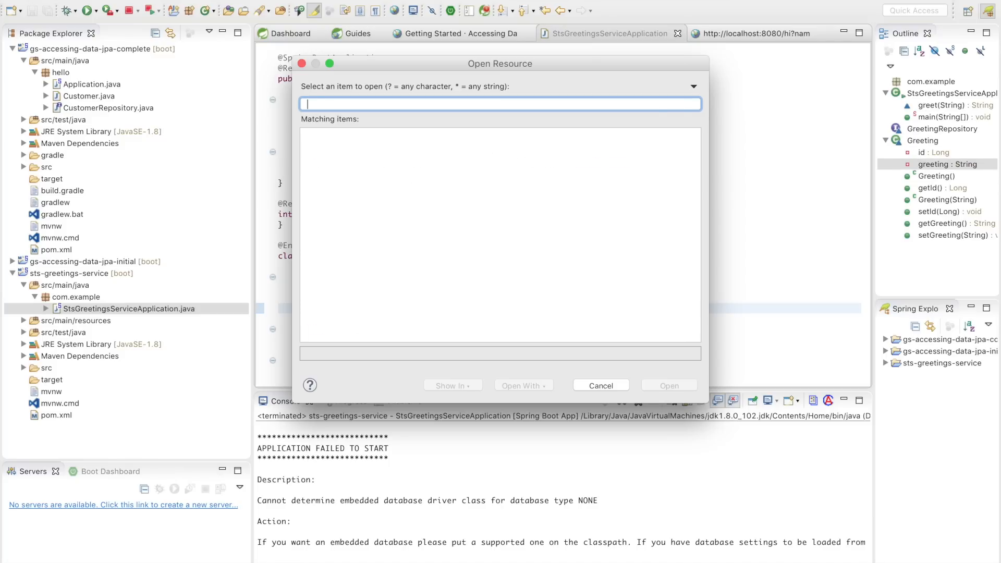
# Open pom.xml and add the h2 dependency (group com.h2database, artifact h2).
pyautogui.write('pom')
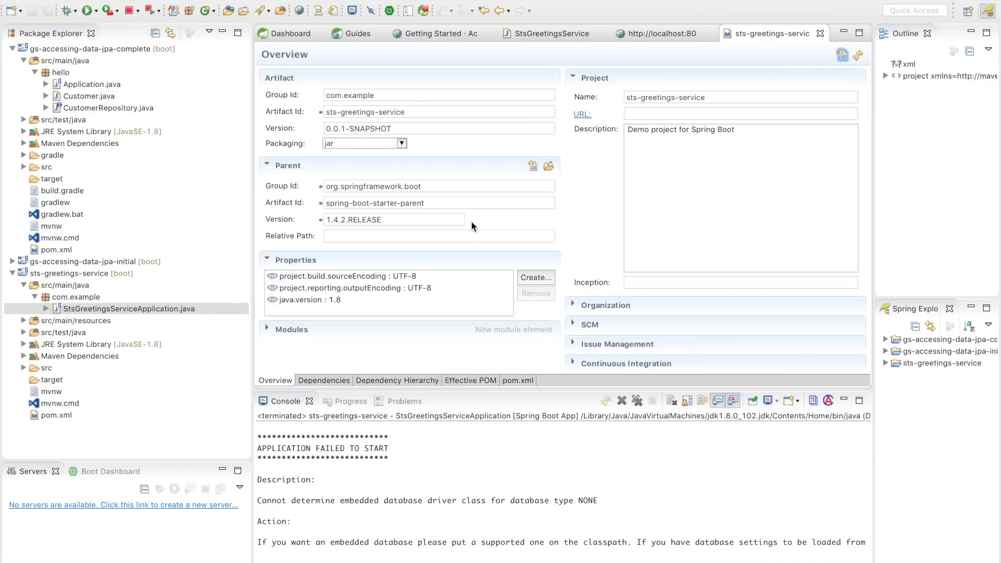
pyautogui.click(517, 380)
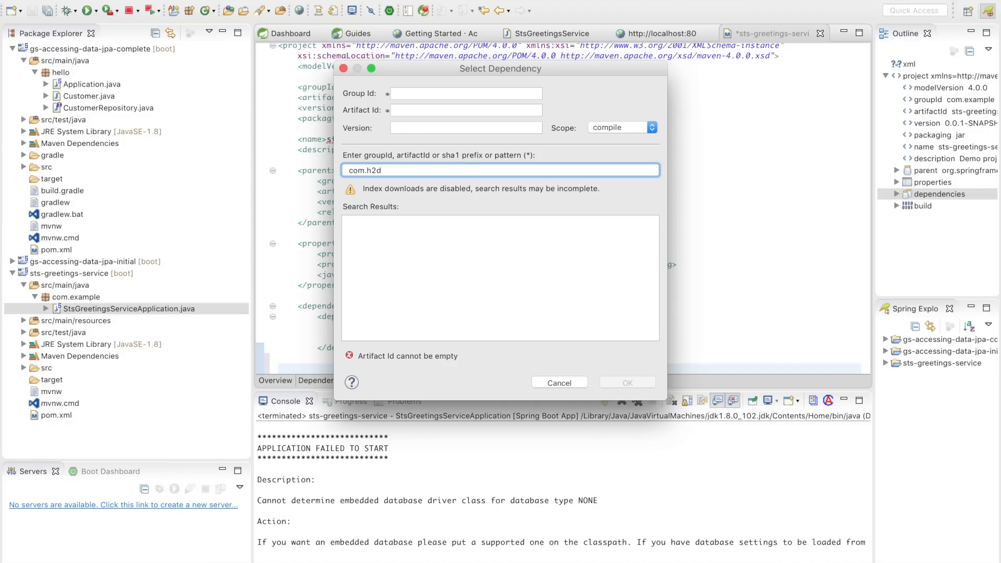
pyautogui.write('ataas')
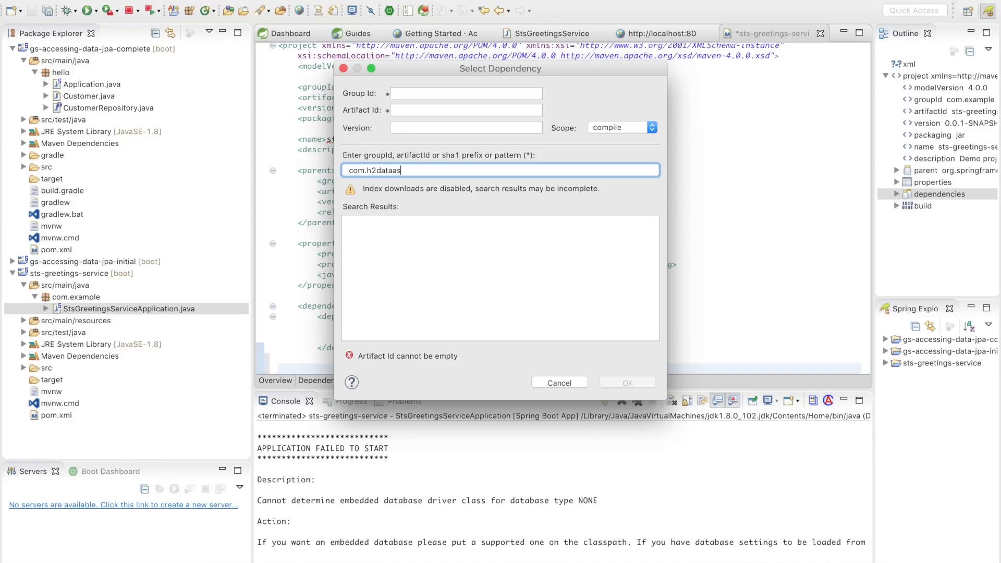
pyautogui.press('BackSpace')
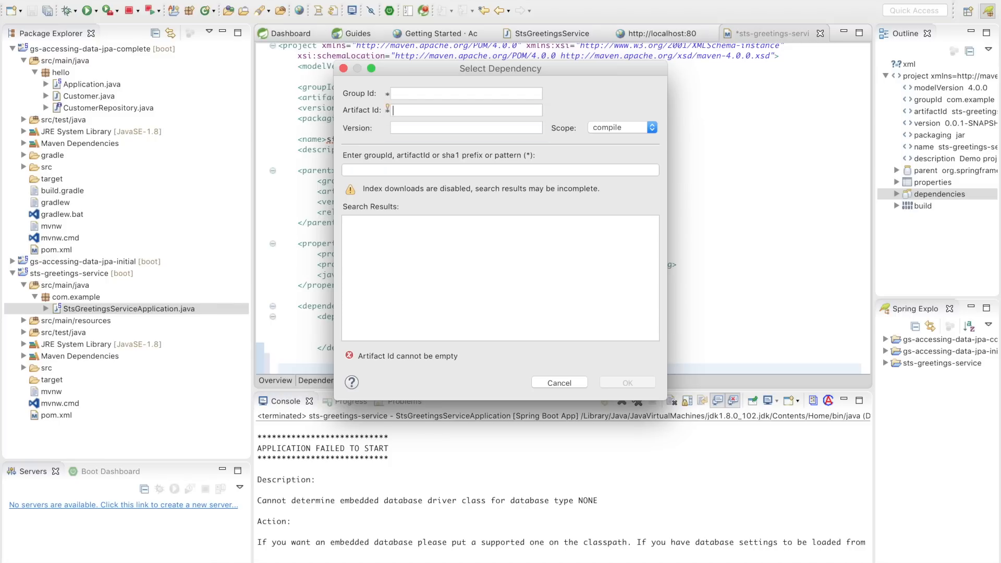
pyautogui.write('h2')
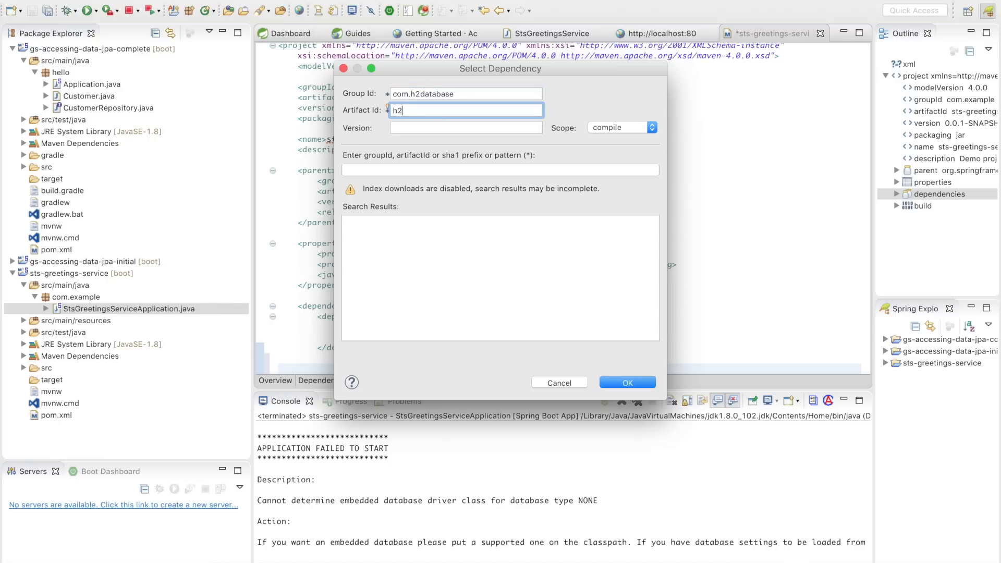
pyautogui.click(626, 382)
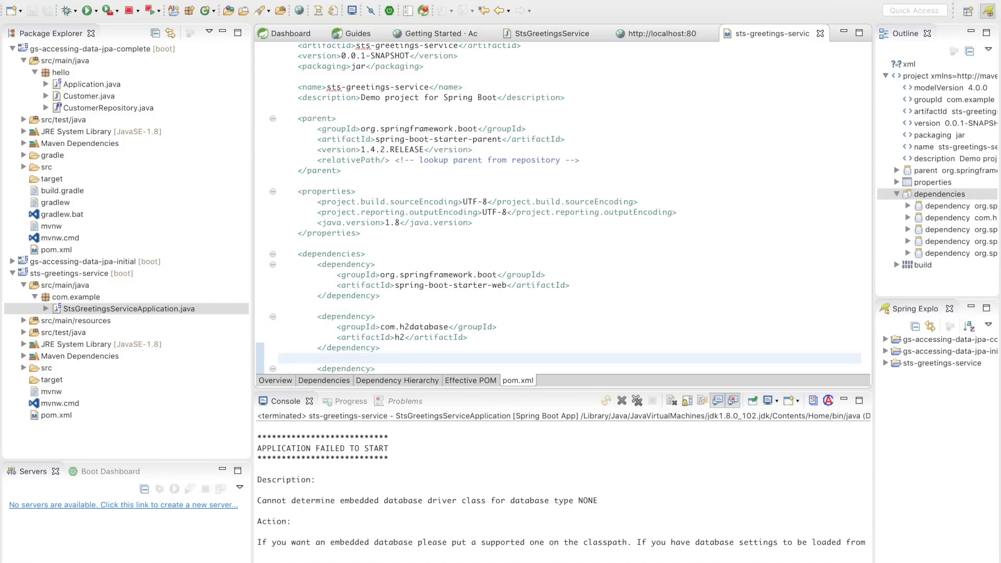
# Relaunch StsGreetingsServiceApplication and read the port 8080 in-use error in the Console.
pyautogui.click(914, 10)
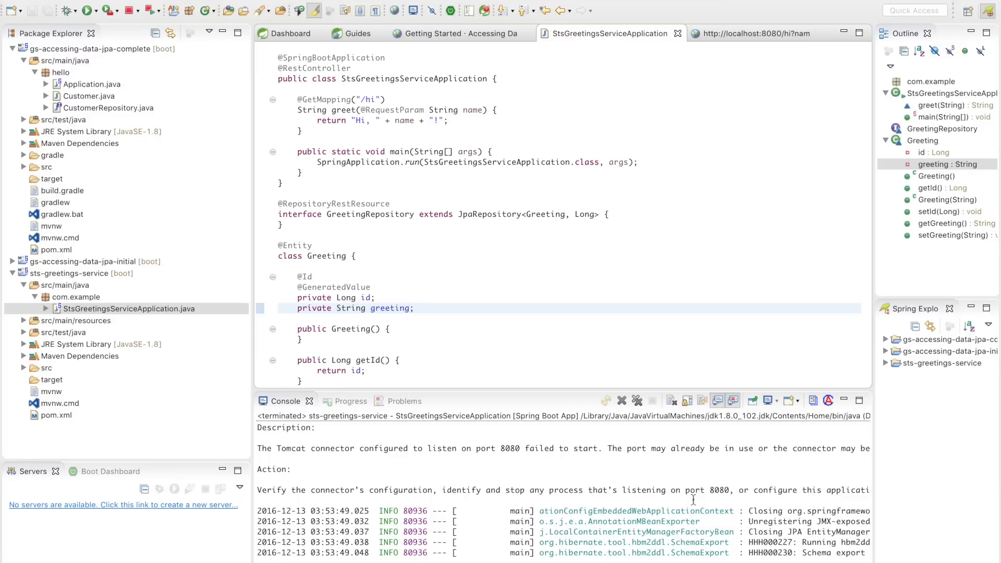
pyautogui.moveTo(715, 459)
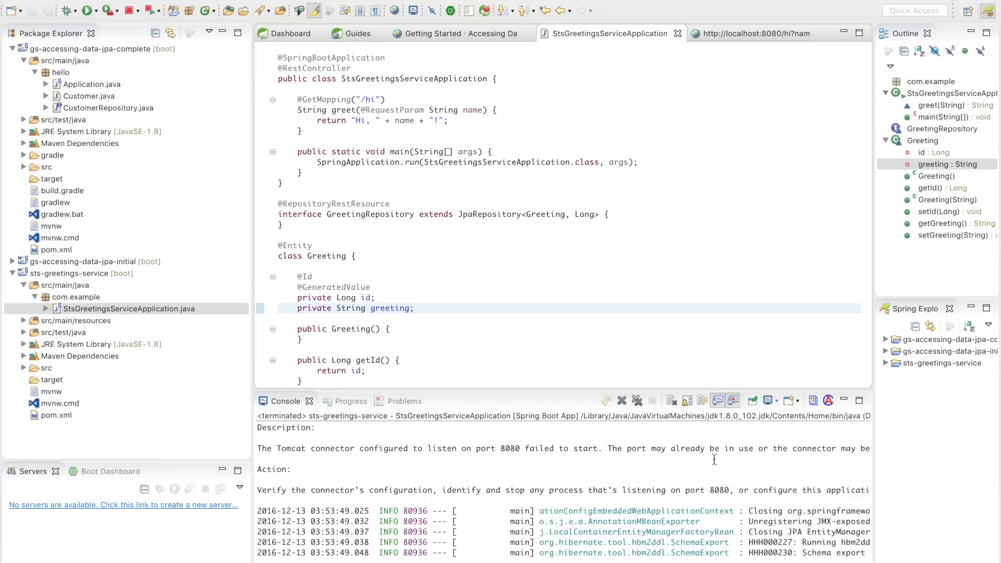
pyautogui.moveTo(611, 483)
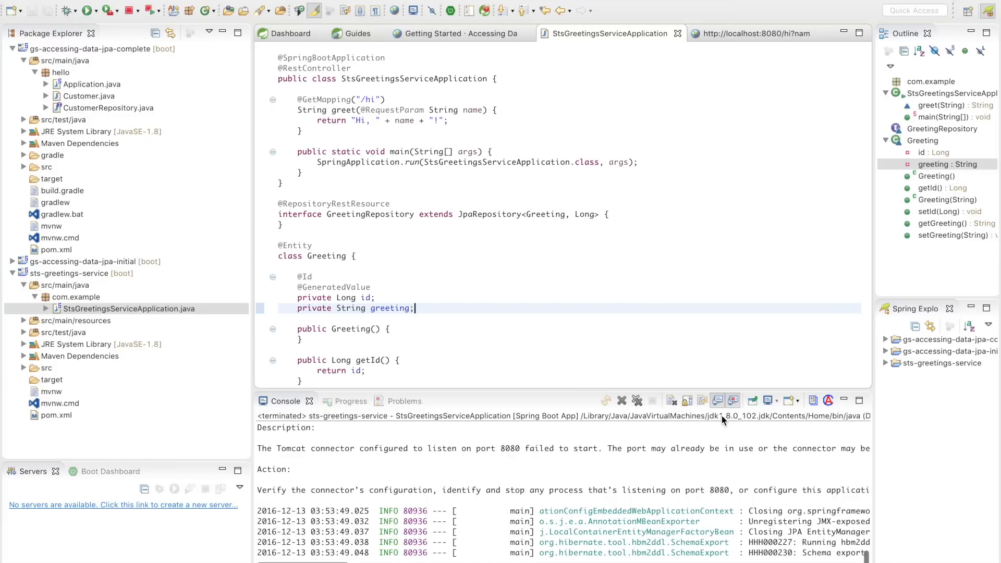
pyautogui.moveTo(777, 407)
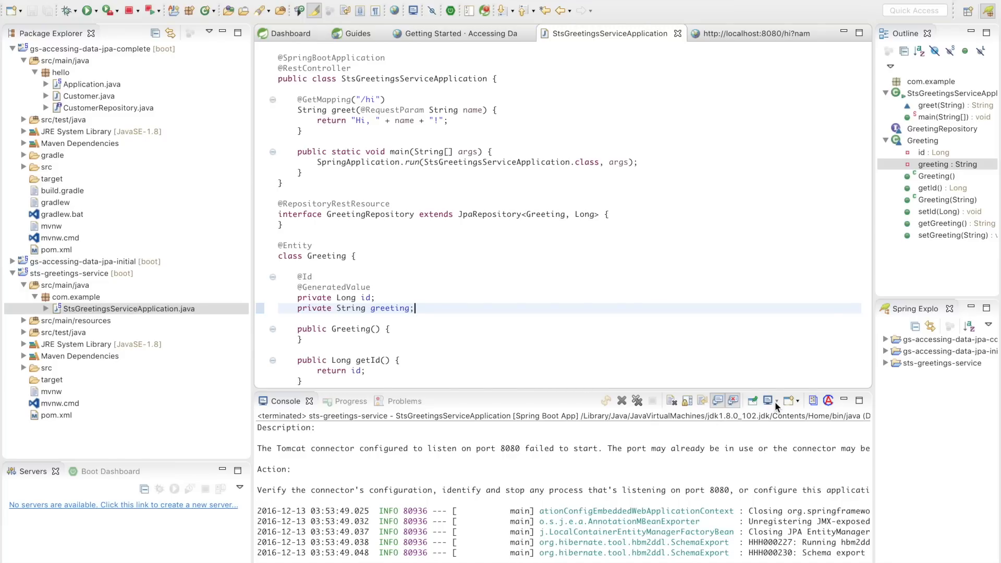
# Terminate the older app holding port 8080 and rerun the greetings service.
pyautogui.click(776, 401)
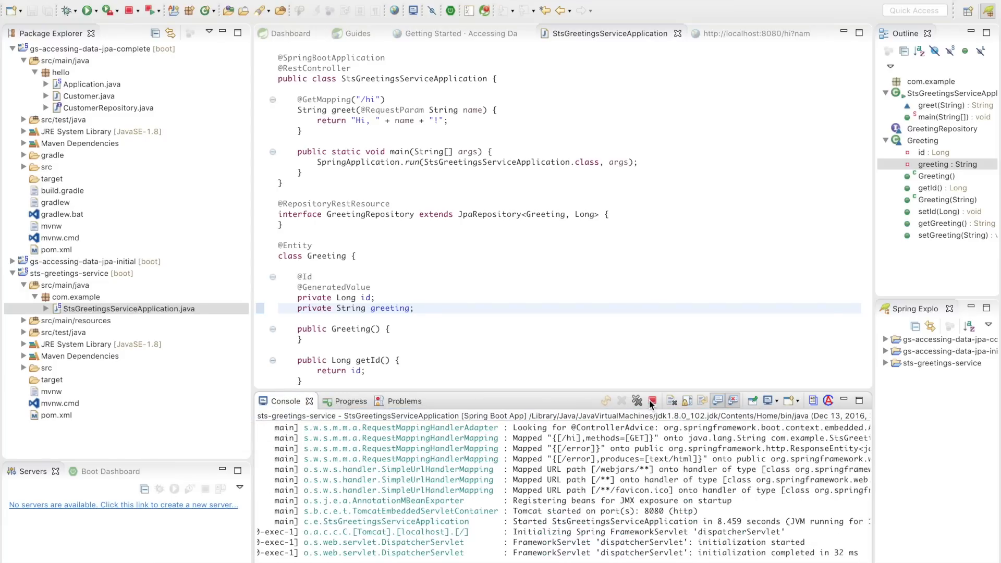
pyautogui.click(651, 401)
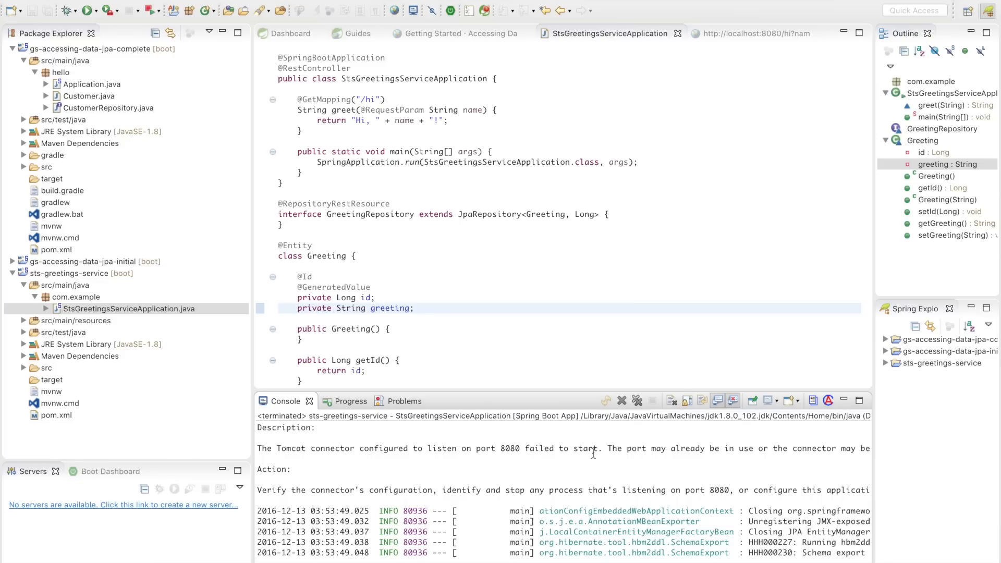
pyautogui.moveTo(827, 375)
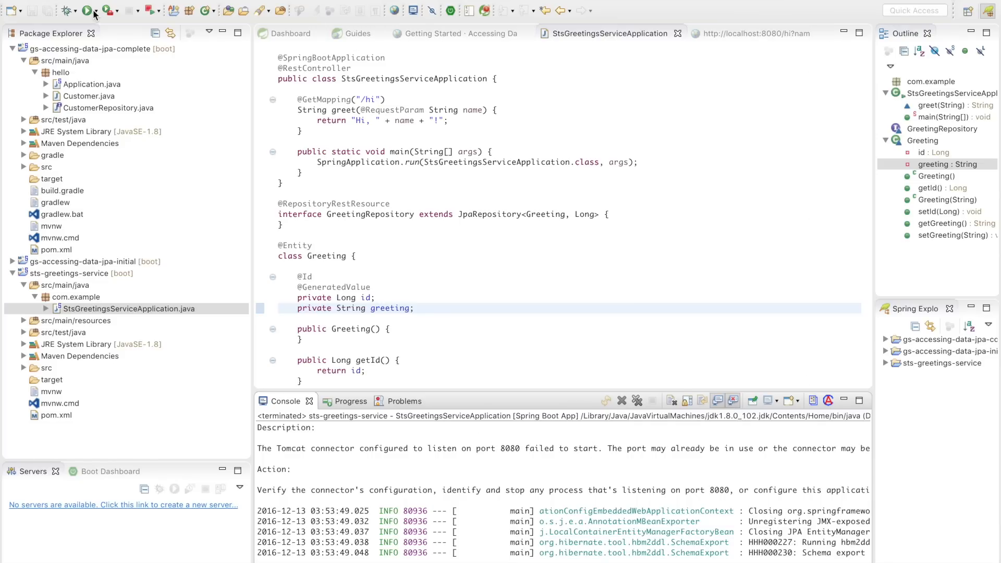
pyautogui.click(86, 10)
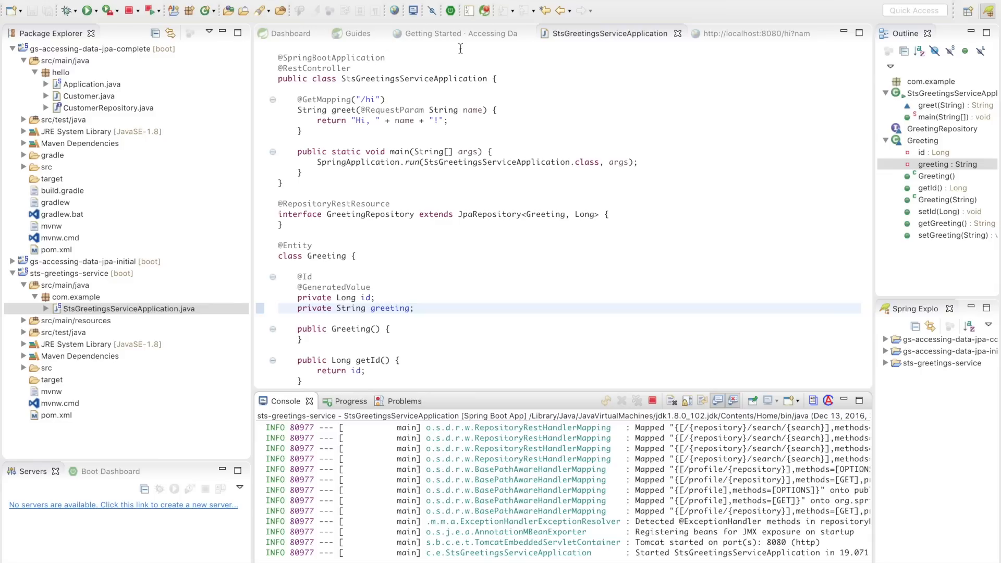
pyautogui.moveTo(394, 19)
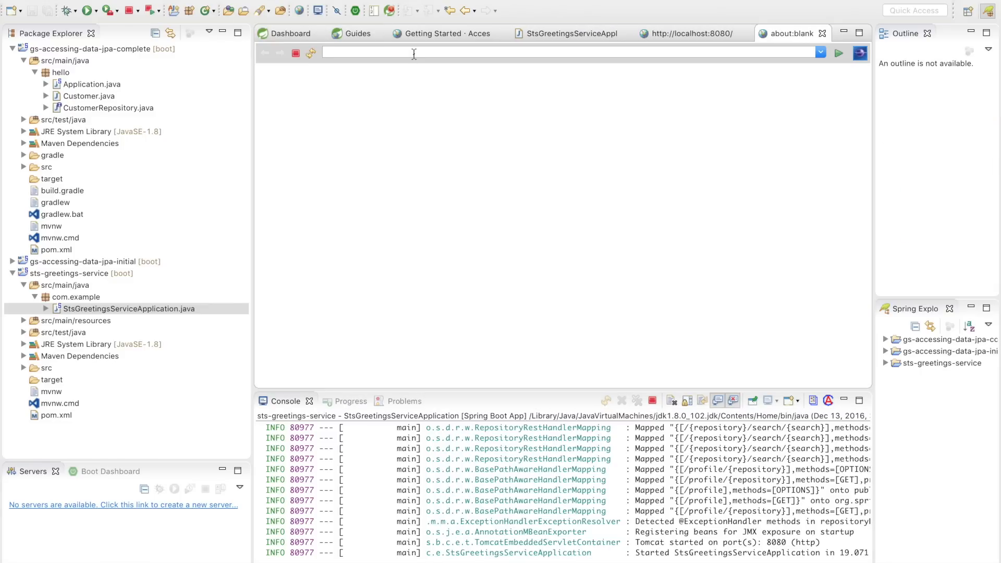
# Request localhost:8080/greetings in the built-in browser and cancel the file download.
pyautogui.write('localhost')
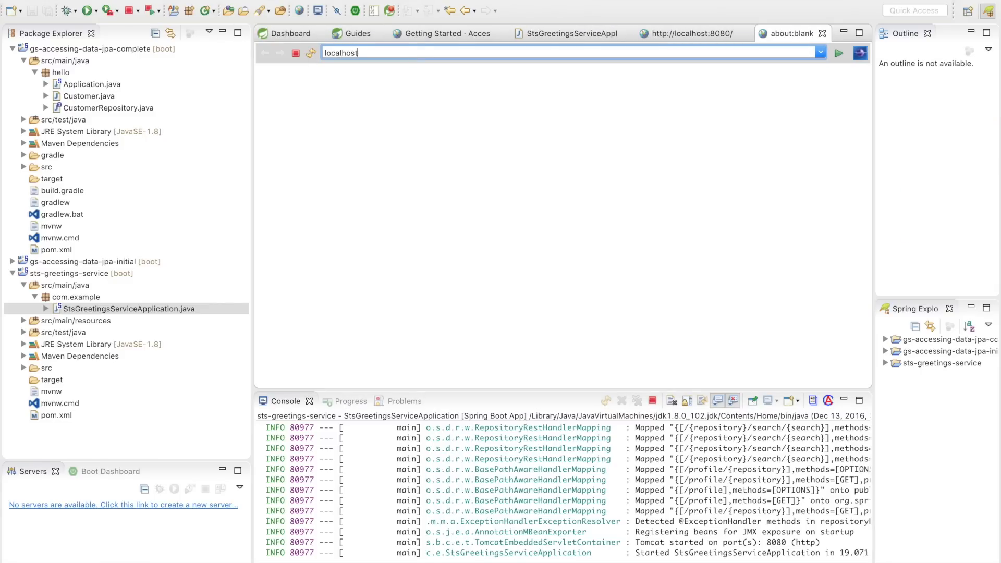
pyautogui.write(':8080/')
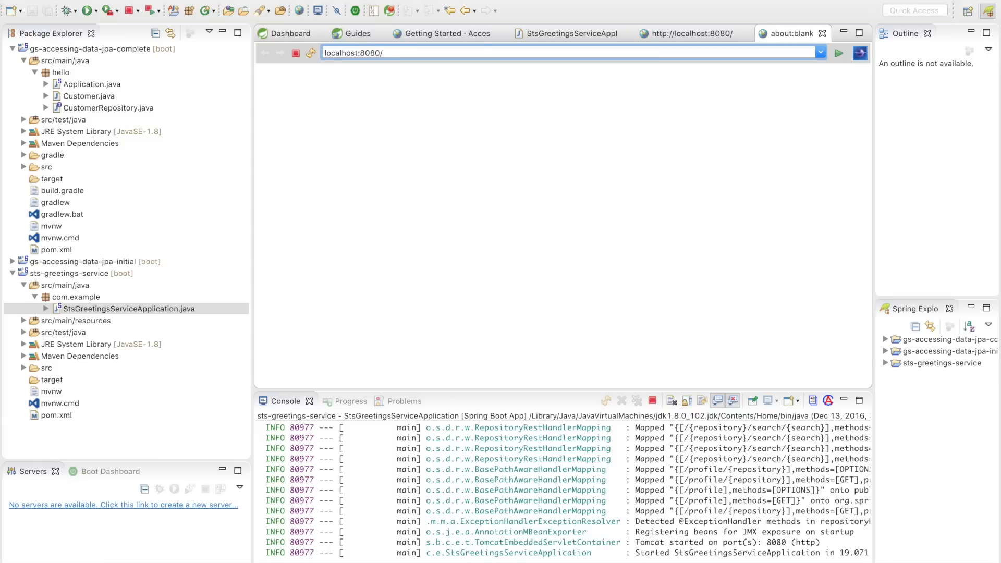
pyautogui.write('/greetings')
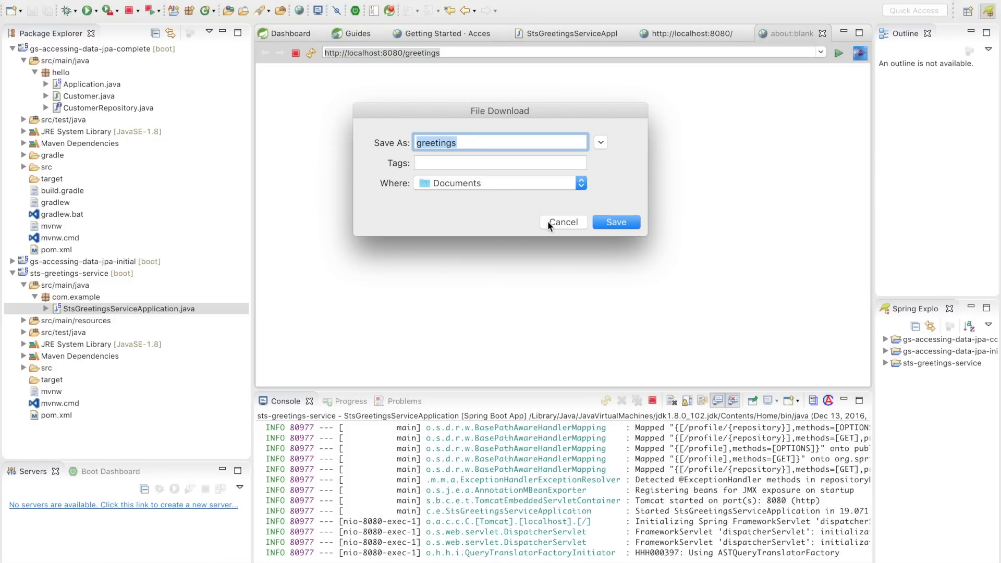
pyautogui.click(563, 222)
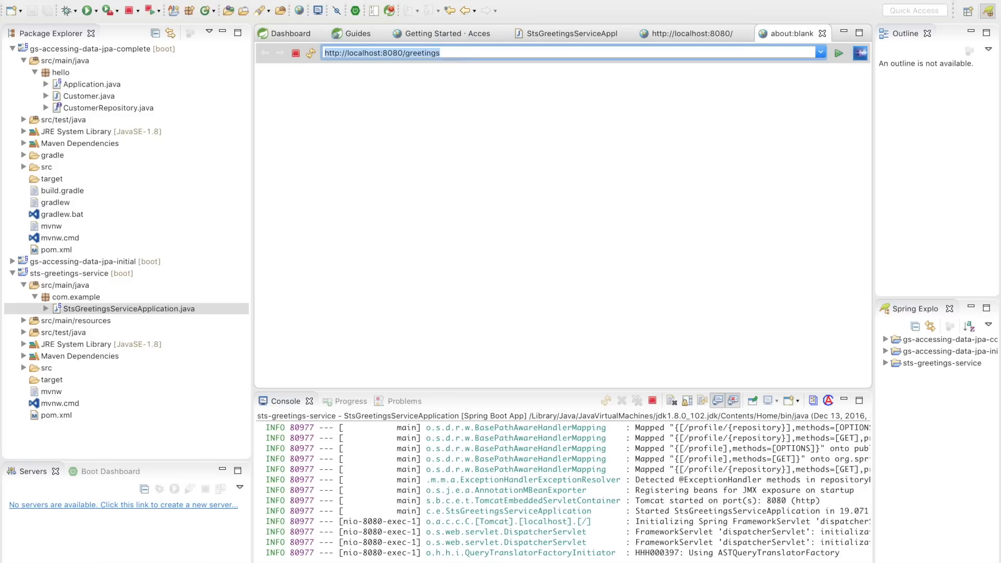
pyautogui.press('cmd+space')
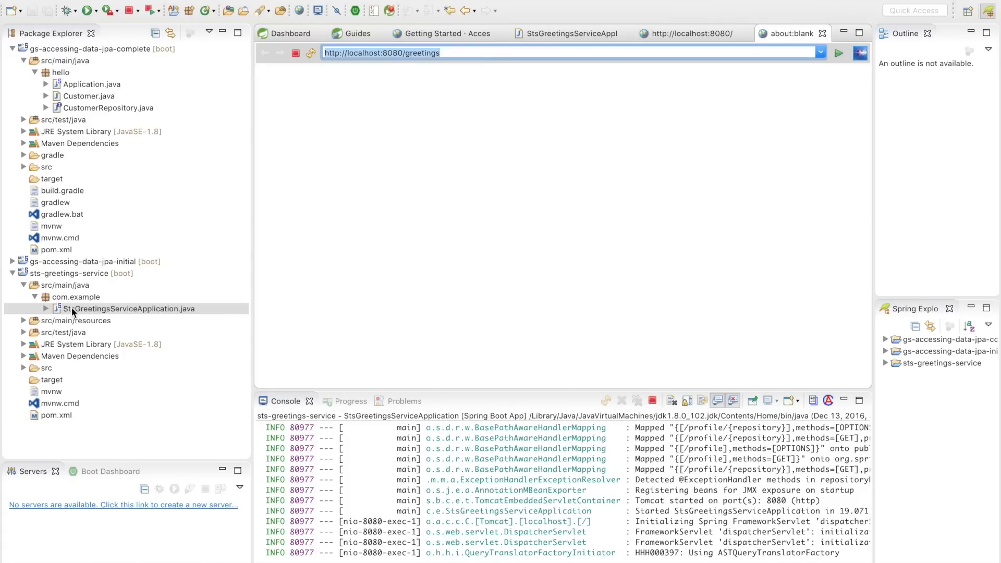
# Enlarge the lower-left view and switch it to the Boot Dashboard.
pyautogui.click(128, 308)
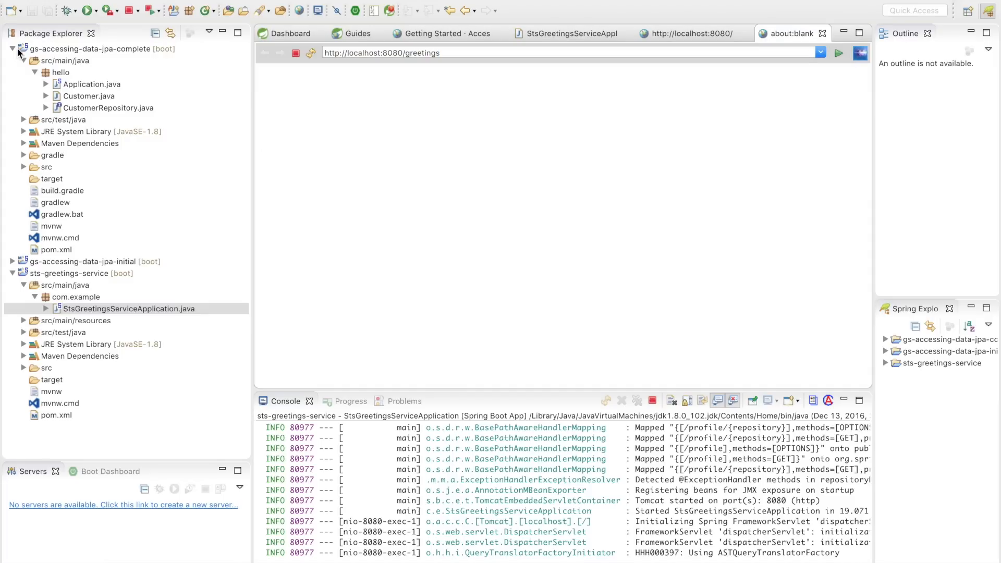
pyautogui.moveTo(122, 313)
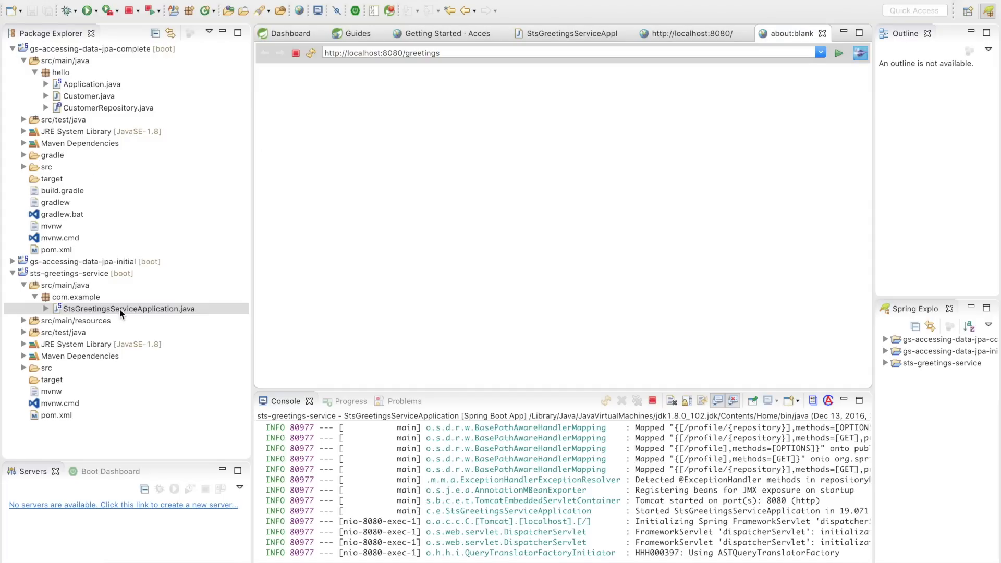
pyautogui.moveTo(45, 493)
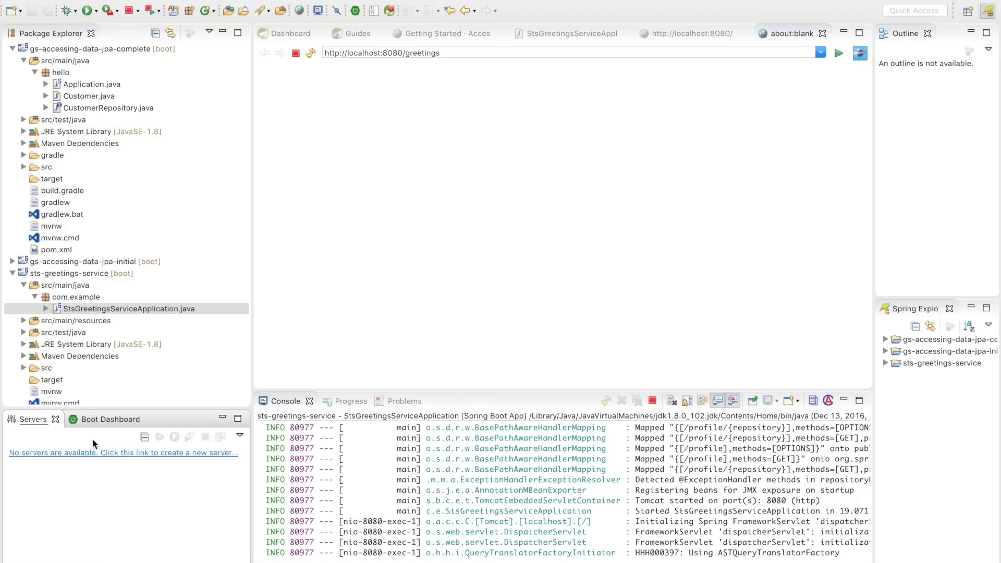
pyautogui.moveTo(116, 478)
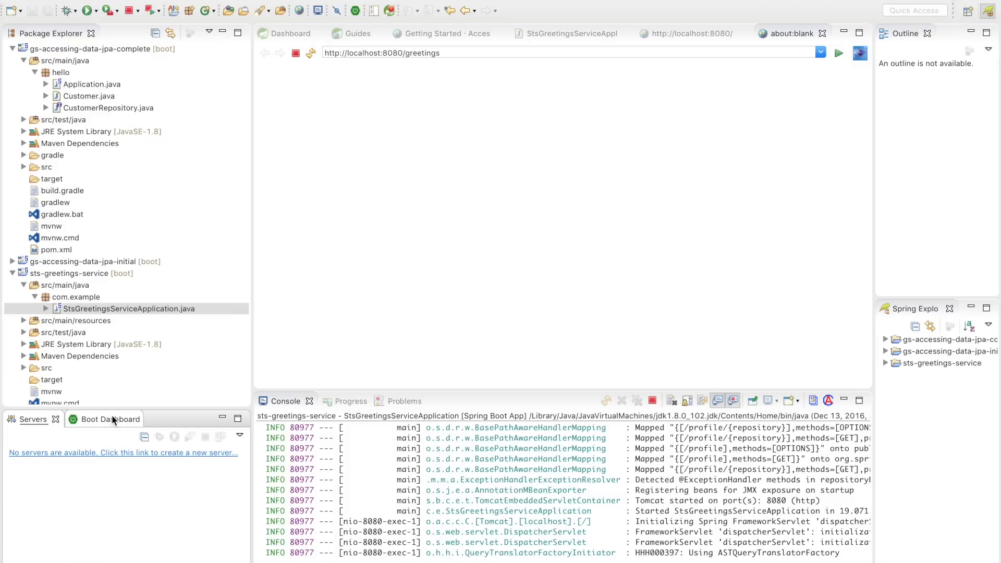
pyautogui.click(97, 419)
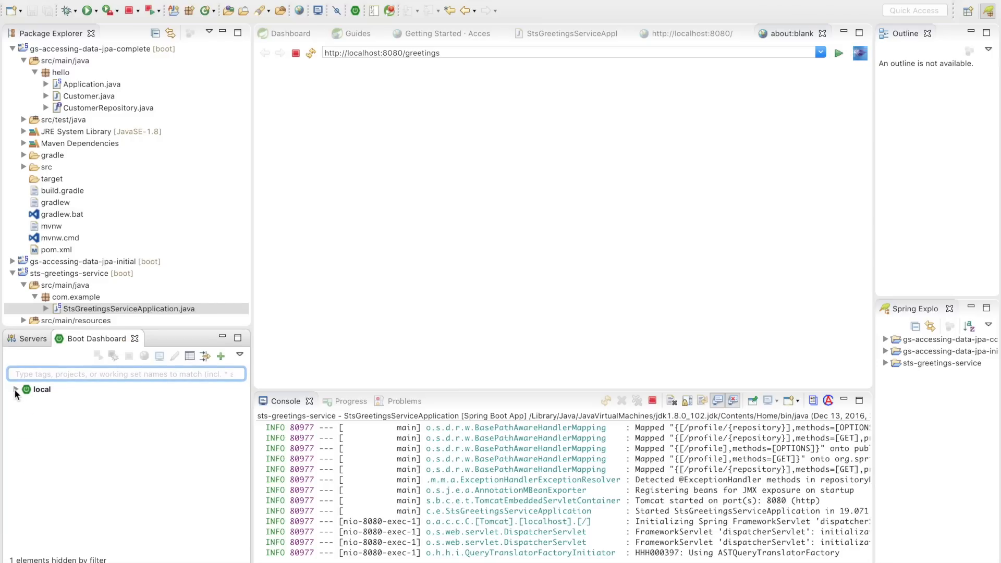
# Add a Cloud Foundry run target with username starbuxman, password, and API URL selected.
pyautogui.click(15, 389)
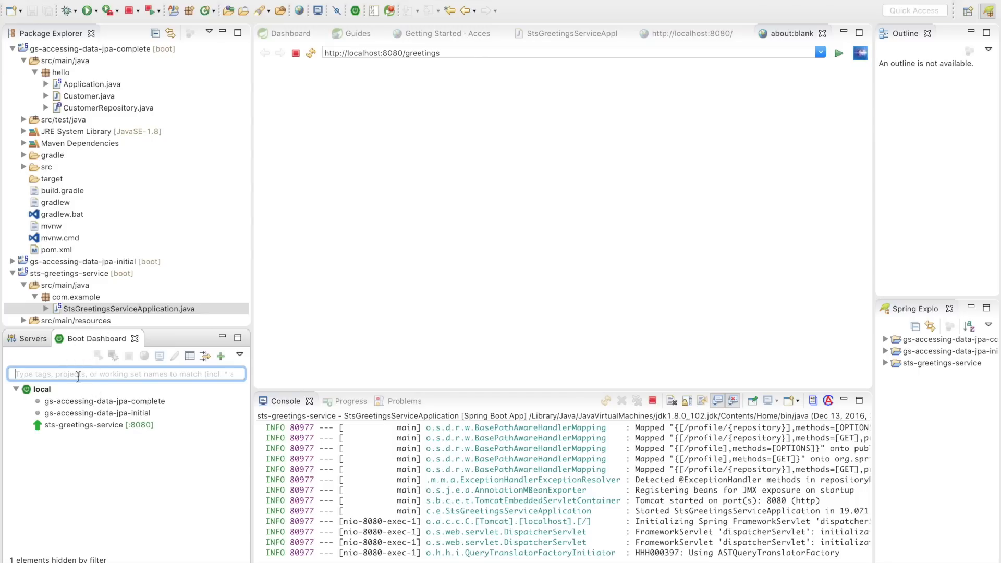
pyautogui.click(97, 424)
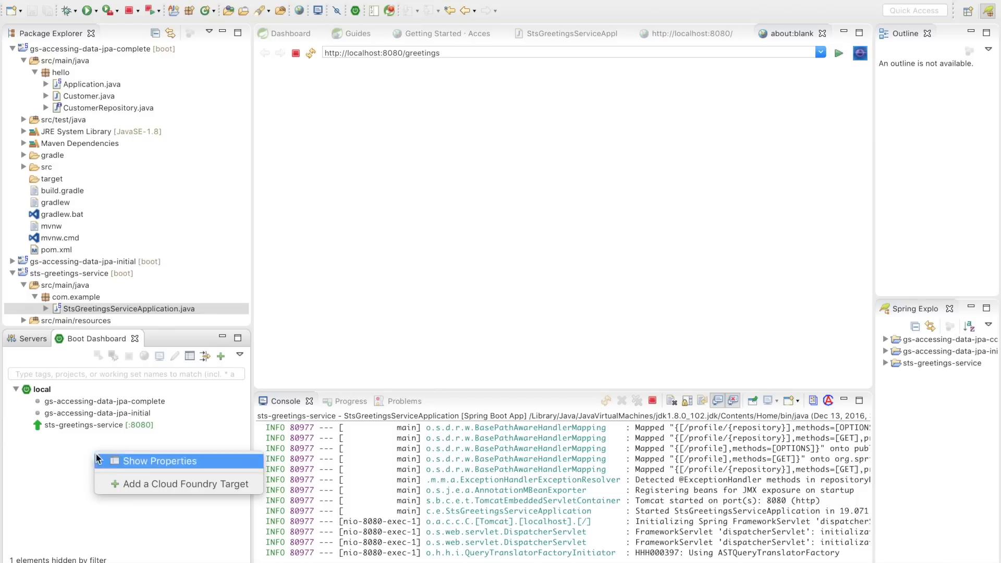
pyautogui.click(186, 483)
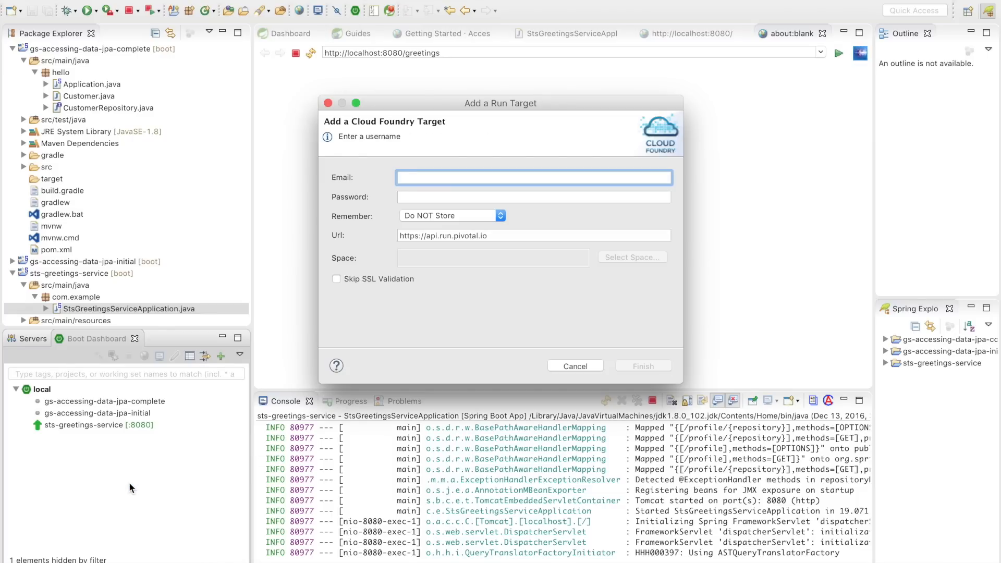
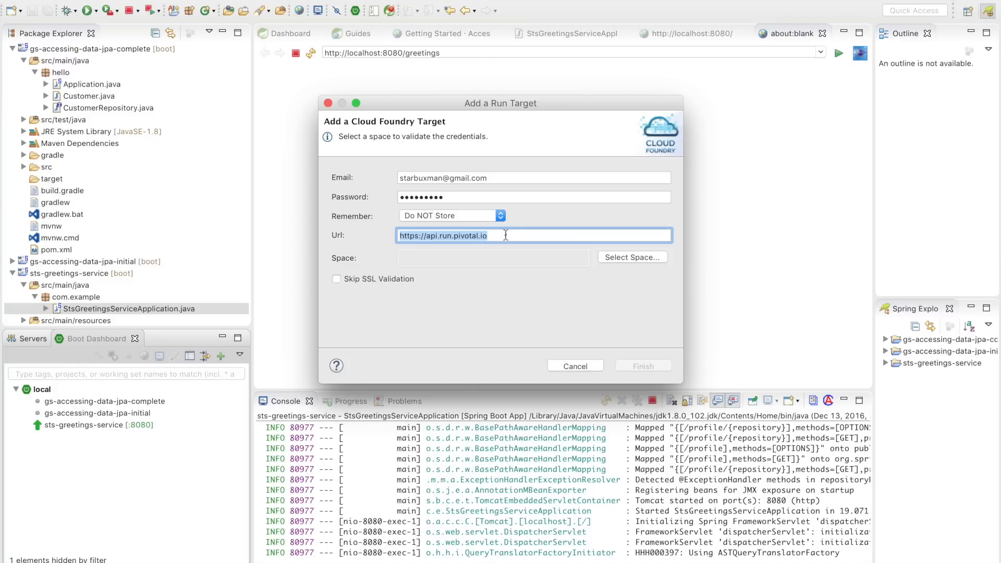
pyautogui.moveTo(580, 237)
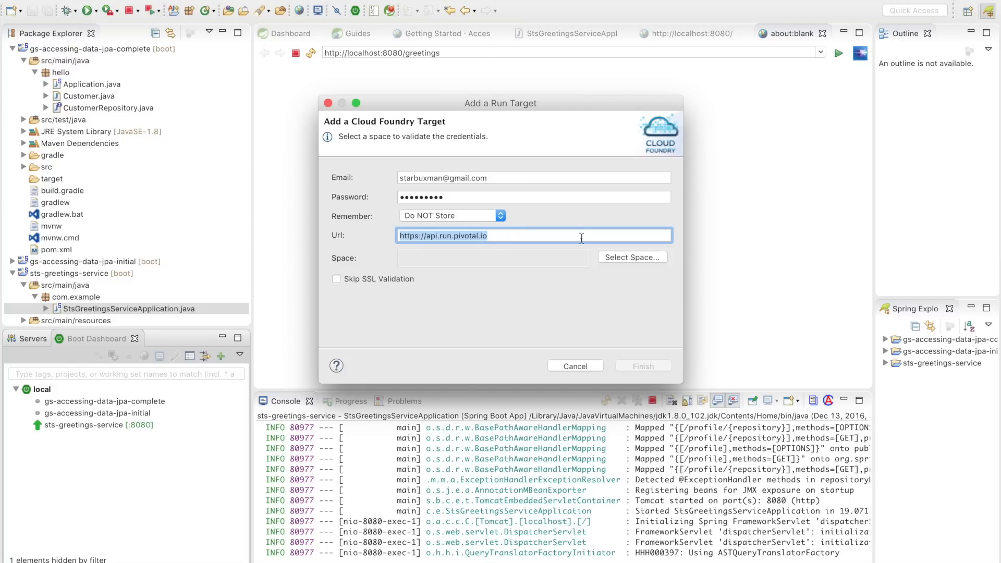
pyautogui.click(631, 256)
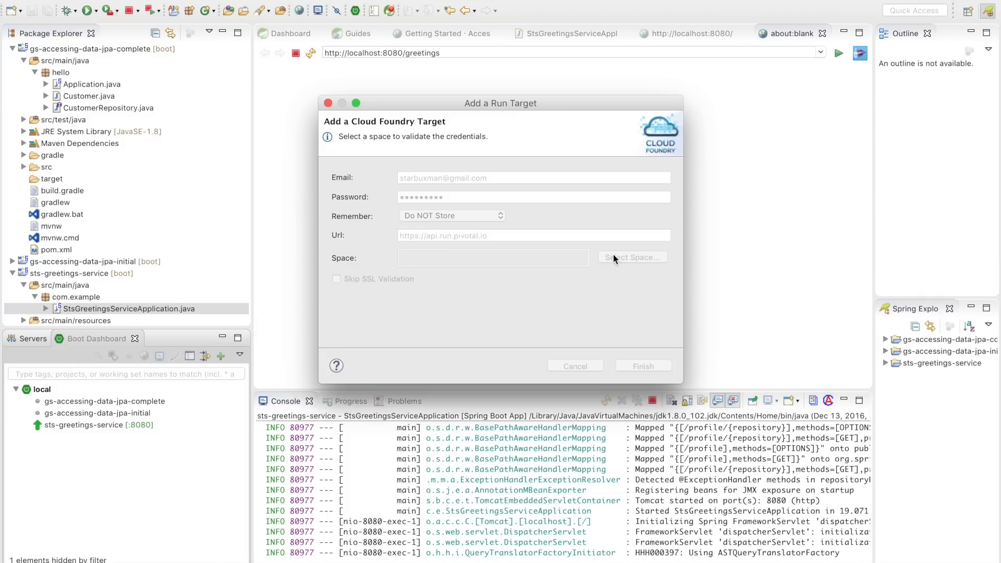
# Look up available orgs and pick the joshlong space under platform-eng.
pyautogui.click(630, 257)
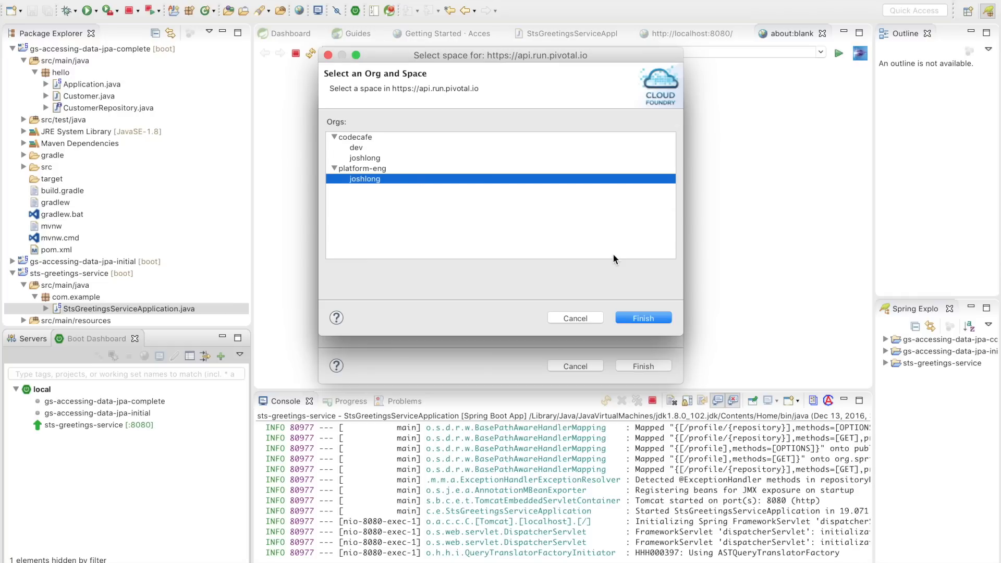
pyautogui.moveTo(428, 209)
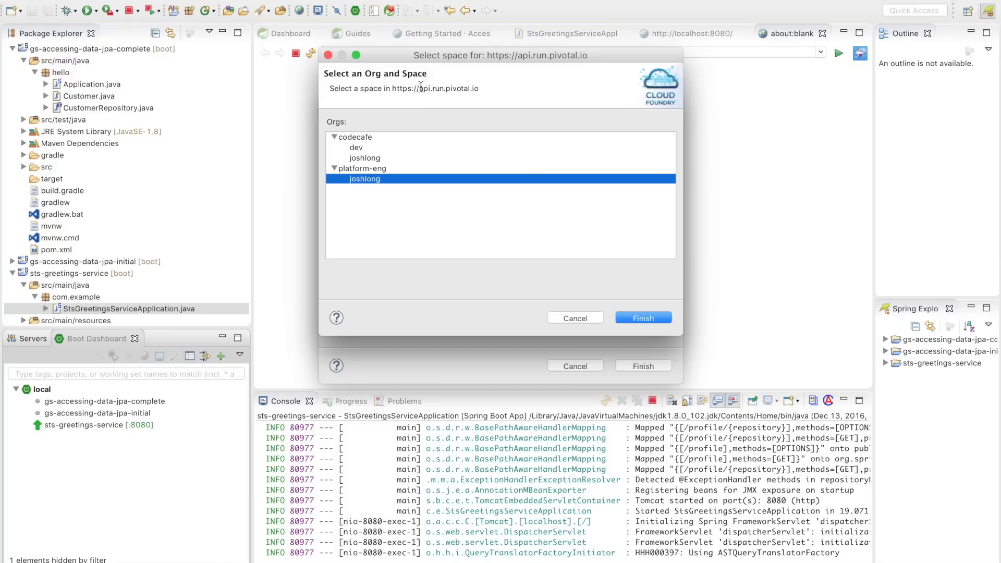
pyautogui.moveTo(402, 163)
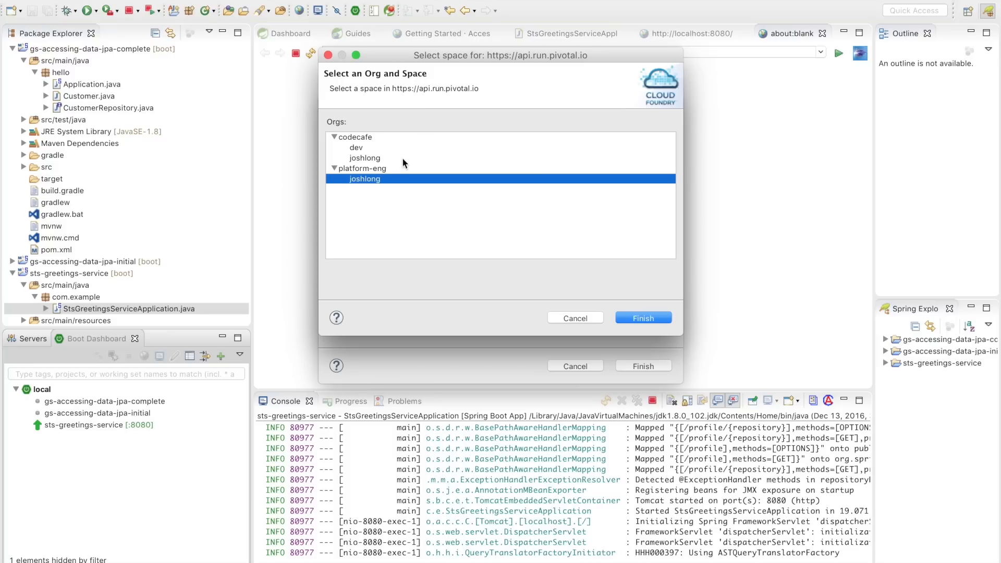
pyautogui.moveTo(400, 179)
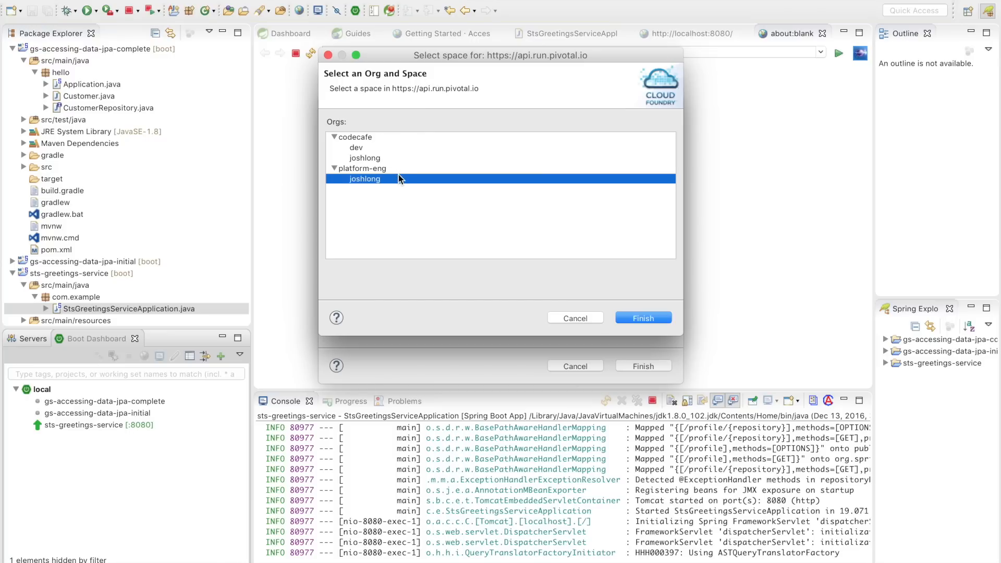
pyautogui.moveTo(385, 136)
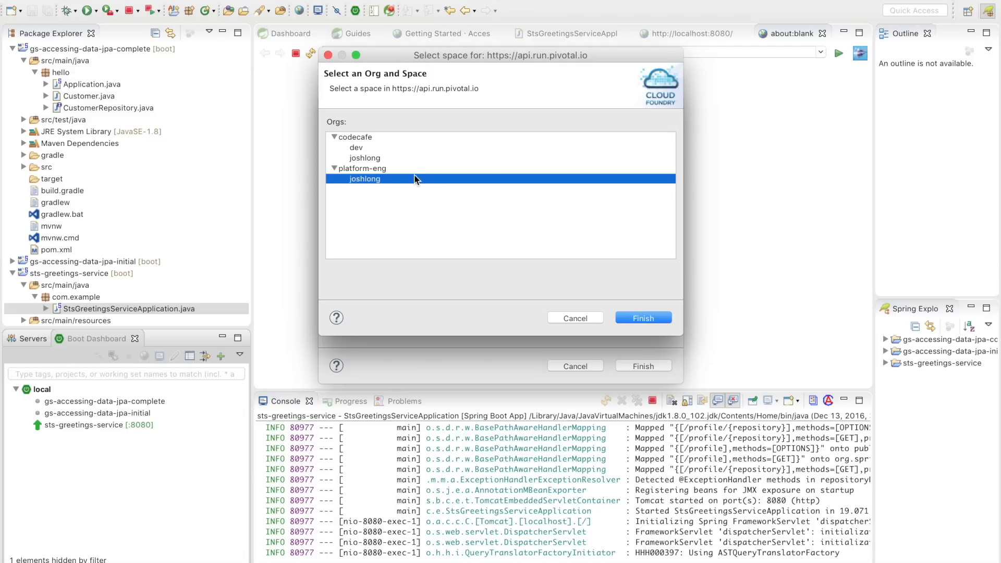
pyautogui.moveTo(409, 175)
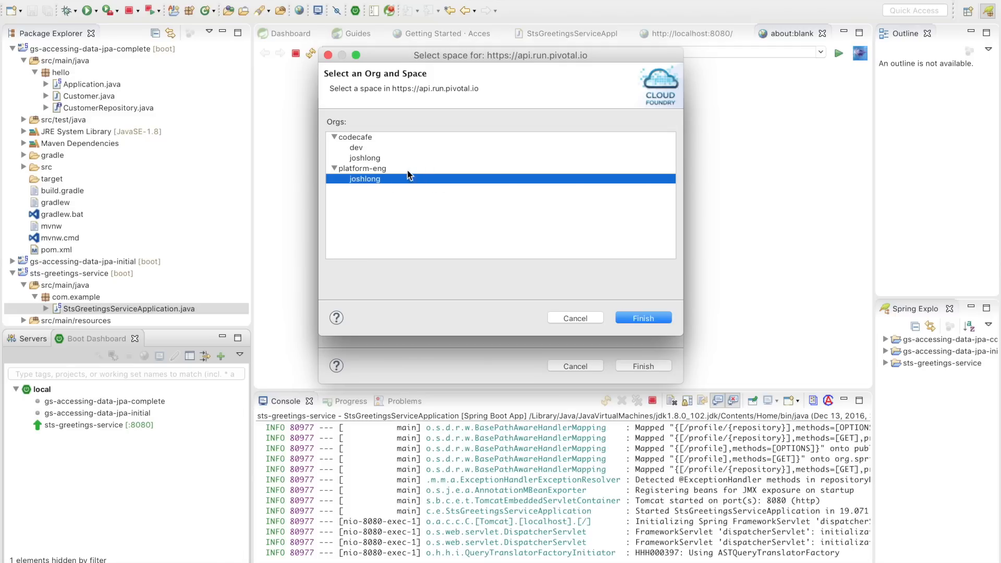
pyautogui.moveTo(413, 177)
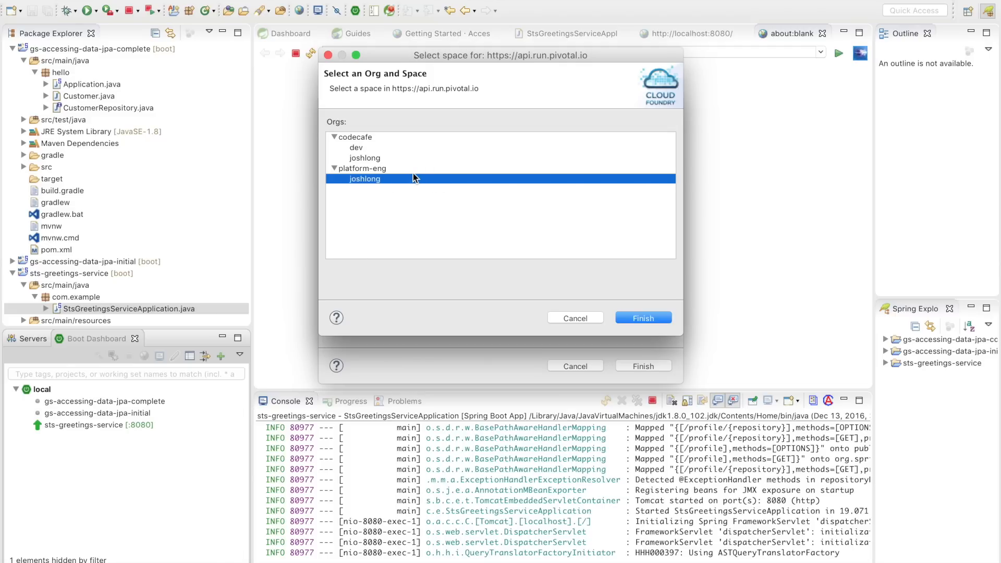
pyautogui.click(642, 317)
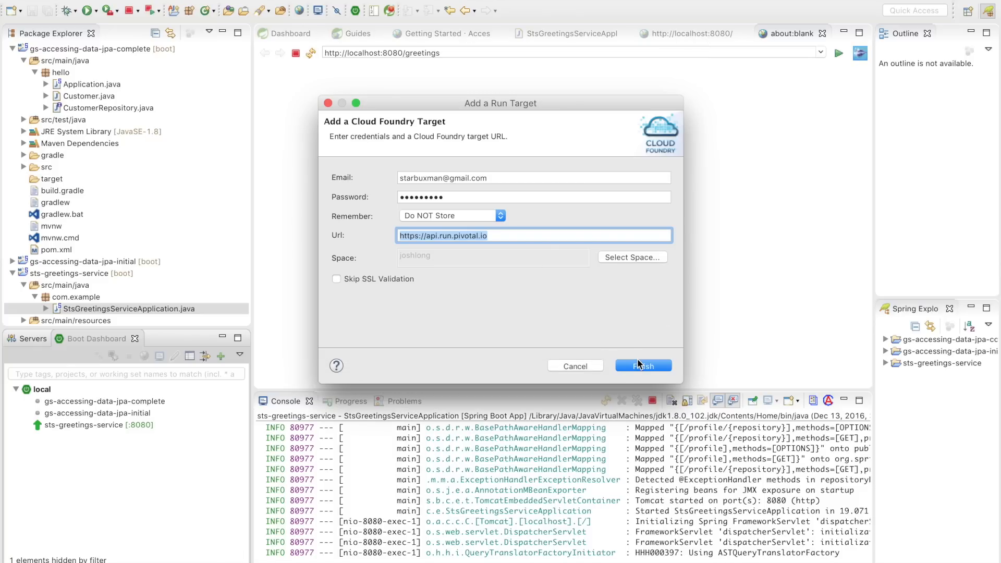
# Finish the platform-eng target, expand it, and inspect service-registry, auth-service and ab-a.
pyautogui.click(642, 365)
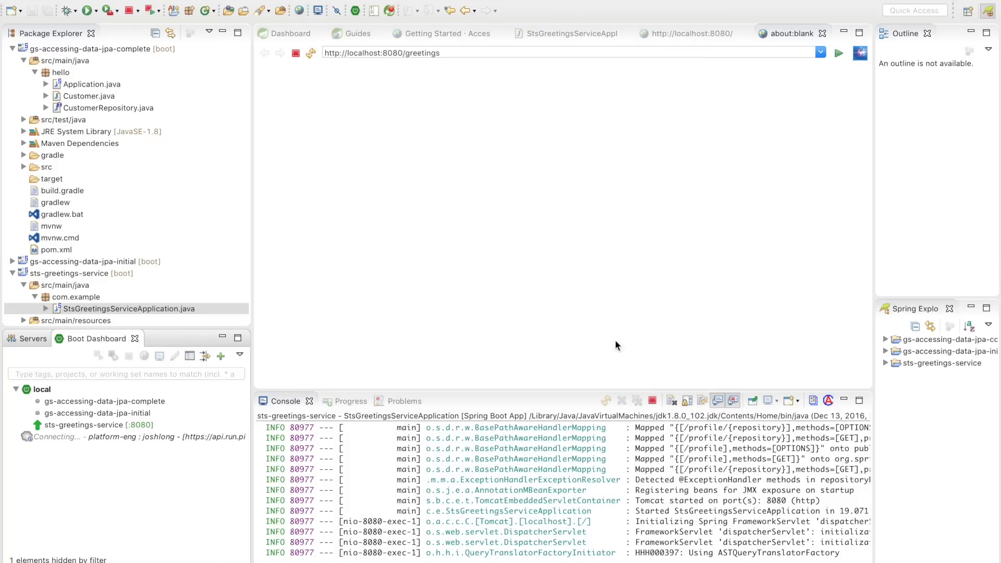
pyautogui.moveTo(99, 446)
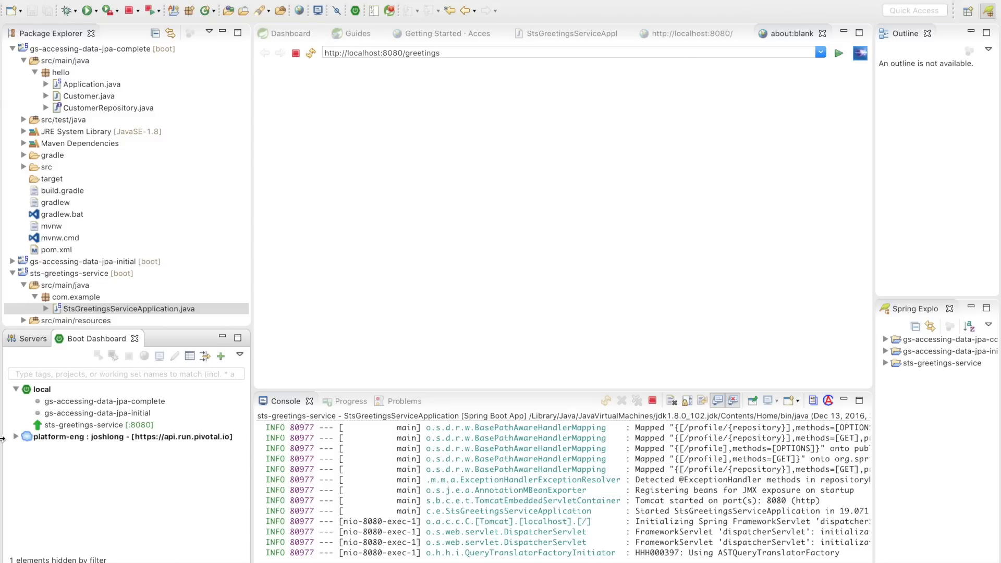
pyautogui.click(13, 437)
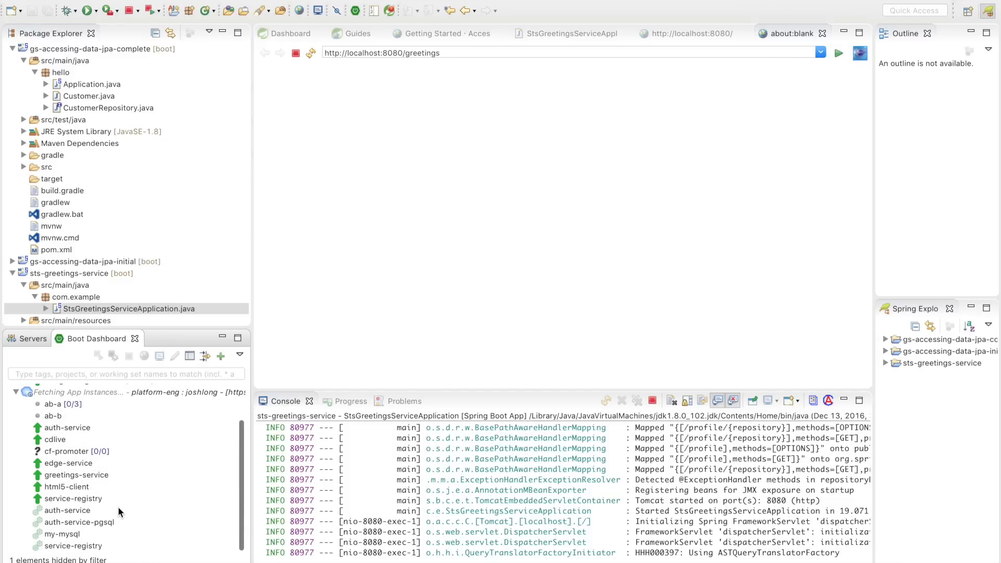
pyautogui.click(72, 498)
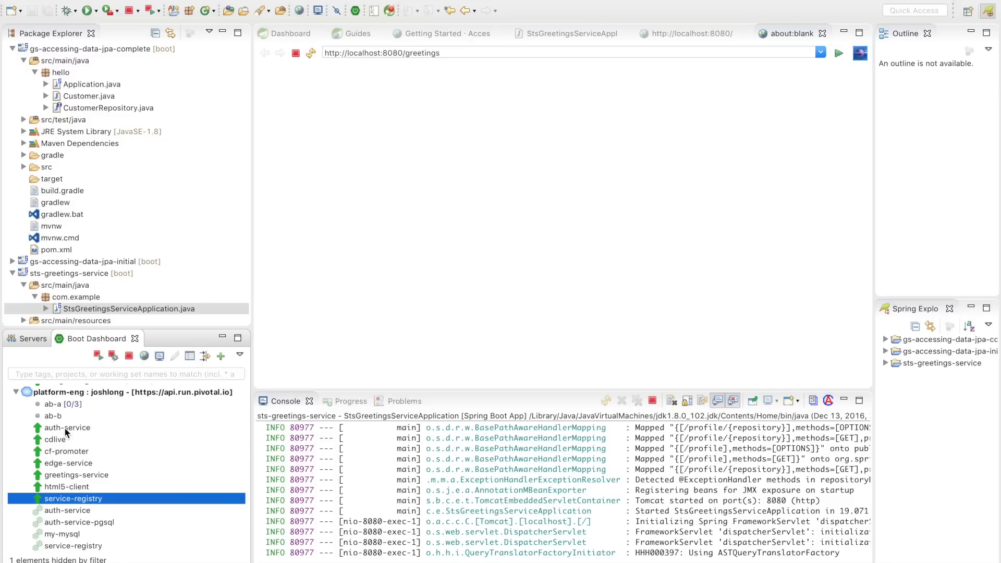
pyautogui.click(67, 426)
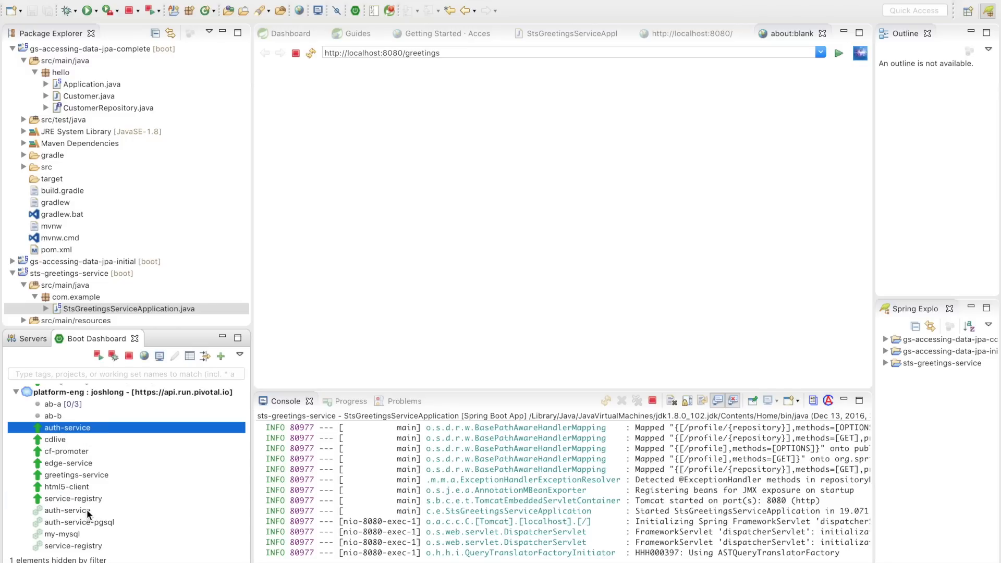
pyautogui.click(73, 498)
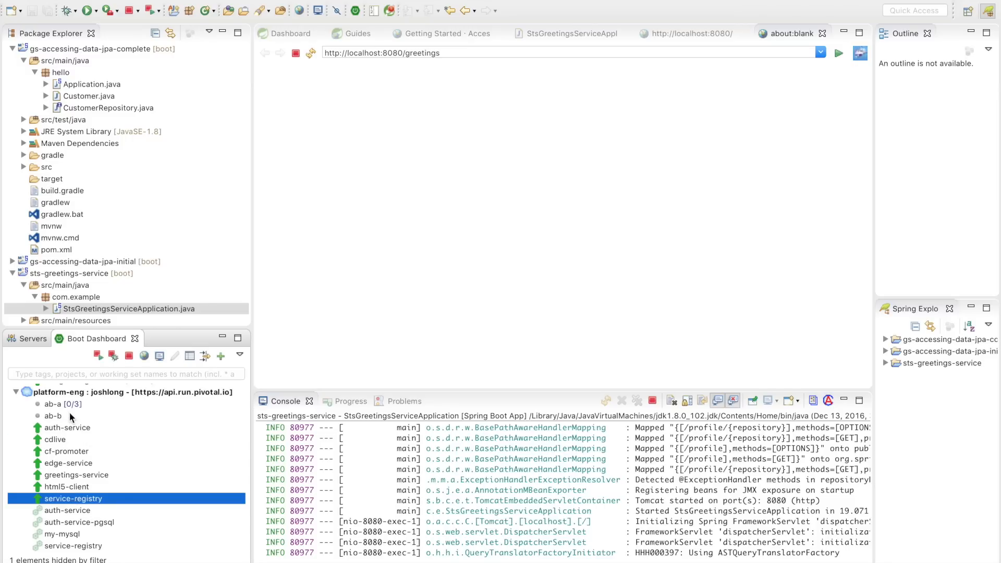
pyautogui.click(57, 403)
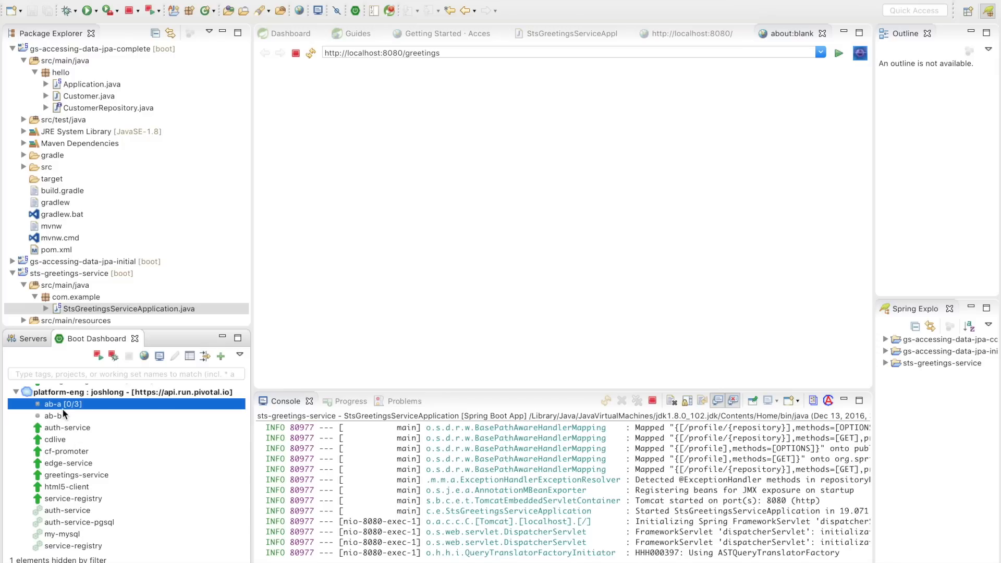
pyautogui.click(67, 510)
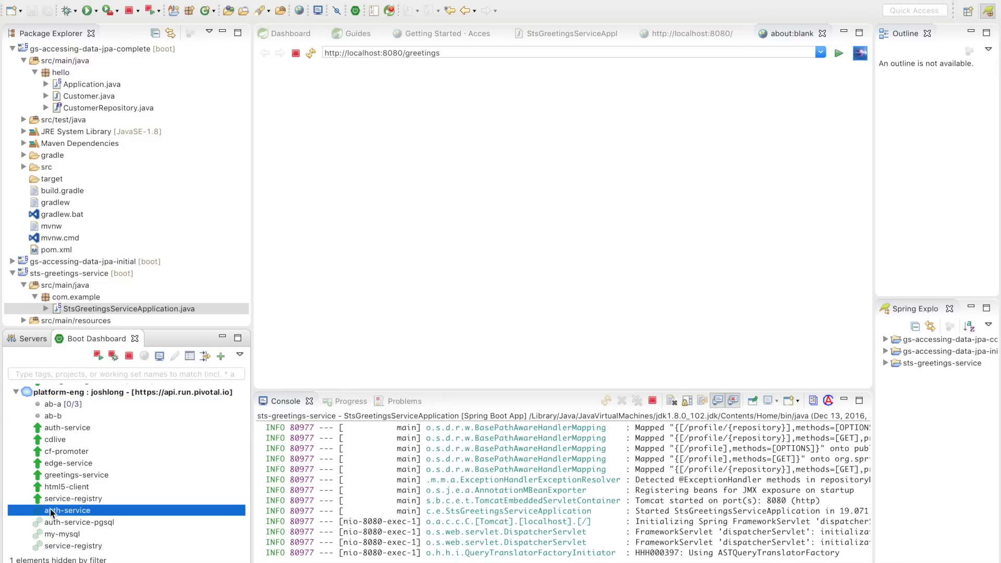
pyautogui.click(72, 545)
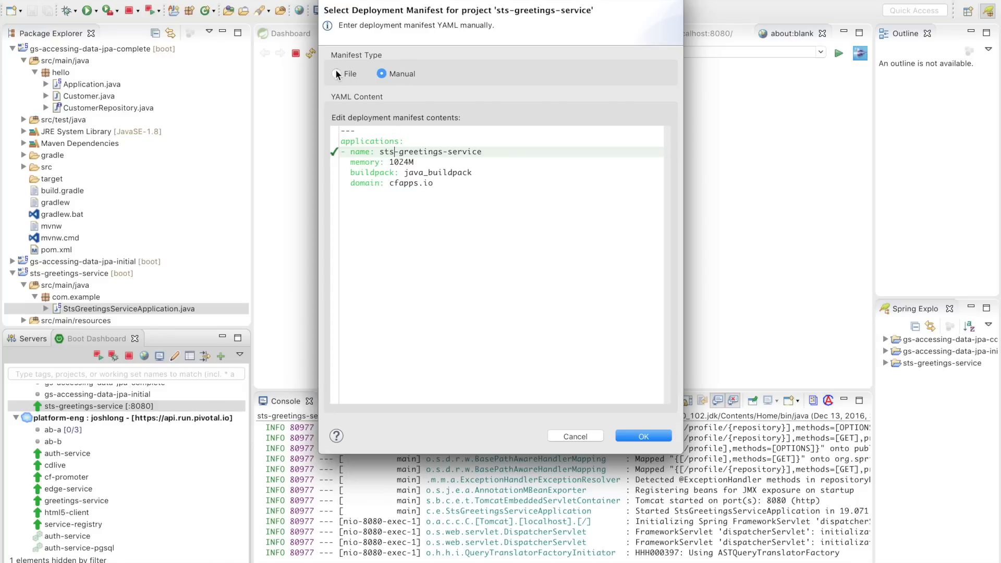
# Choose a manual deployment manifest, review its name and buildpack, and start the push.
pyautogui.click(336, 74)
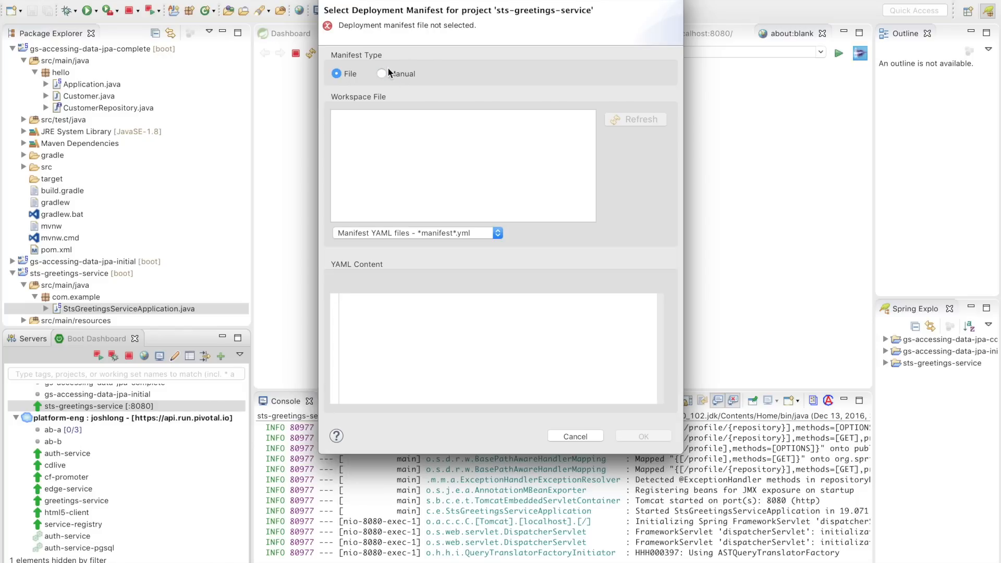
pyautogui.click(382, 73)
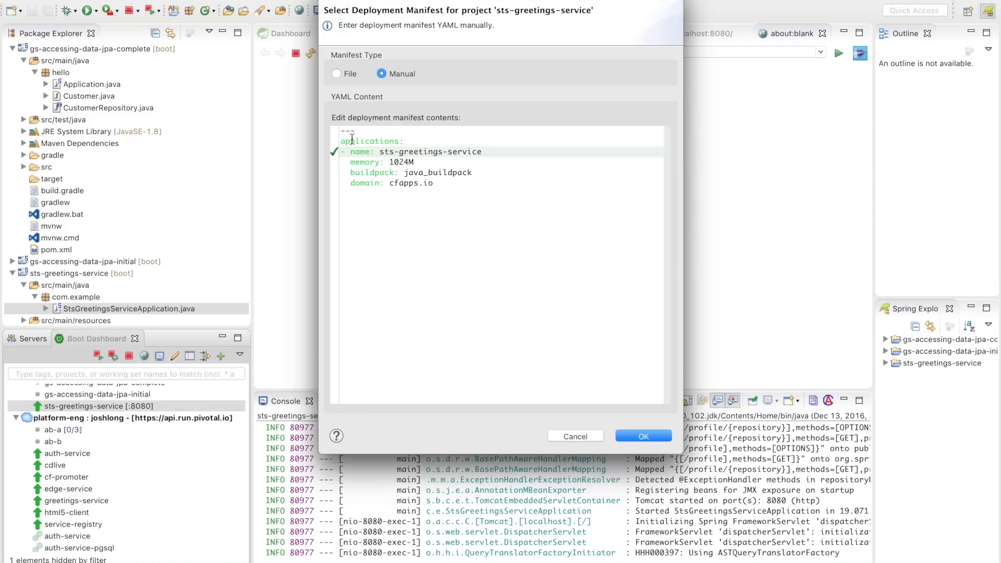
pyautogui.doubleClick(386, 151)
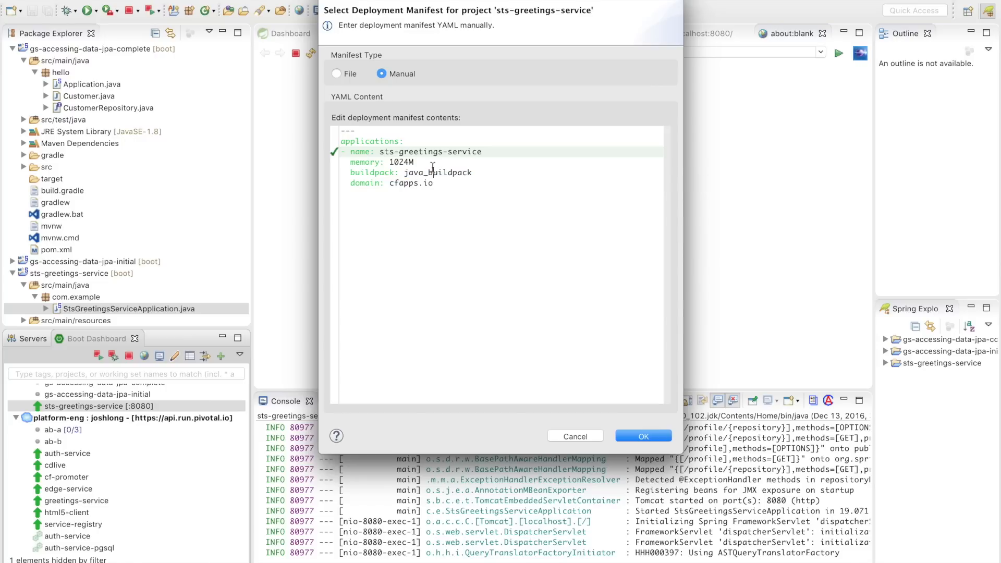
pyautogui.doubleClick(436, 172)
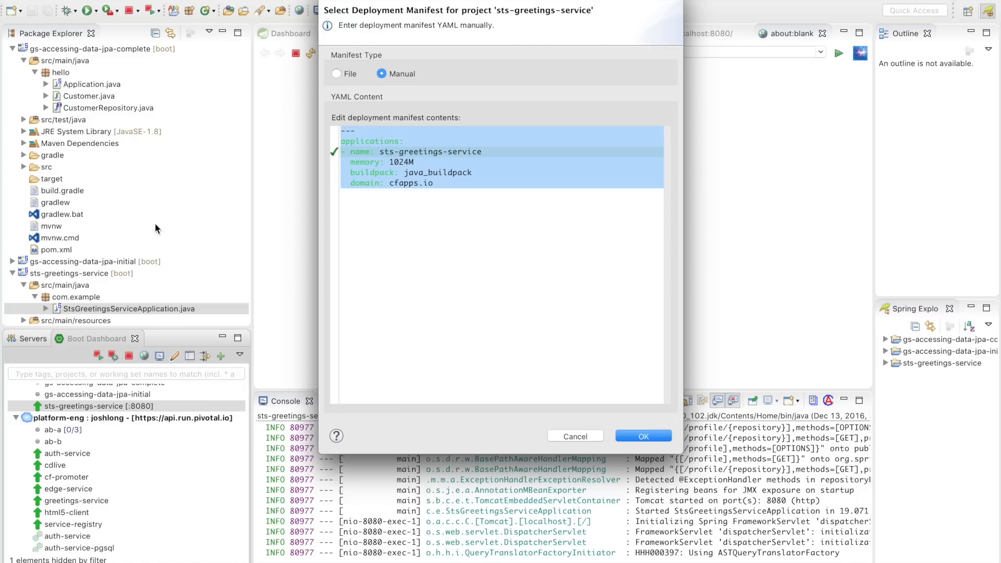
pyautogui.moveTo(643, 436)
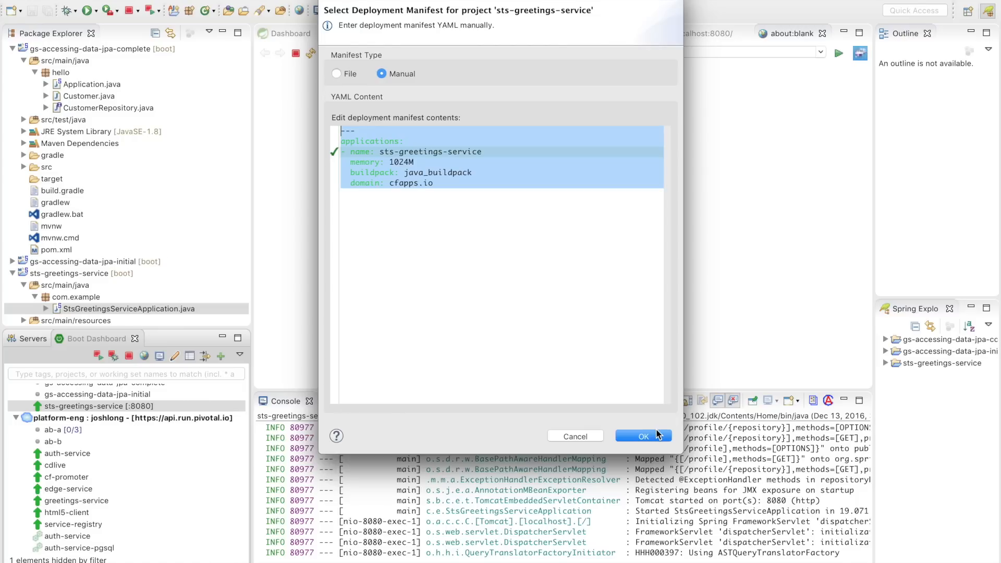
pyautogui.click(498, 181)
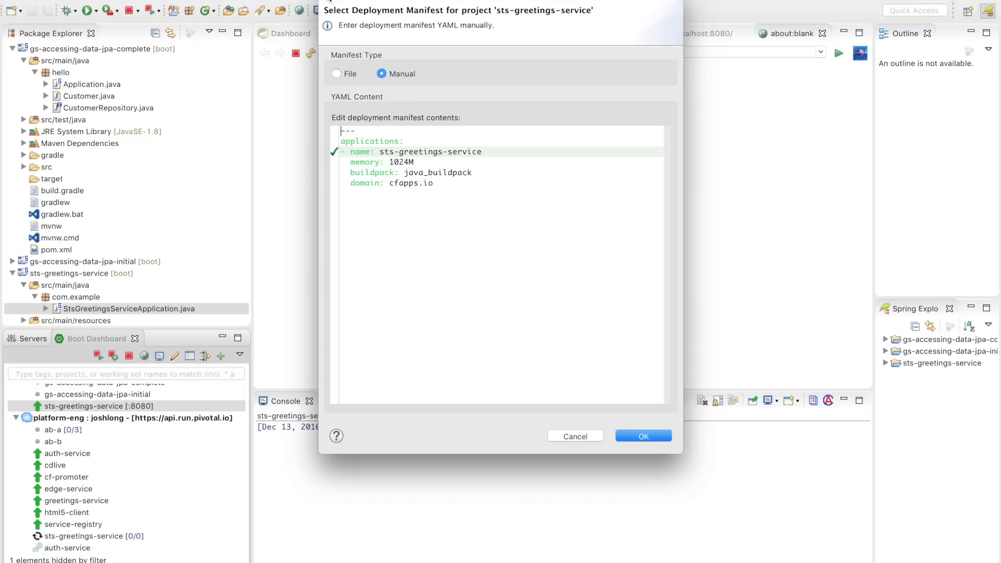
pyautogui.click(642, 435)
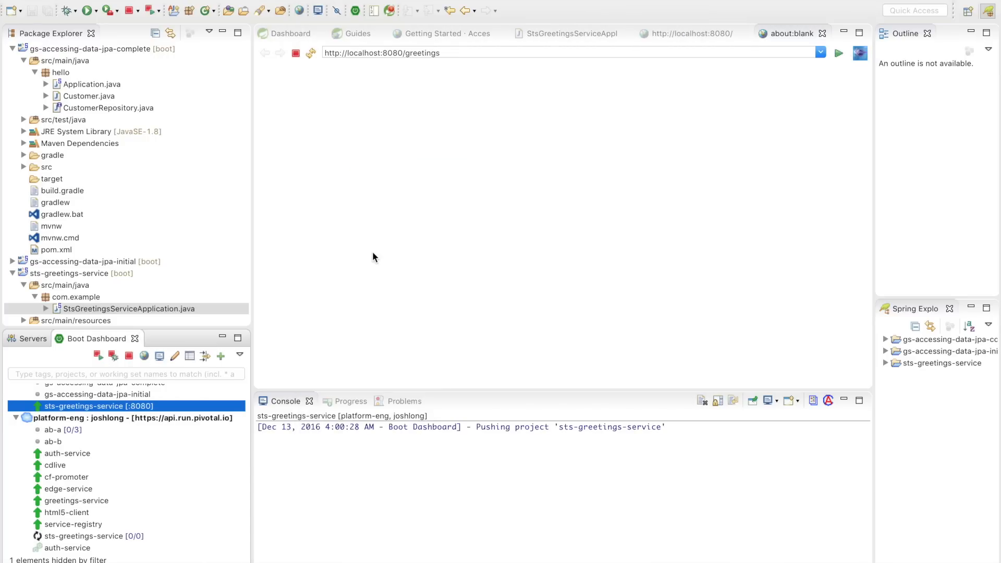
pyautogui.moveTo(471, 464)
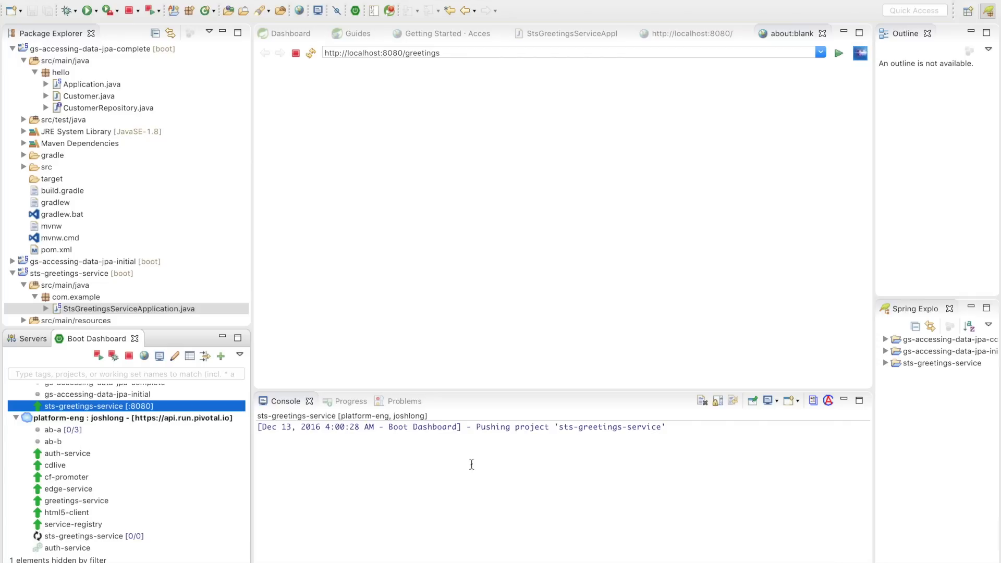
# Select the Cloud Foundry sts-greetings-service entry and reopen StsGreetingsServiceApplication.java in the editor.
pyautogui.click(358, 33)
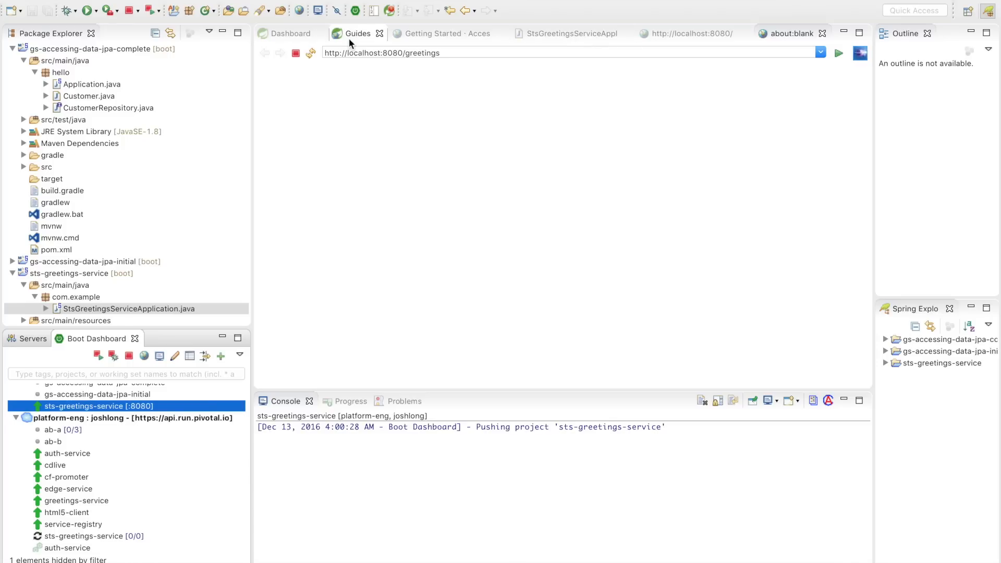
pyautogui.click(357, 34)
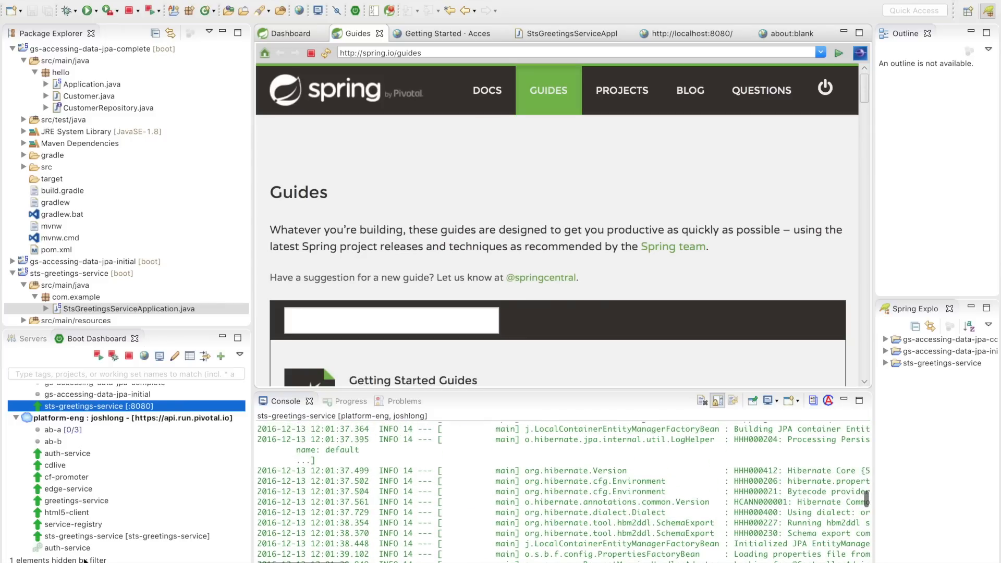
pyautogui.scroll(-3)
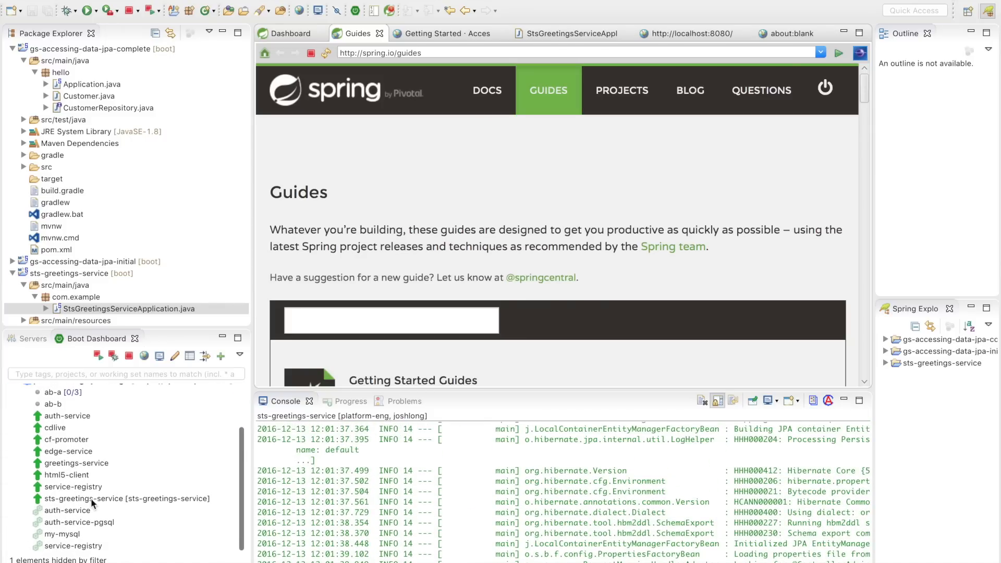
pyautogui.click(127, 498)
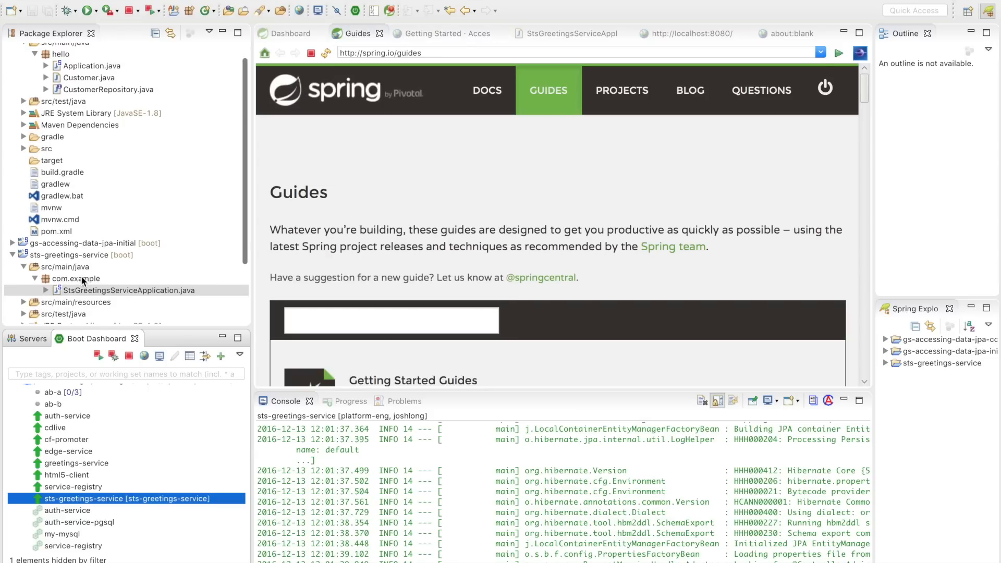
pyautogui.click(128, 291)
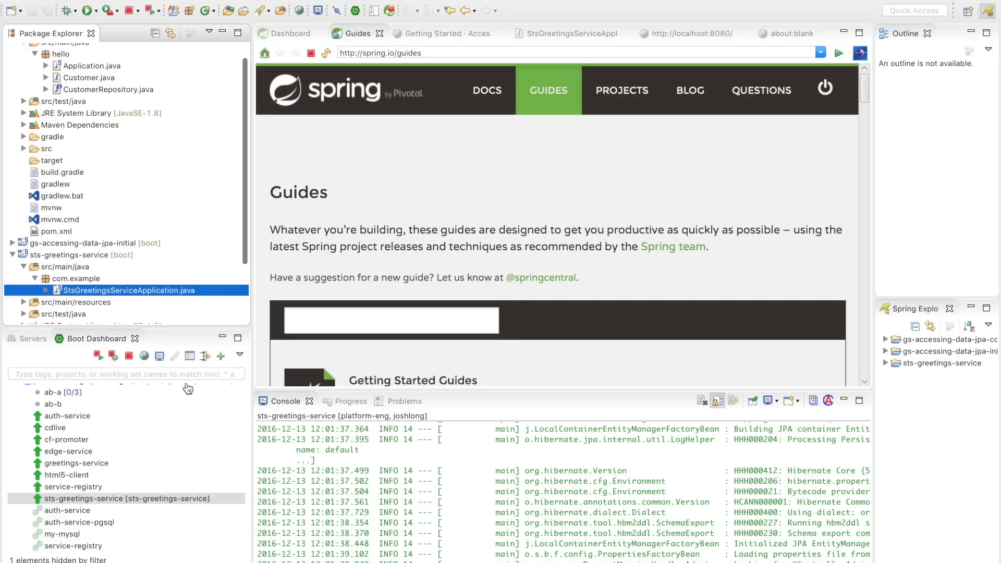
pyautogui.click(568, 33)
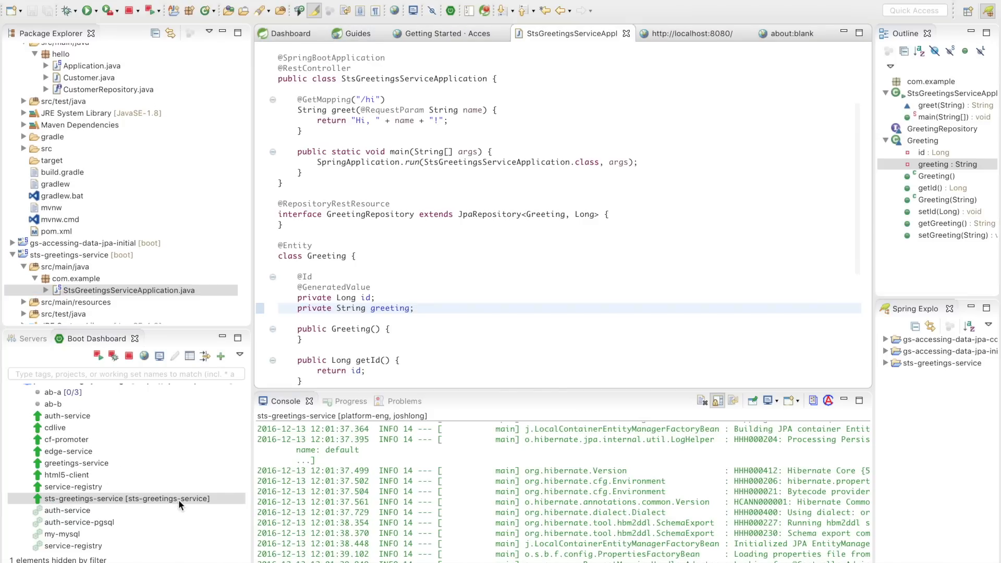
# Open sts-greetings-service's cfapps.io URL from its Boot Dashboard properties, which prompts a download.
pyautogui.rightClick(126, 498)
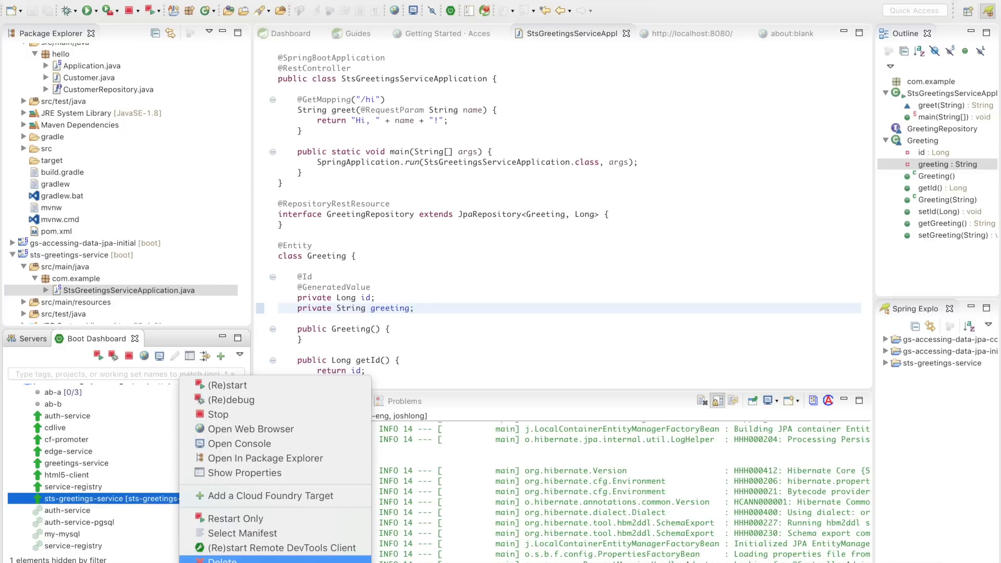
pyautogui.moveTo(254, 532)
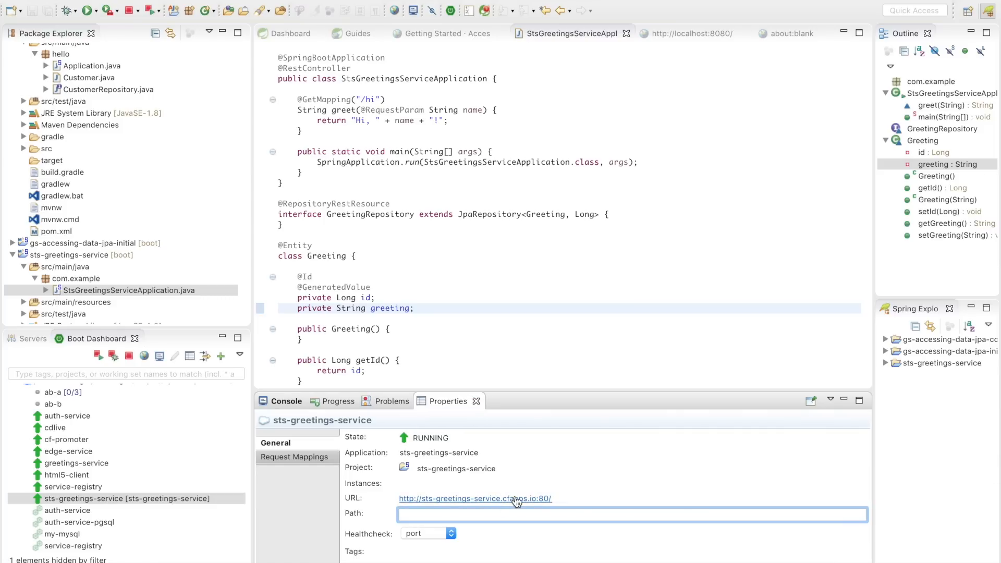
pyautogui.click(474, 498)
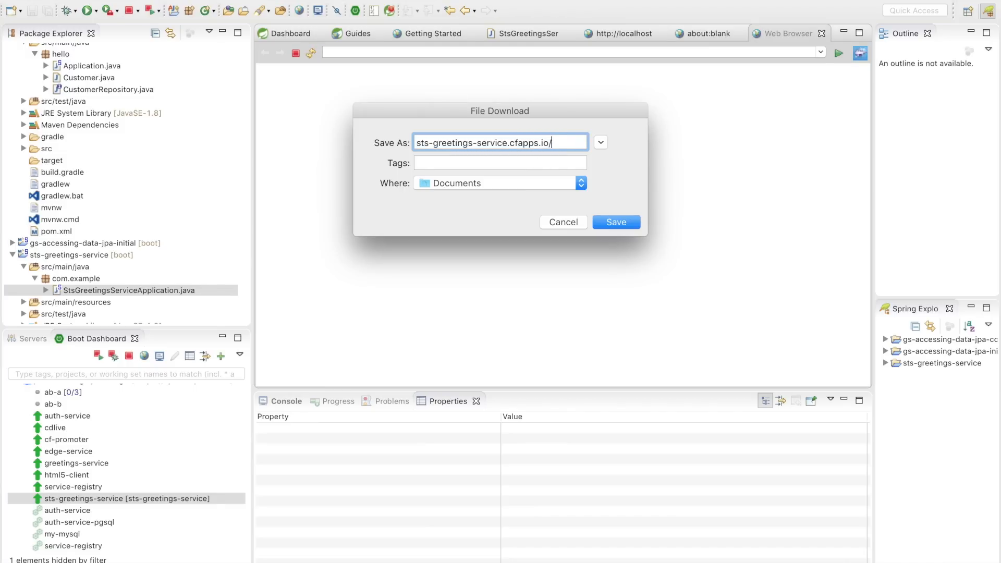
pyautogui.write('hi')
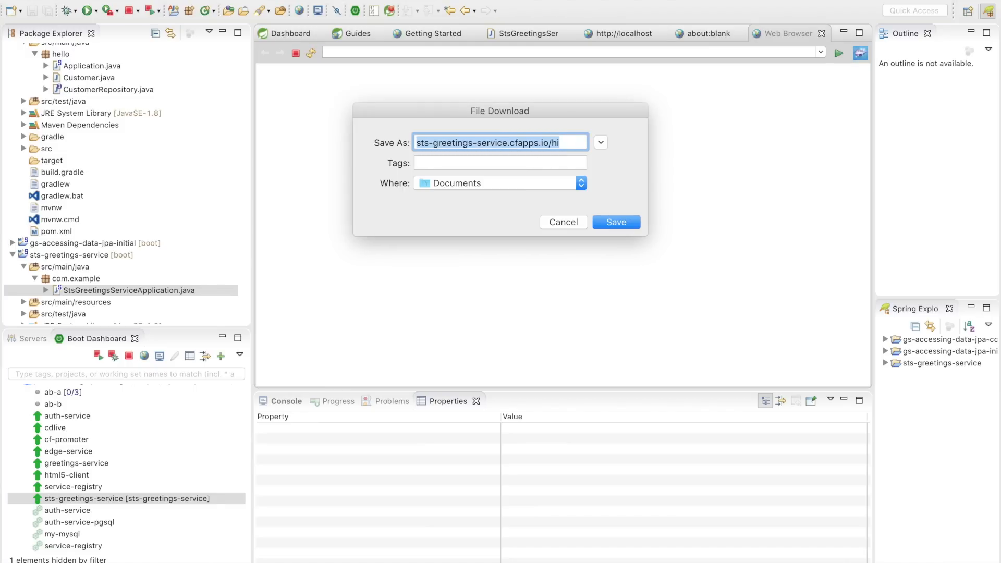
pyautogui.click(563, 222)
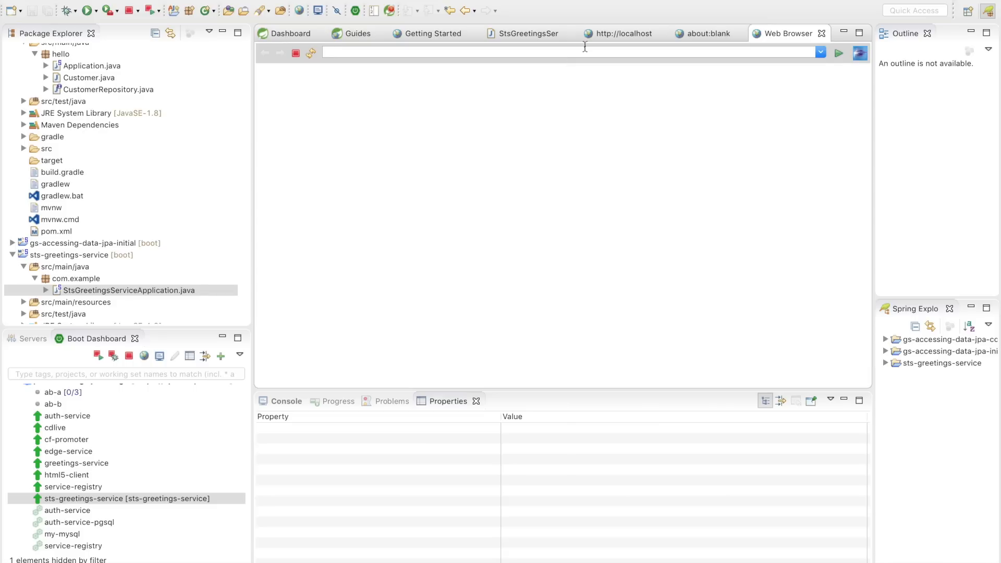
pyautogui.write('http://sts-greetings-service.cfapps.io/hi')
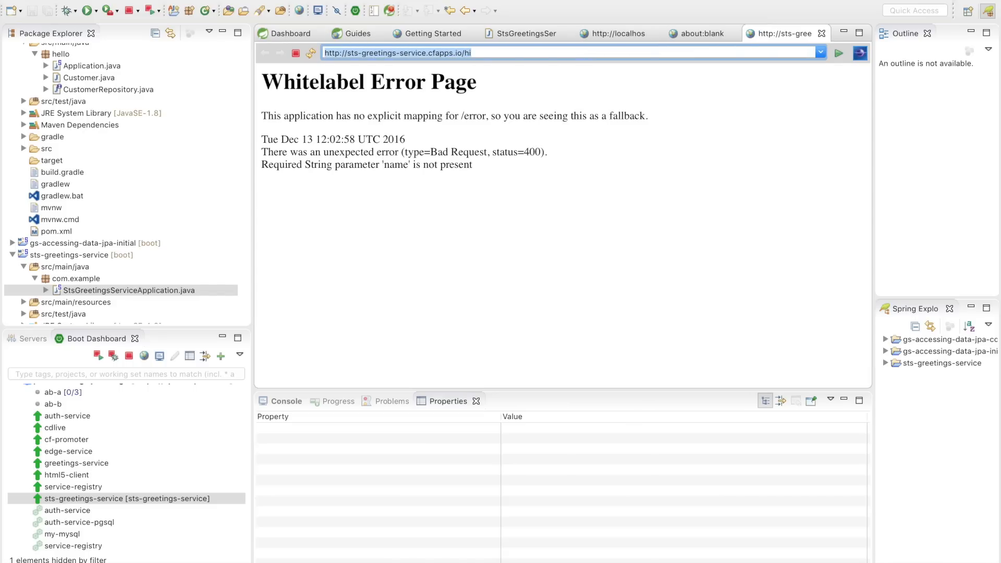
pyautogui.write('?n')
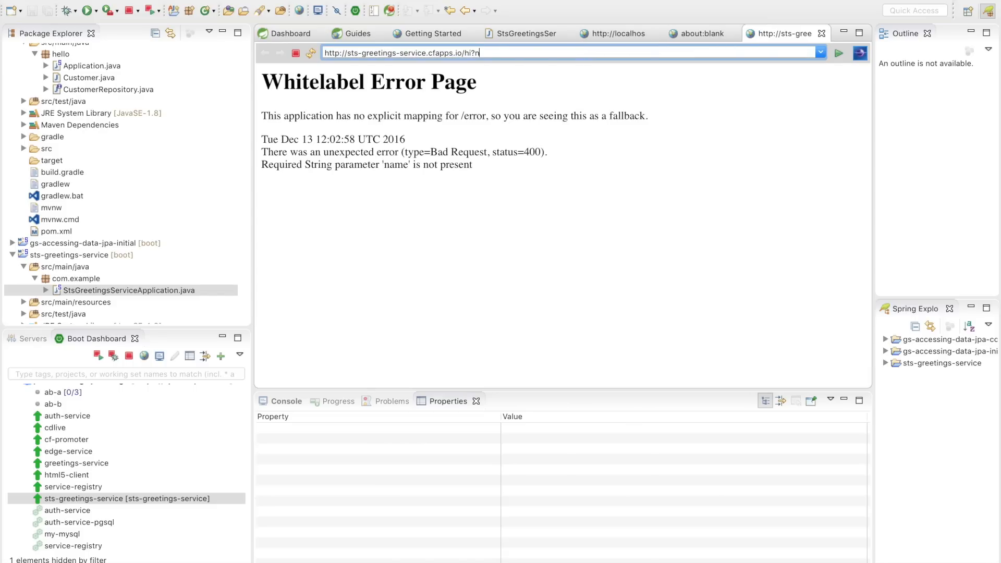
pyautogui.write('ame=World')
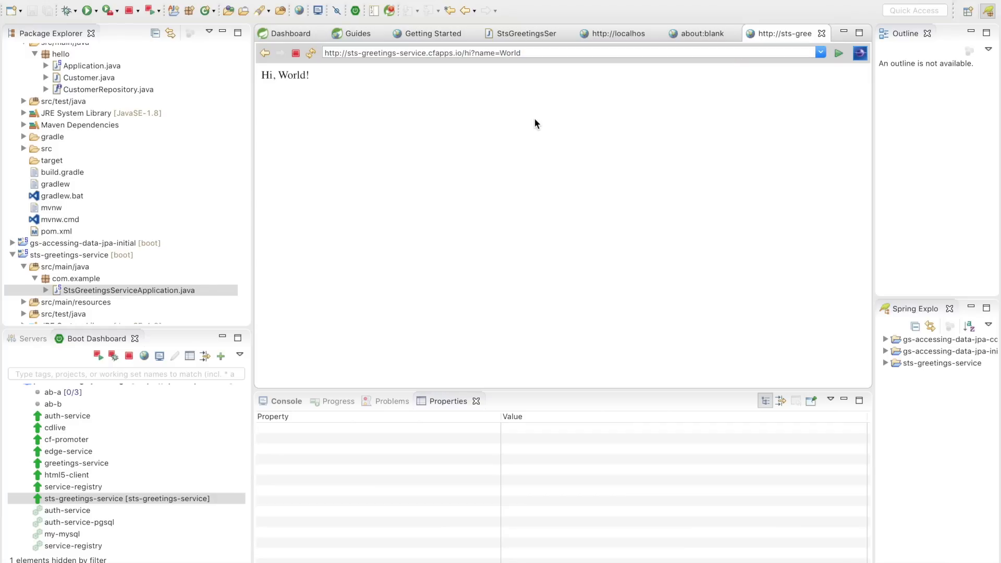
pyautogui.moveTo(364, 313)
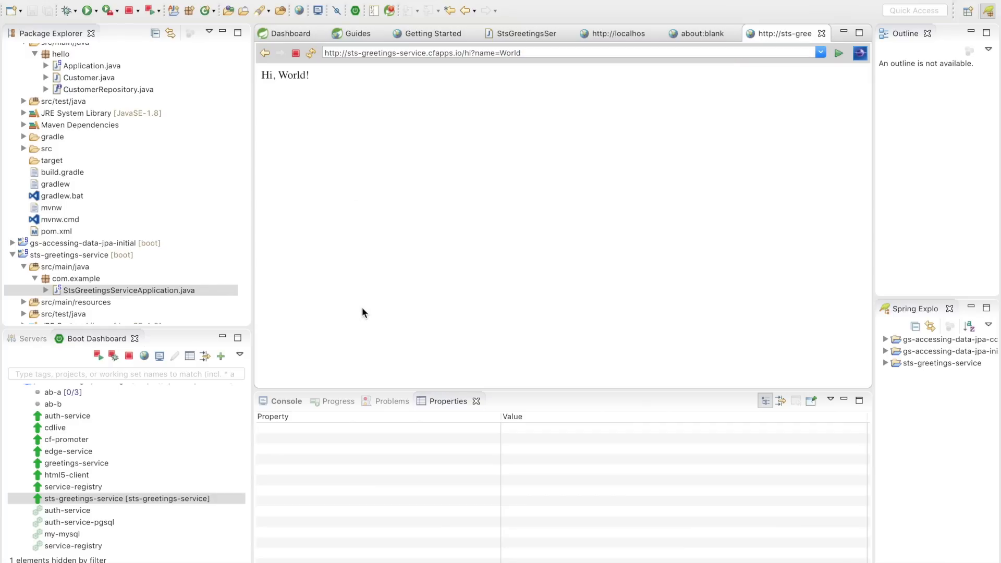
pyautogui.click(523, 33)
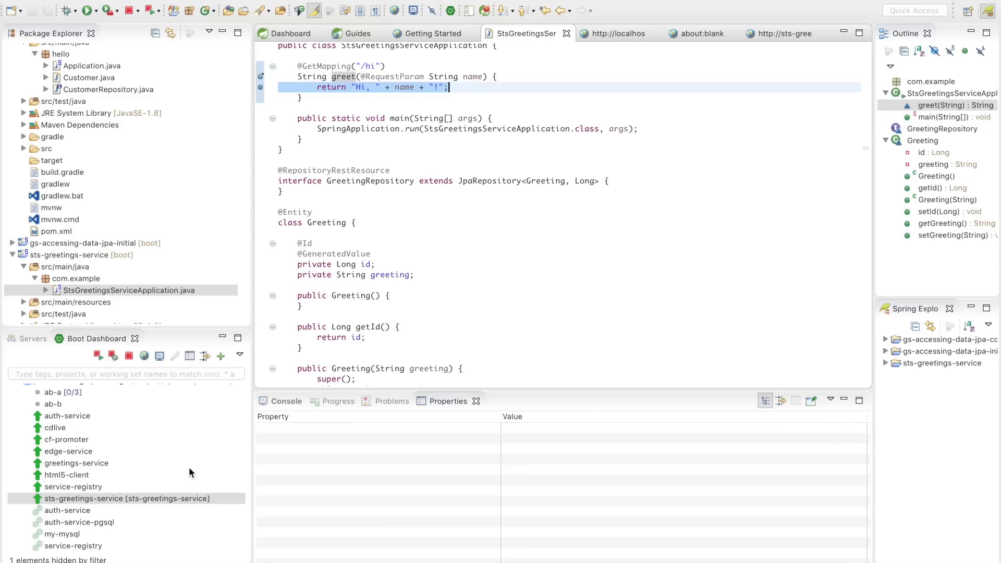
pyautogui.click(128, 498)
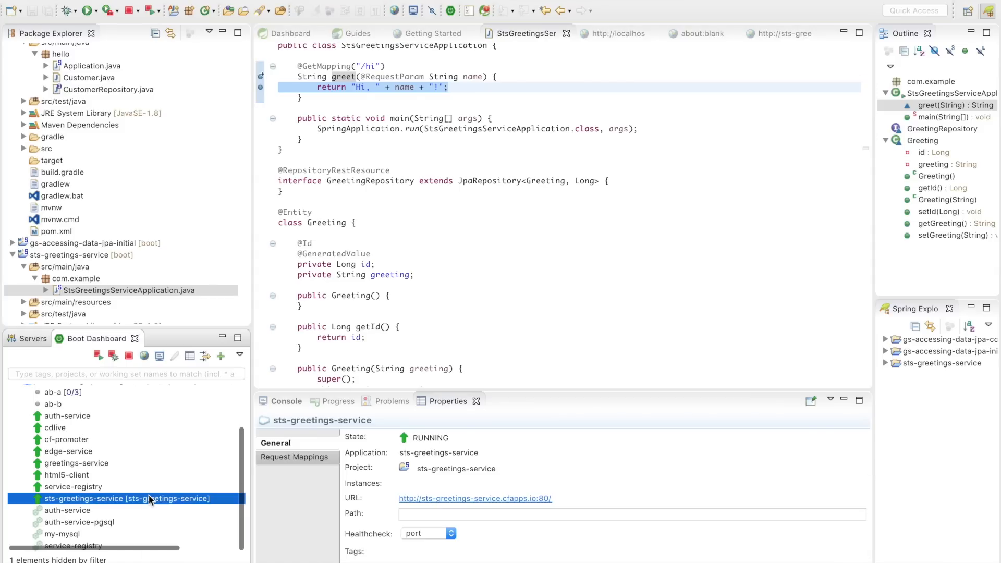
pyautogui.rightClick(125, 498)
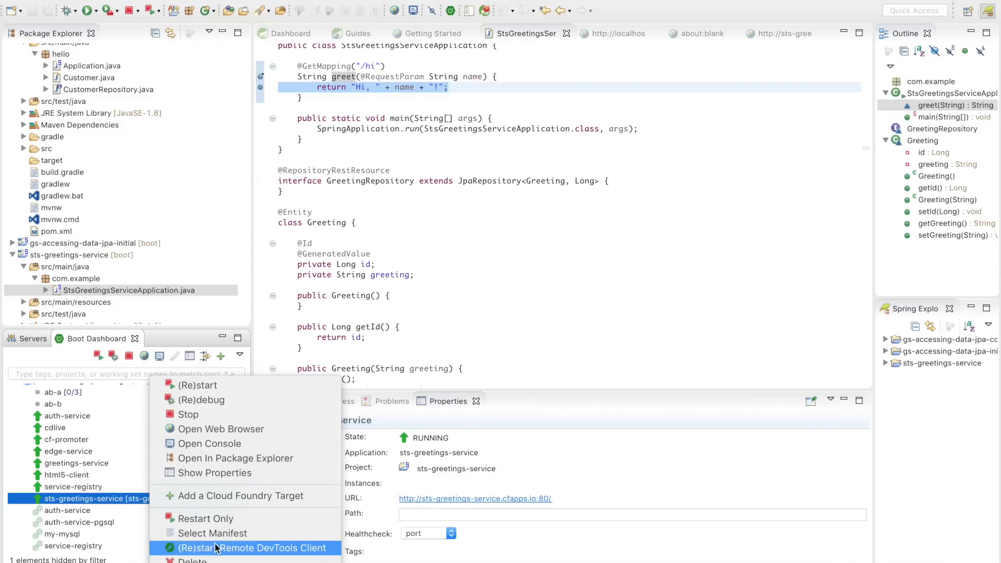
pyautogui.moveTo(267, 551)
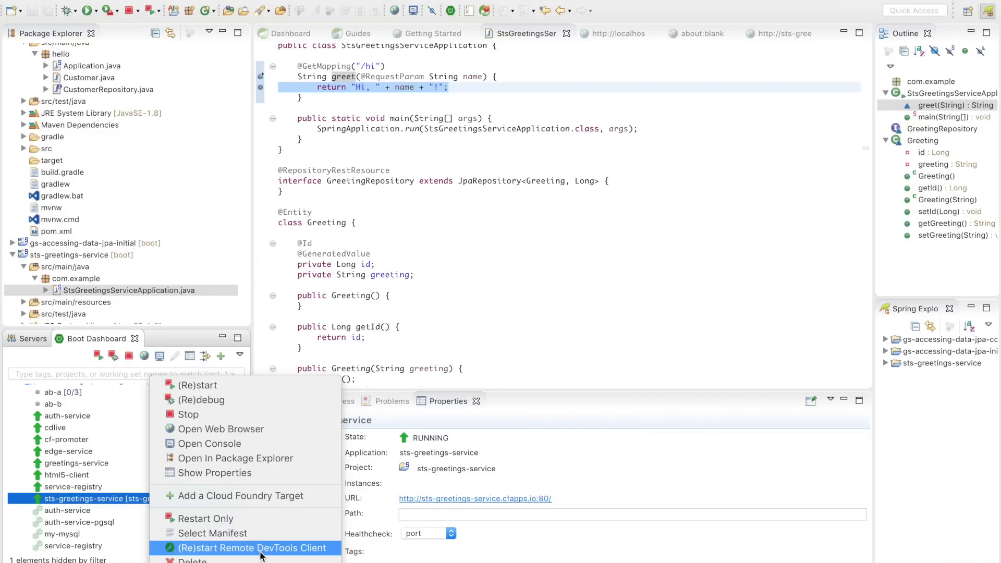
pyautogui.moveTo(293, 553)
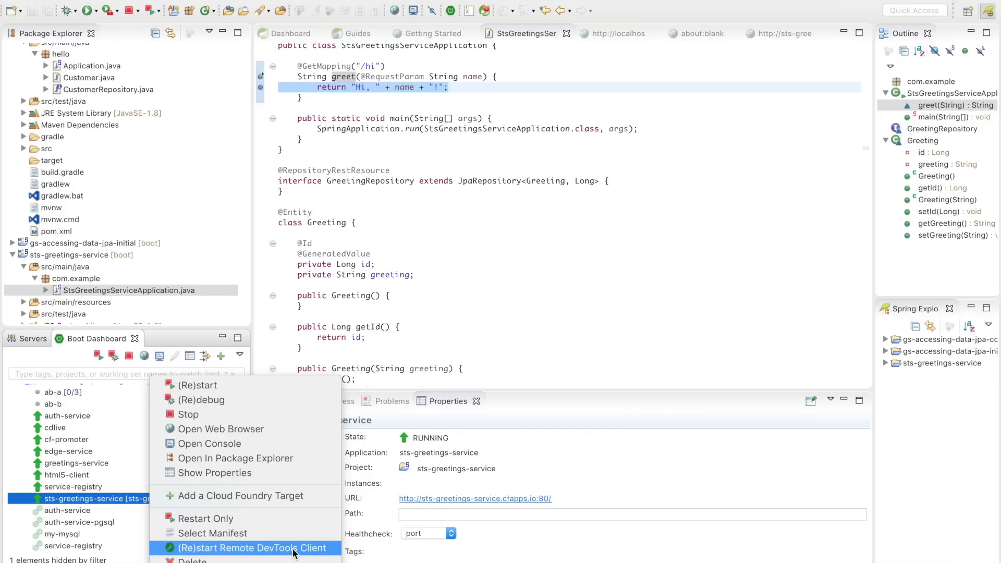
pyautogui.moveTo(252, 403)
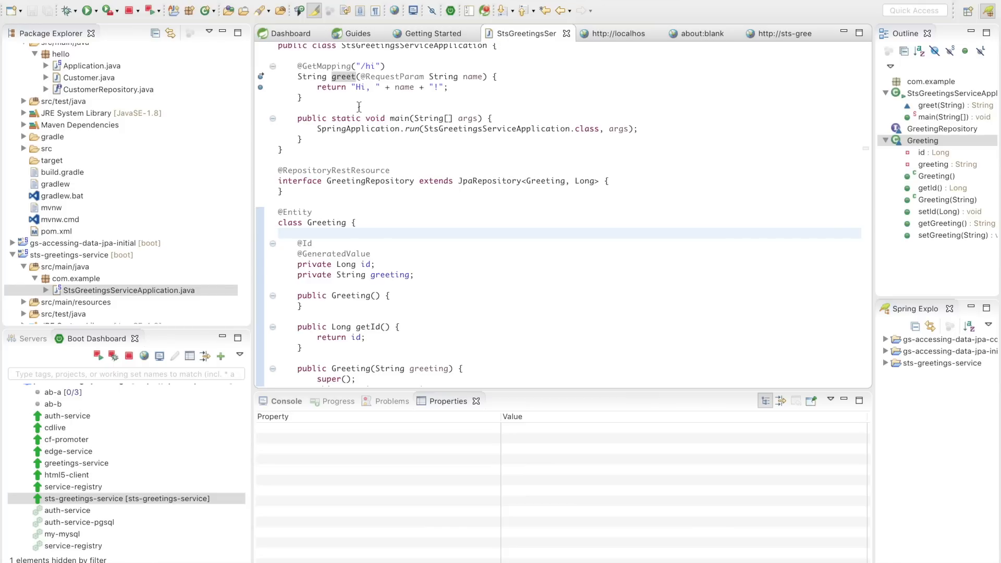
# Place the insertion point inside the Greeting class in the editor.
pyautogui.click(279, 233)
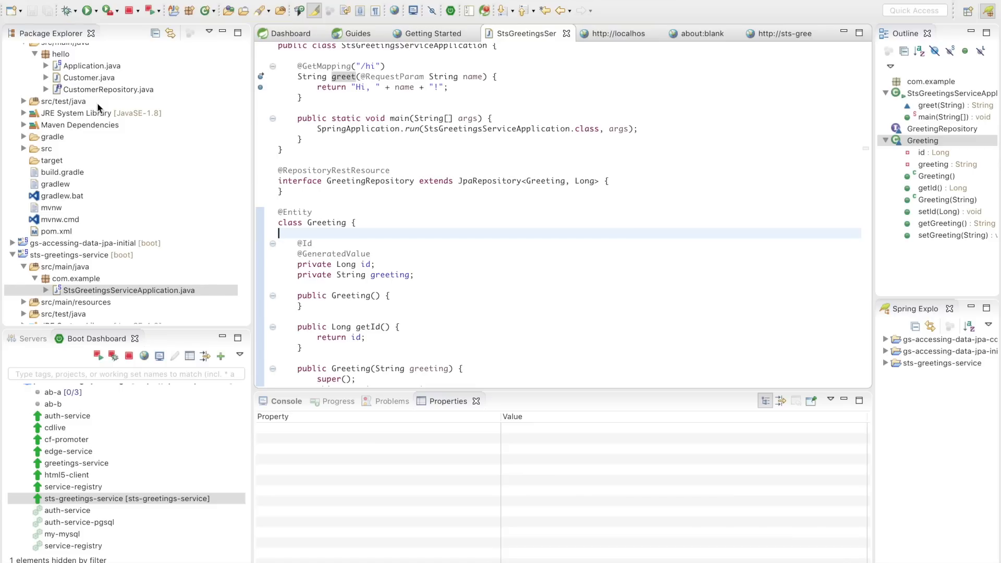
pyautogui.moveTo(80, 116)
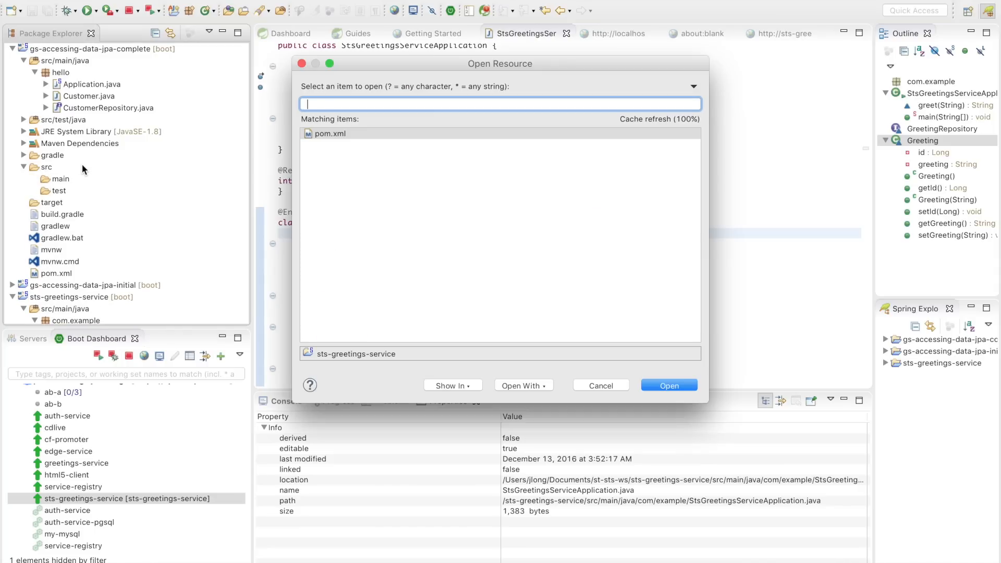
# Open application.properties and add server.port=8010 using autocomplete.
pyautogui.write('appli')
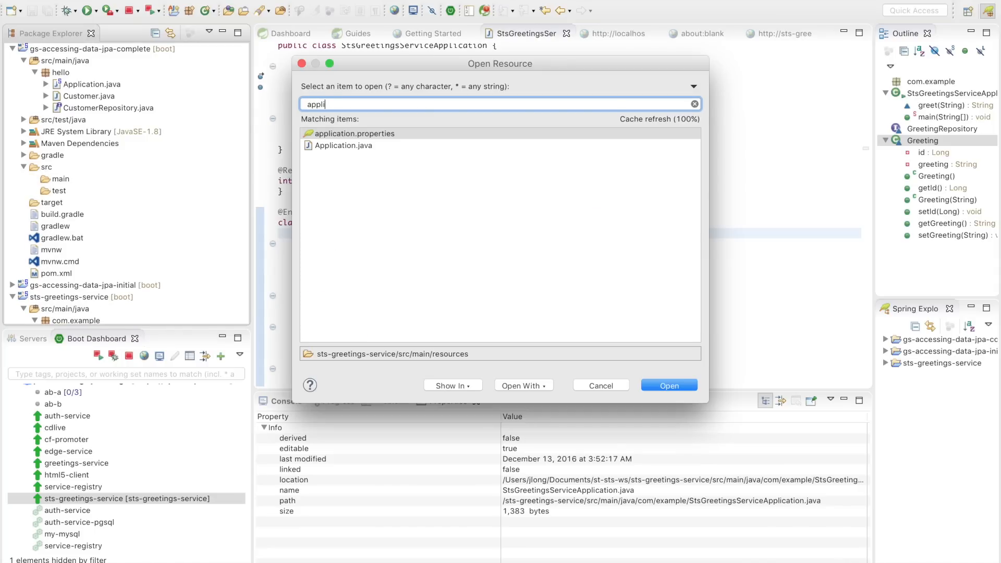
pyautogui.click(599, 385)
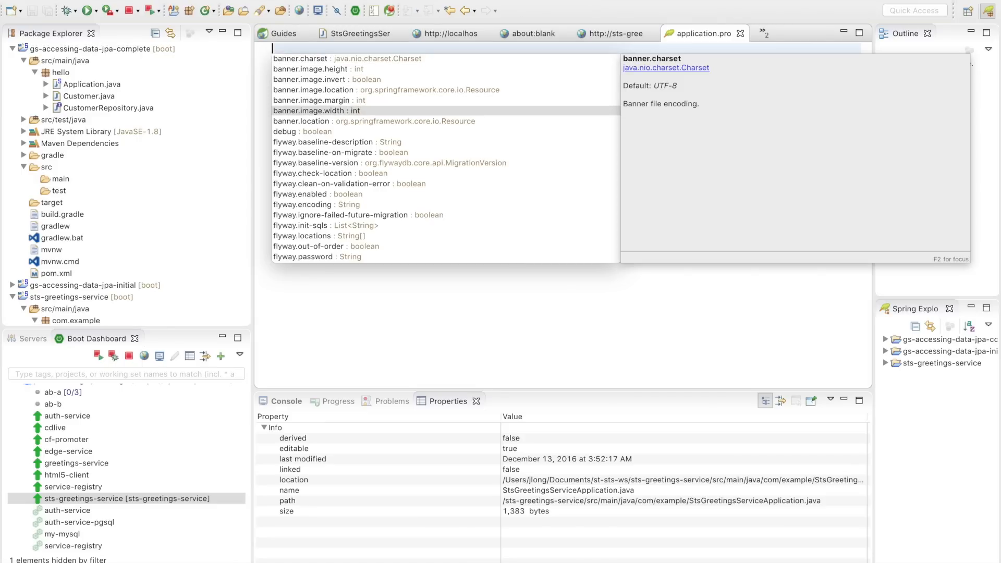
pyautogui.write('server.port')
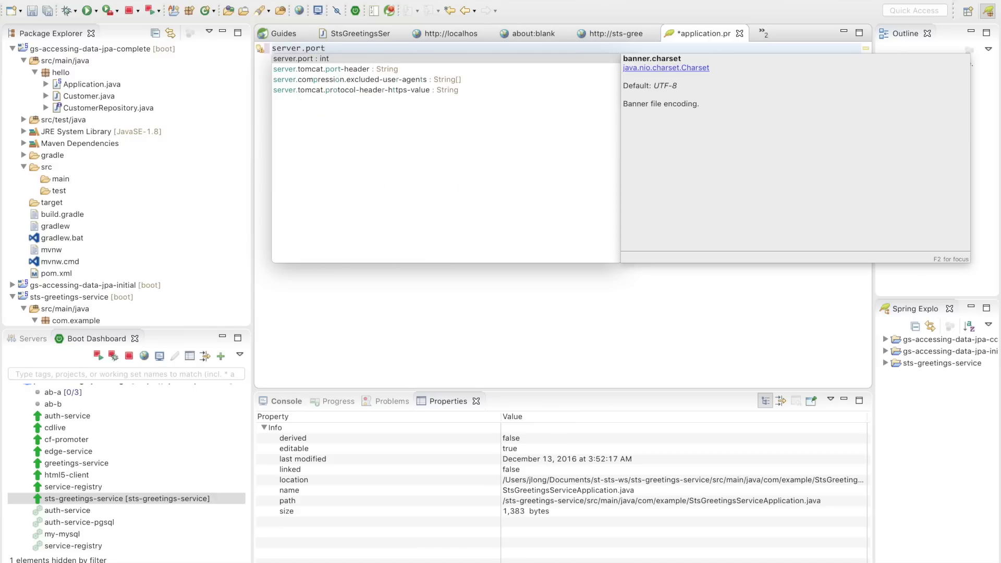
pyautogui.write('9')
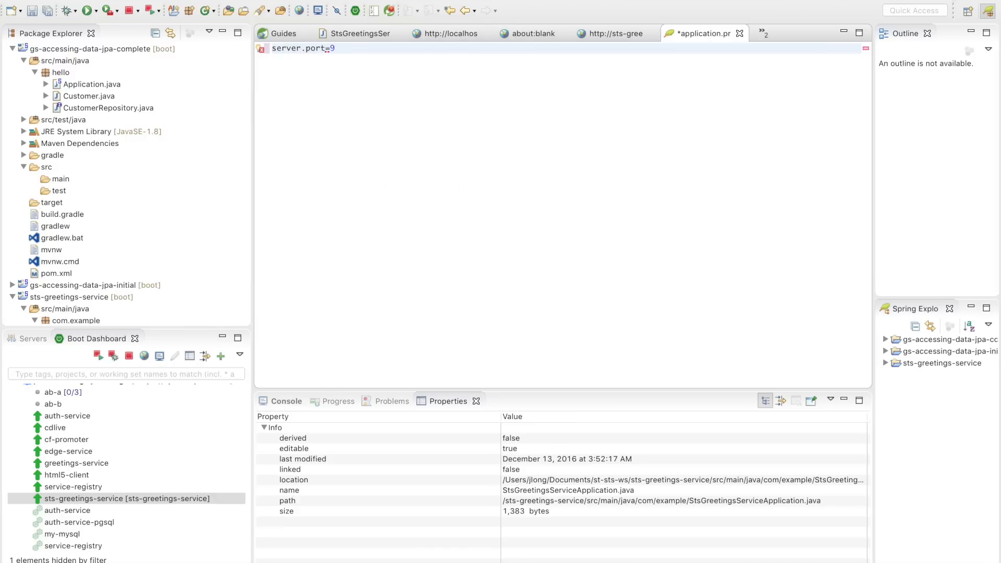
pyautogui.write('8010')
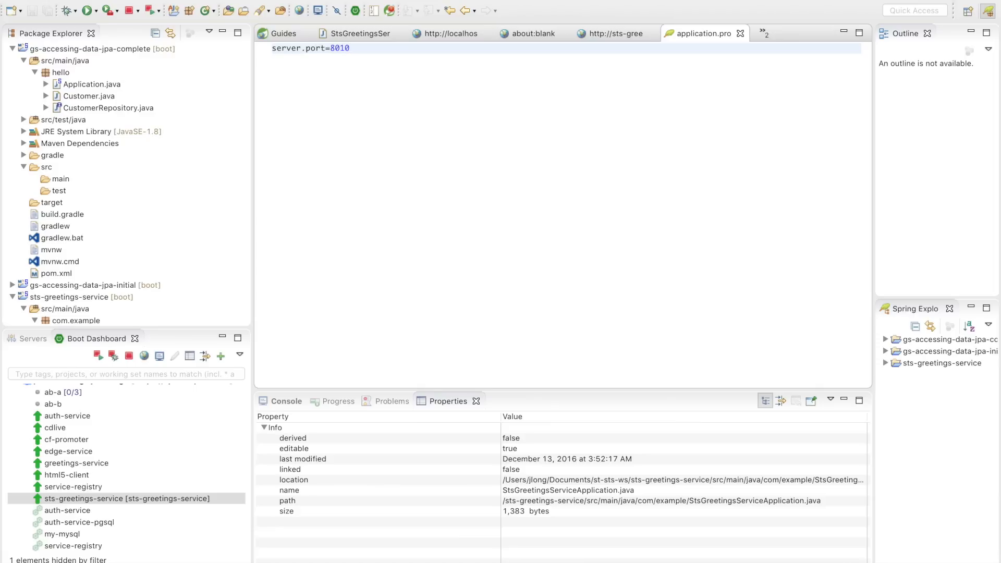
pyautogui.click(350, 48)
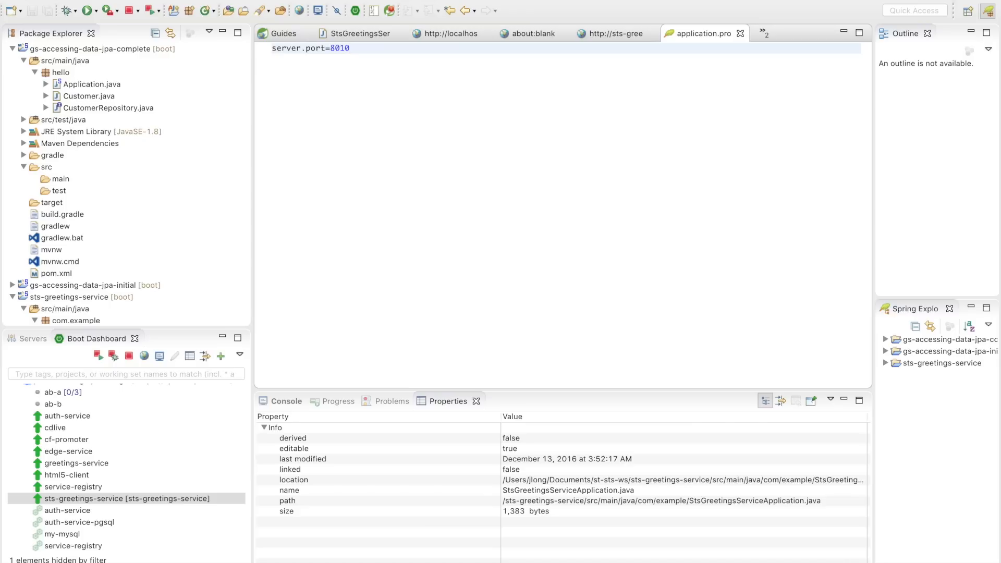
pyautogui.click(350, 48)
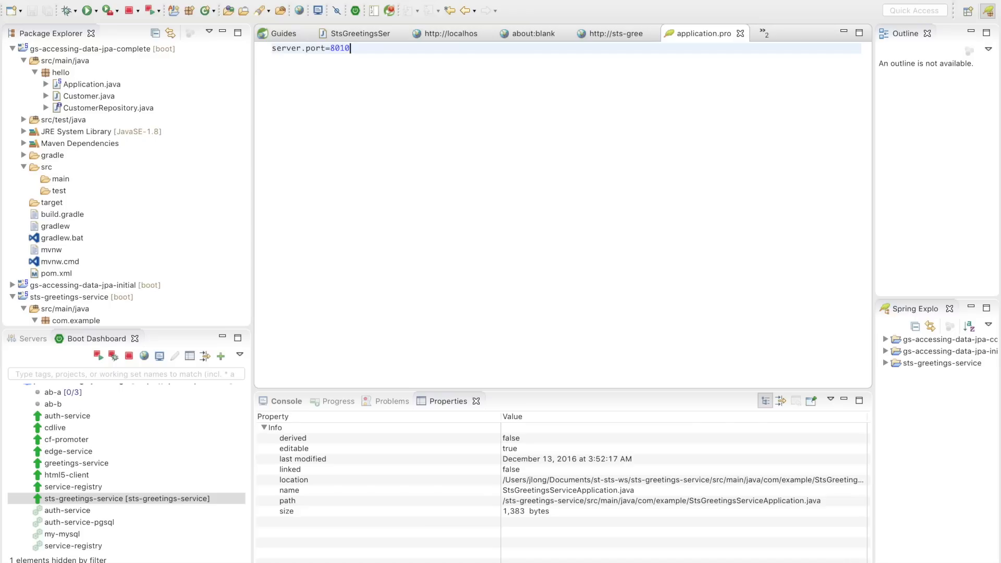